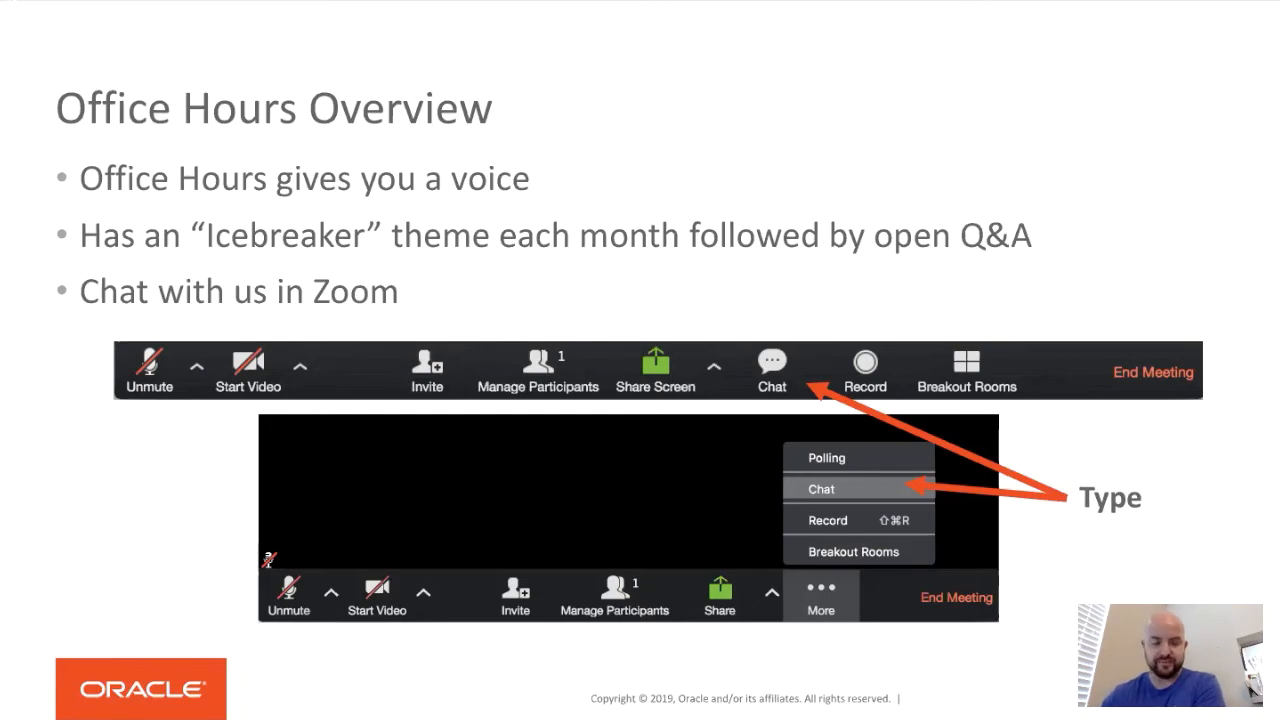
Step: Advance past the Office Hours Overview slide in the slideshow
{"action": "key", "text": "Right"}
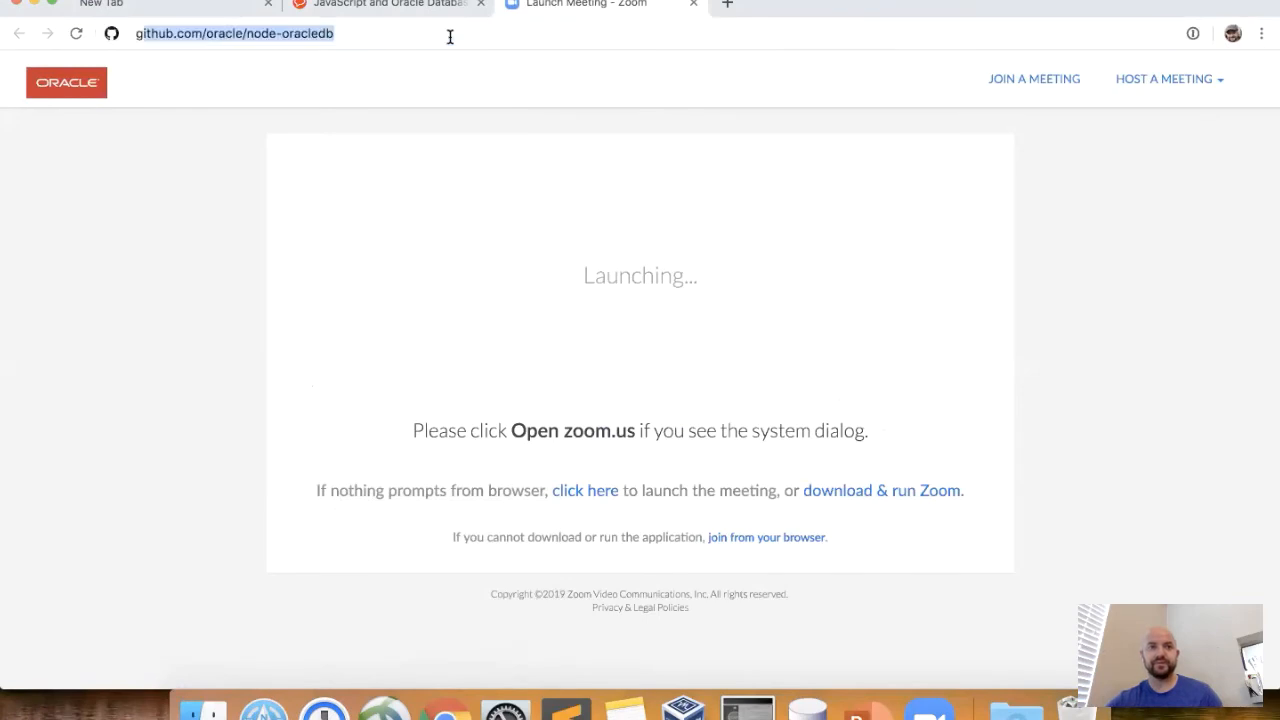
Step: Search Google for 'github api', open the Developer Guide, and switch to GraphQL API v4 docs
{"action": "left_click", "coordinate": [234, 33]}
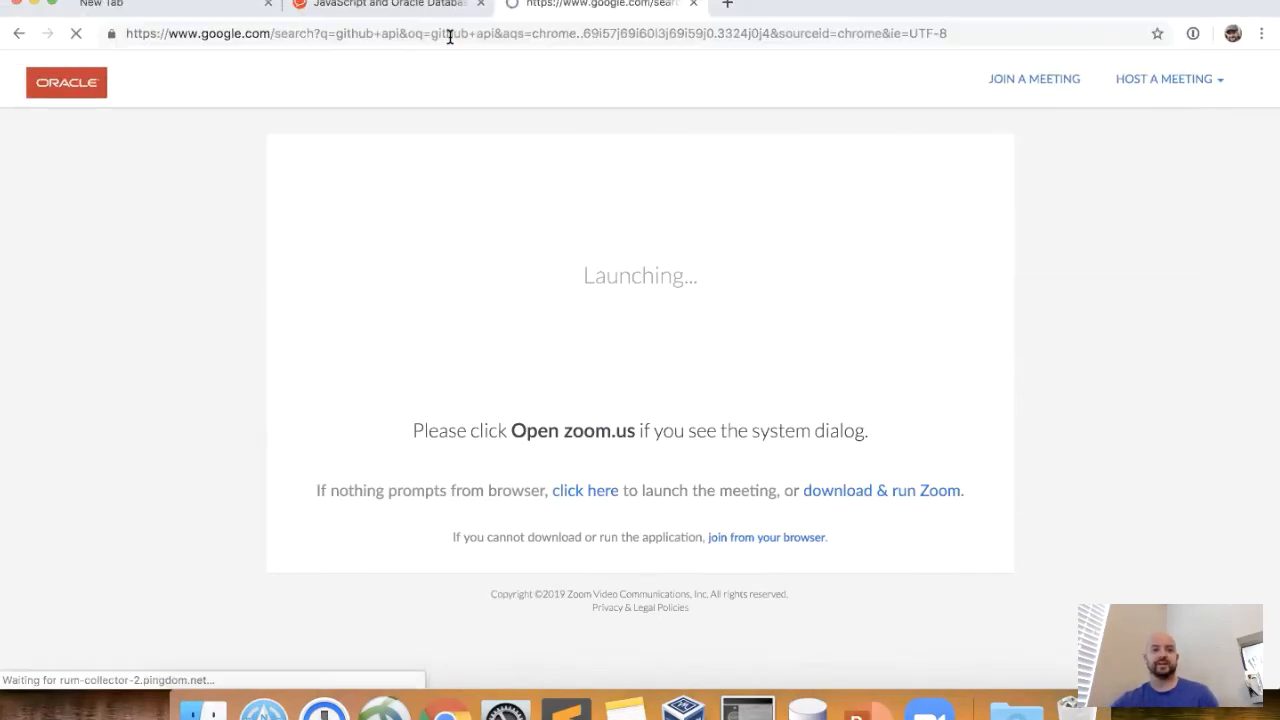
{"action": "left_click", "coordinate": [600, 4]}
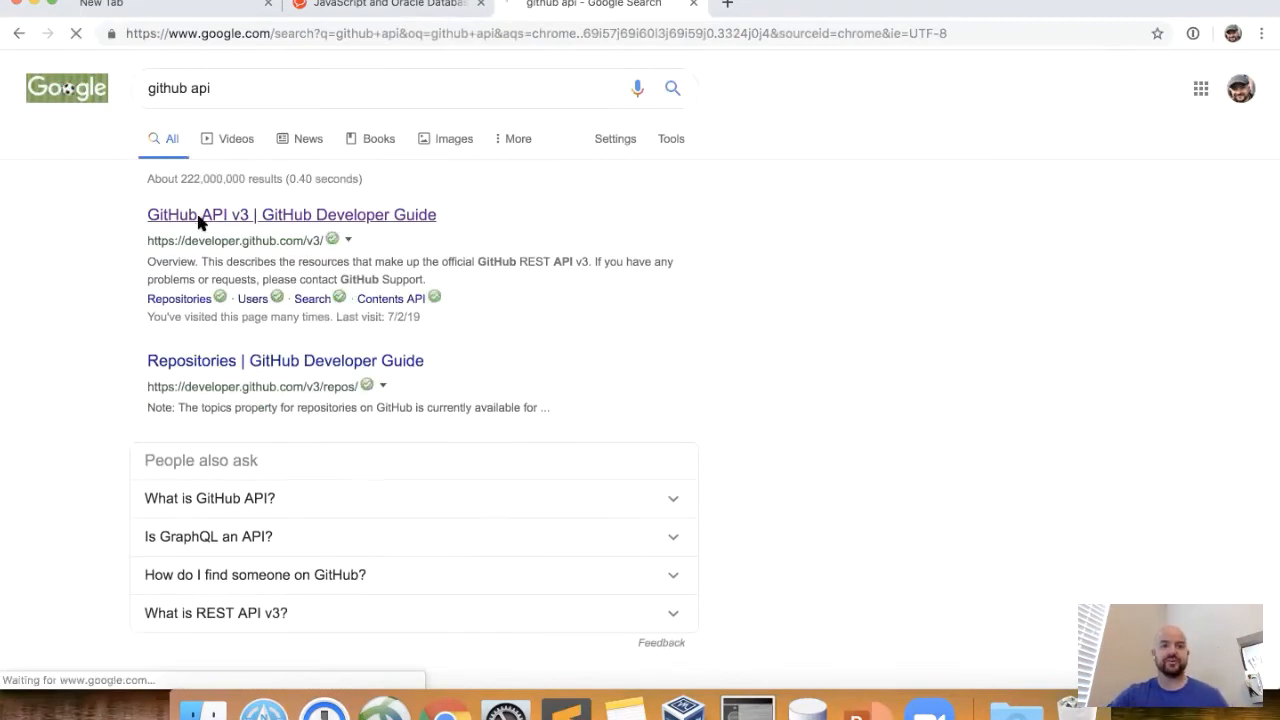
{"action": "left_click", "coordinate": [291, 214]}
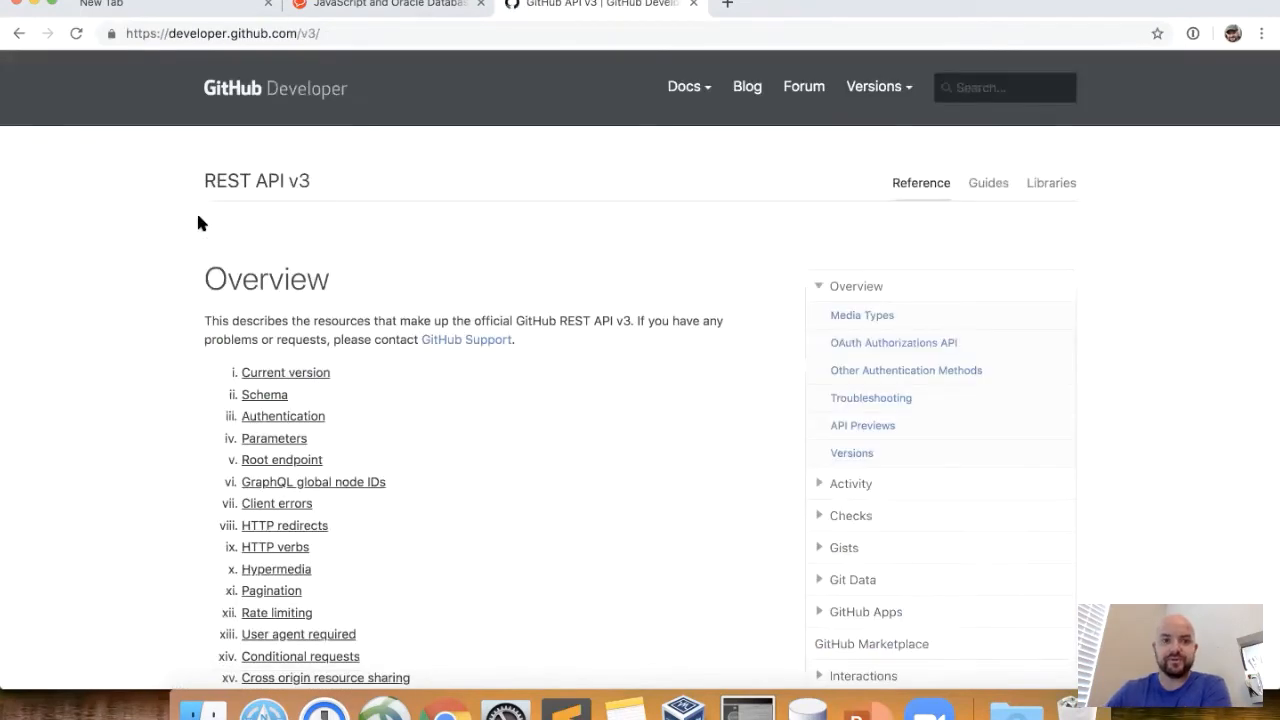
{"action": "double_click", "coordinate": [535, 320]}
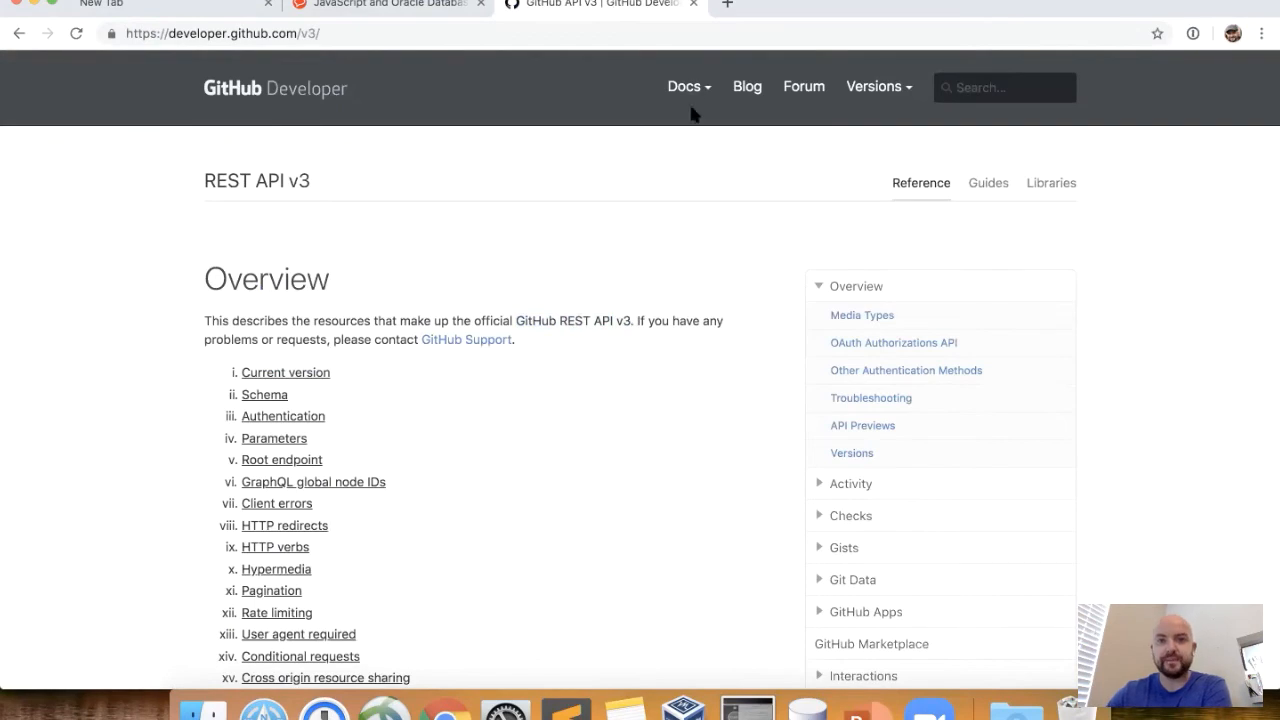
{"action": "left_click", "coordinate": [632, 277]}
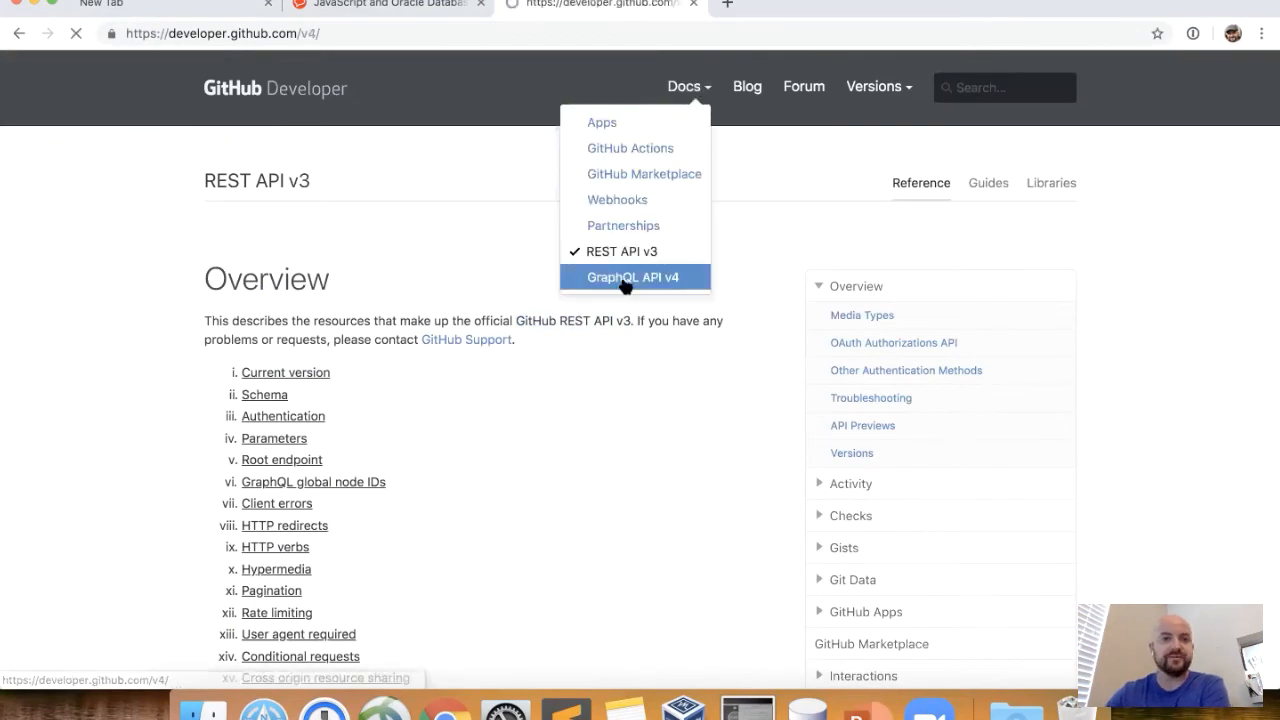
{"action": "left_click", "coordinate": [631, 277]}
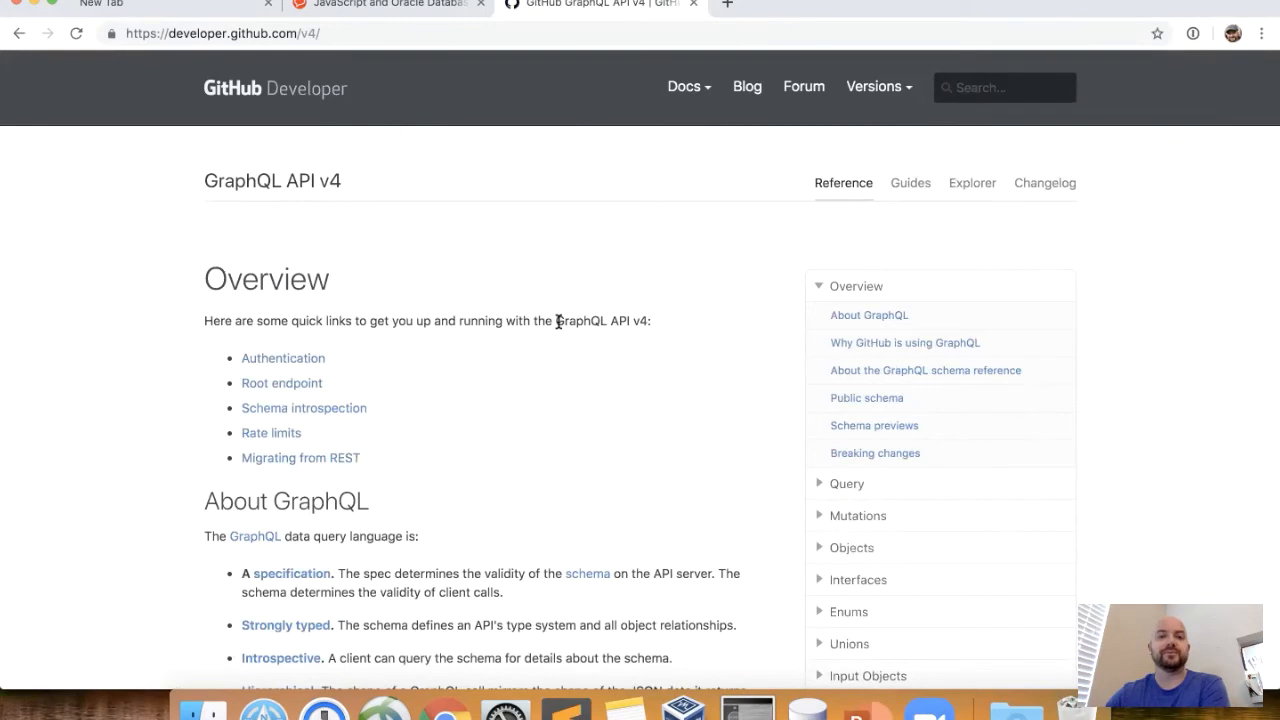
{"action": "left_click_drag", "start_coordinate": [555, 320], "coordinate": [650, 320]}
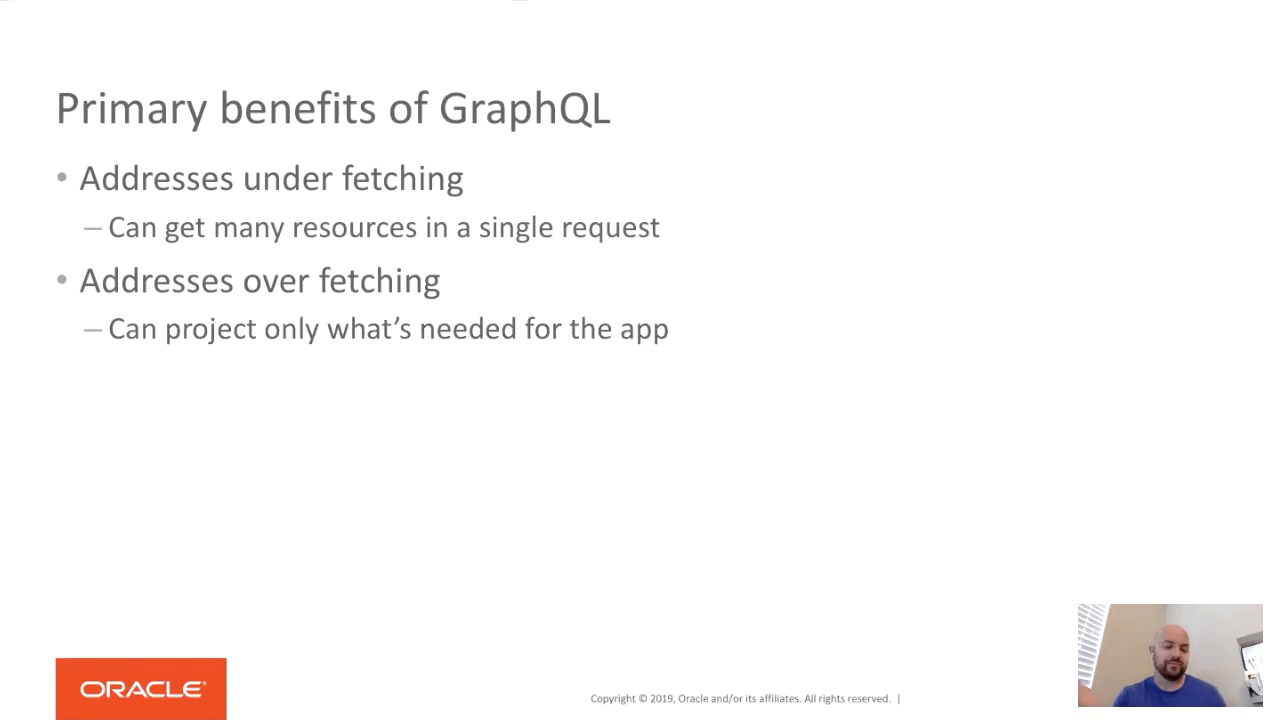
{"action": "key", "text": "Right"}
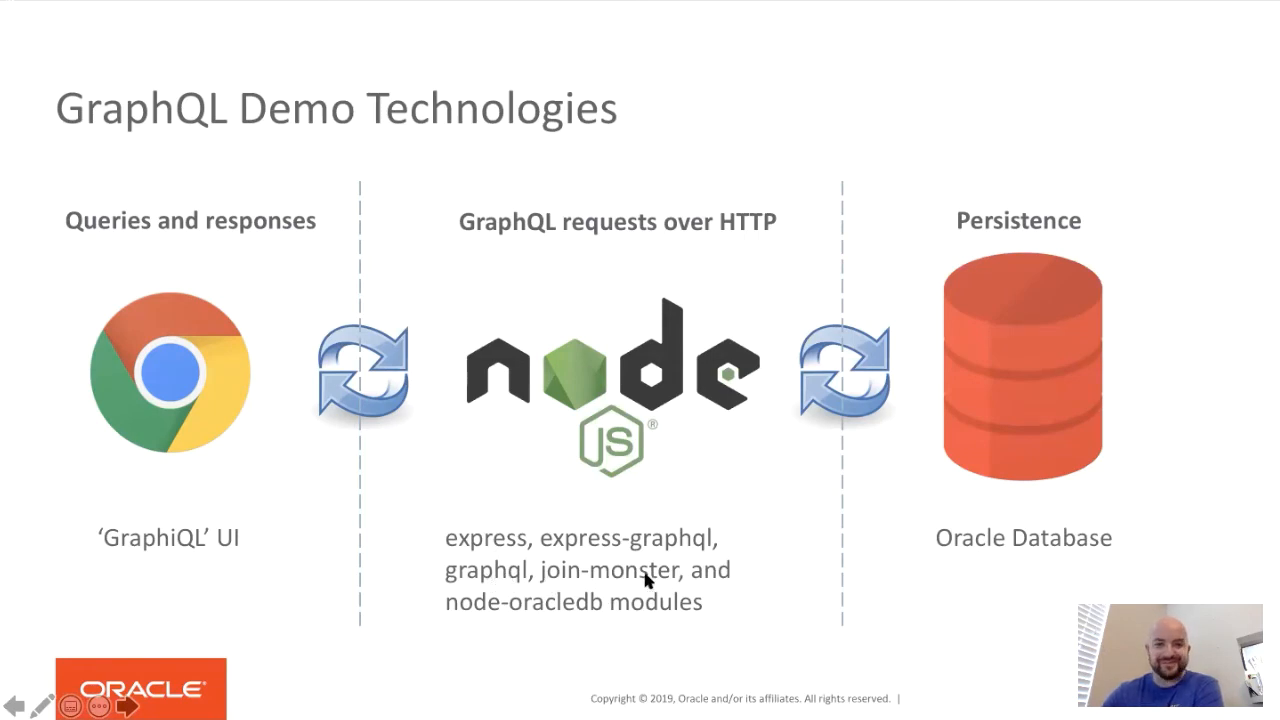
{"action": "mouse_move", "coordinate": [502, 628]}
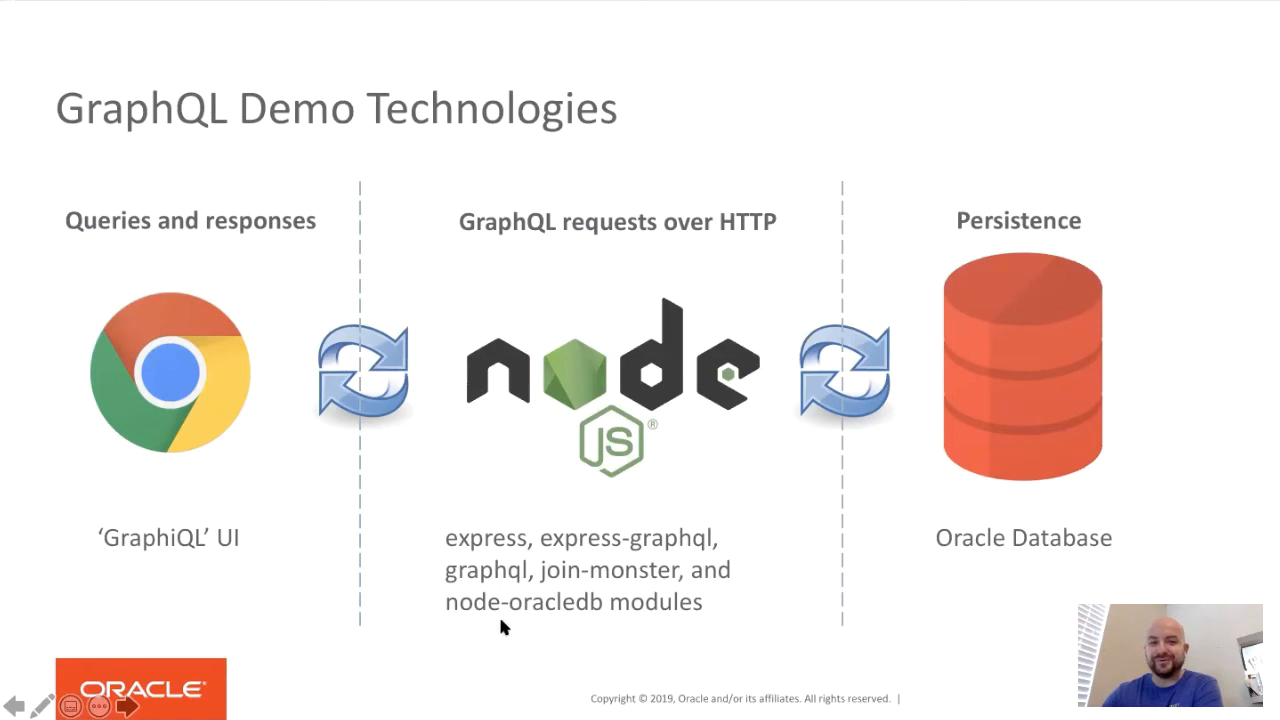
Step: Exit the slideshow after the GraphQL Demo Technologies slide to start the demo
{"action": "key", "text": "Escape"}
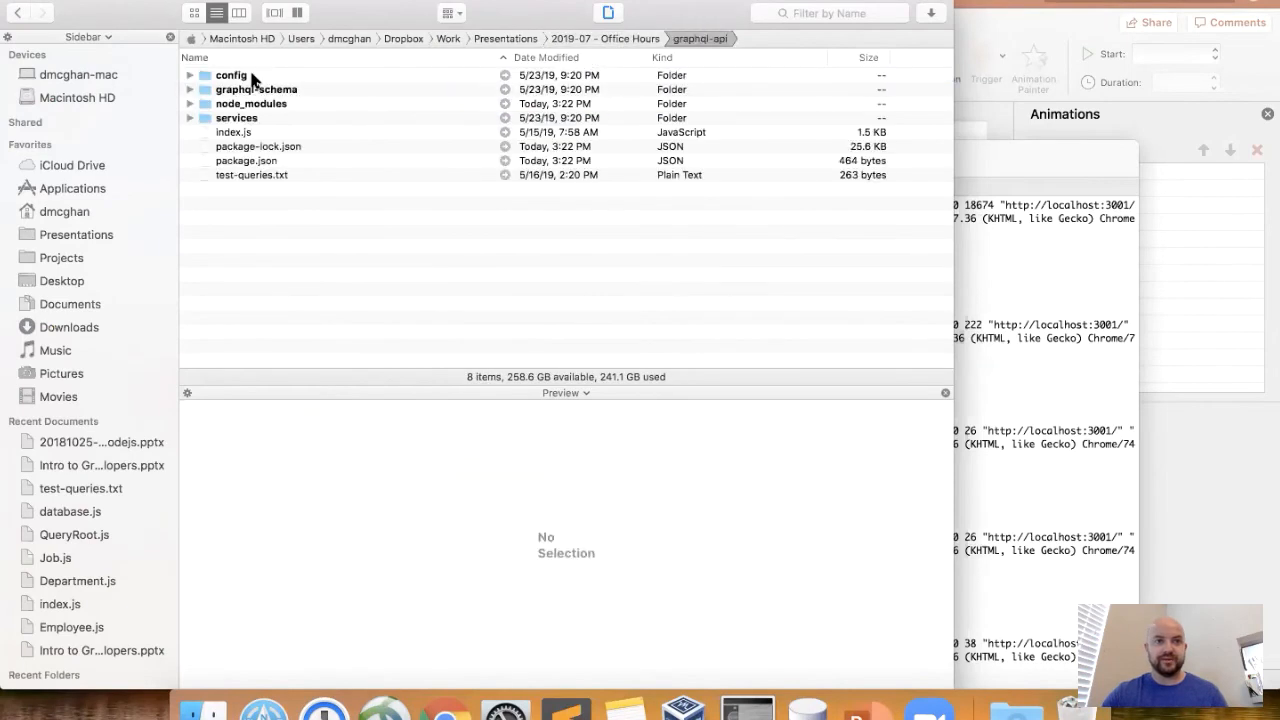
Step: Open the graphql-schema folder in Finder and launch Department.js in Sublime Text
{"action": "left_click", "coordinate": [256, 89]}
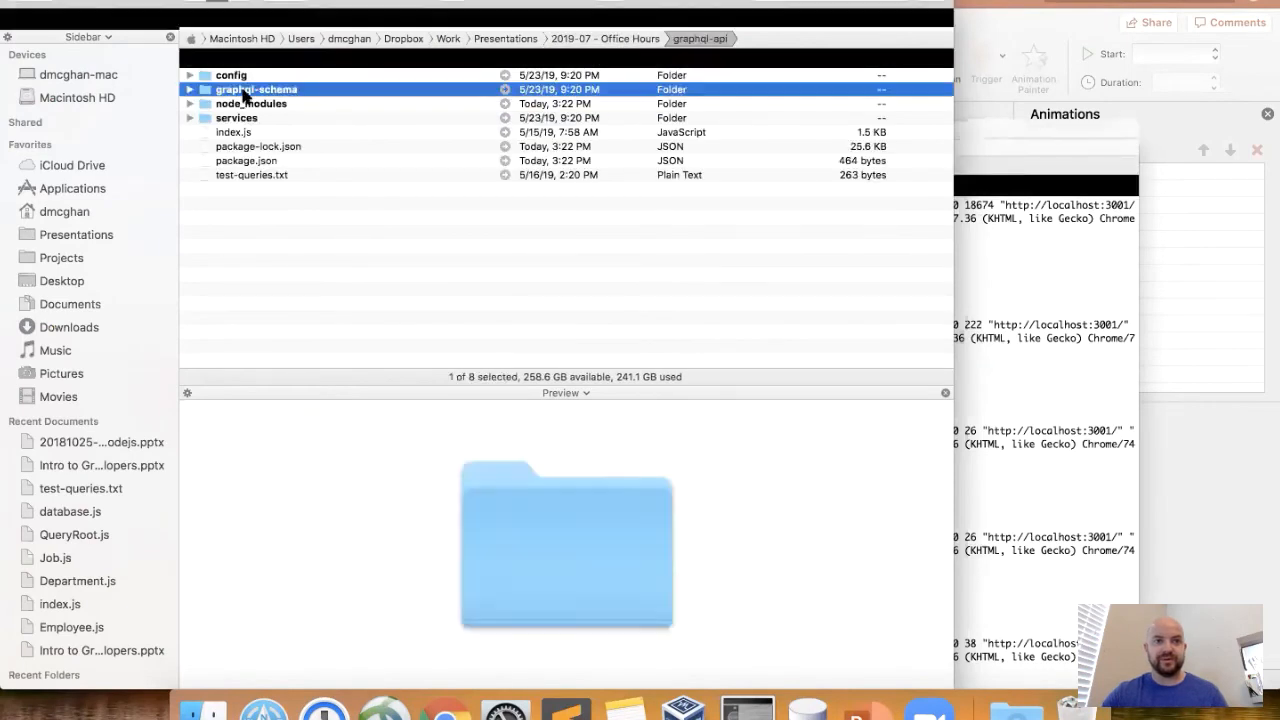
{"action": "double_click", "coordinate": [257, 89]}
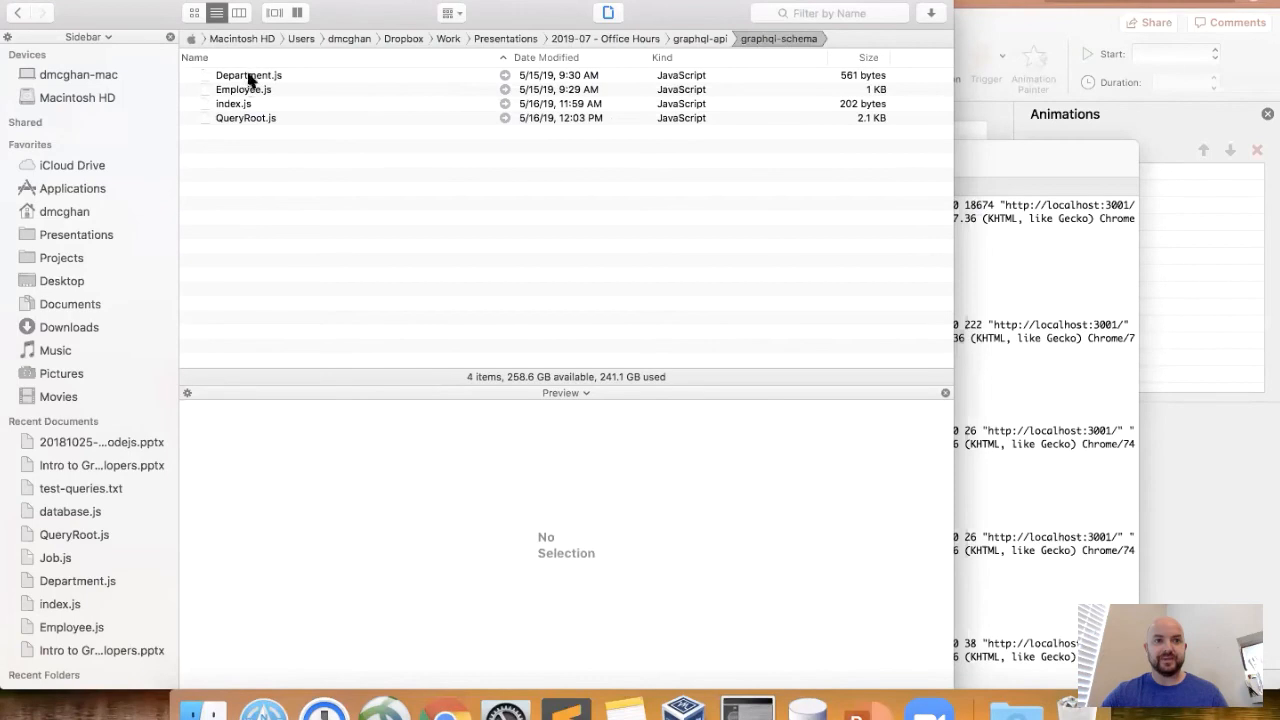
{"action": "left_click", "coordinate": [248, 75]}
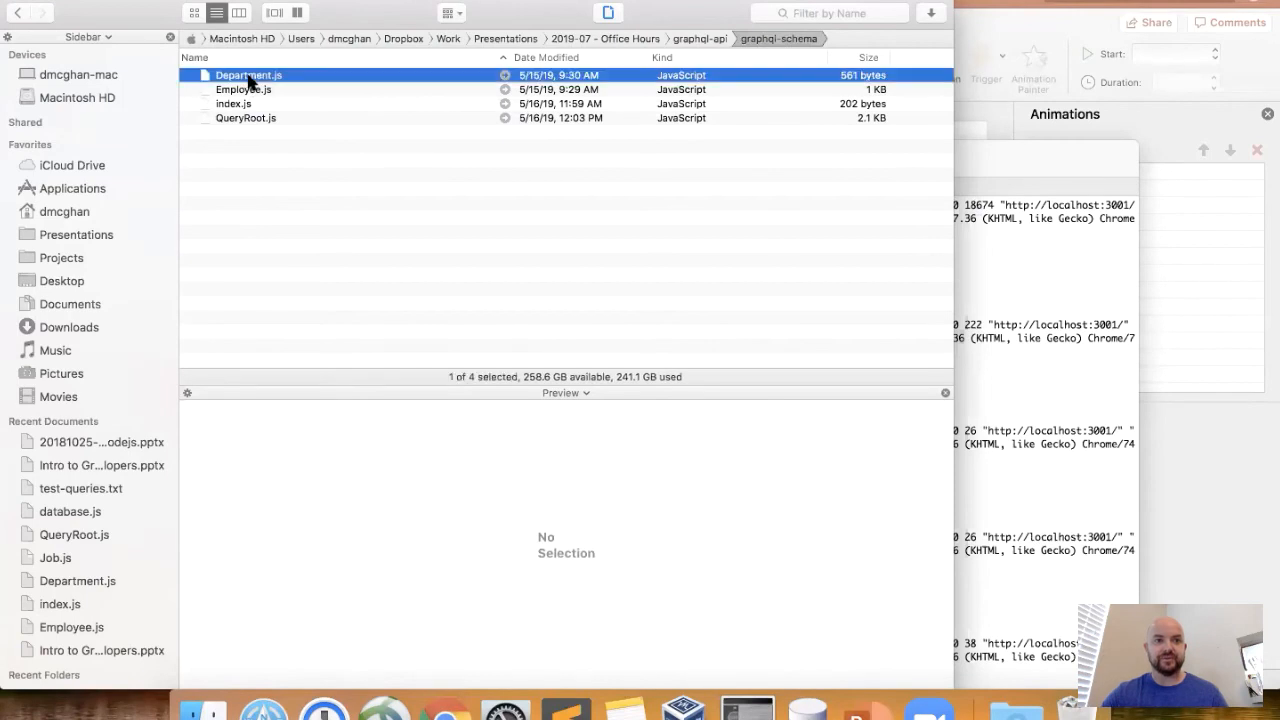
{"action": "double_click", "coordinate": [248, 75]}
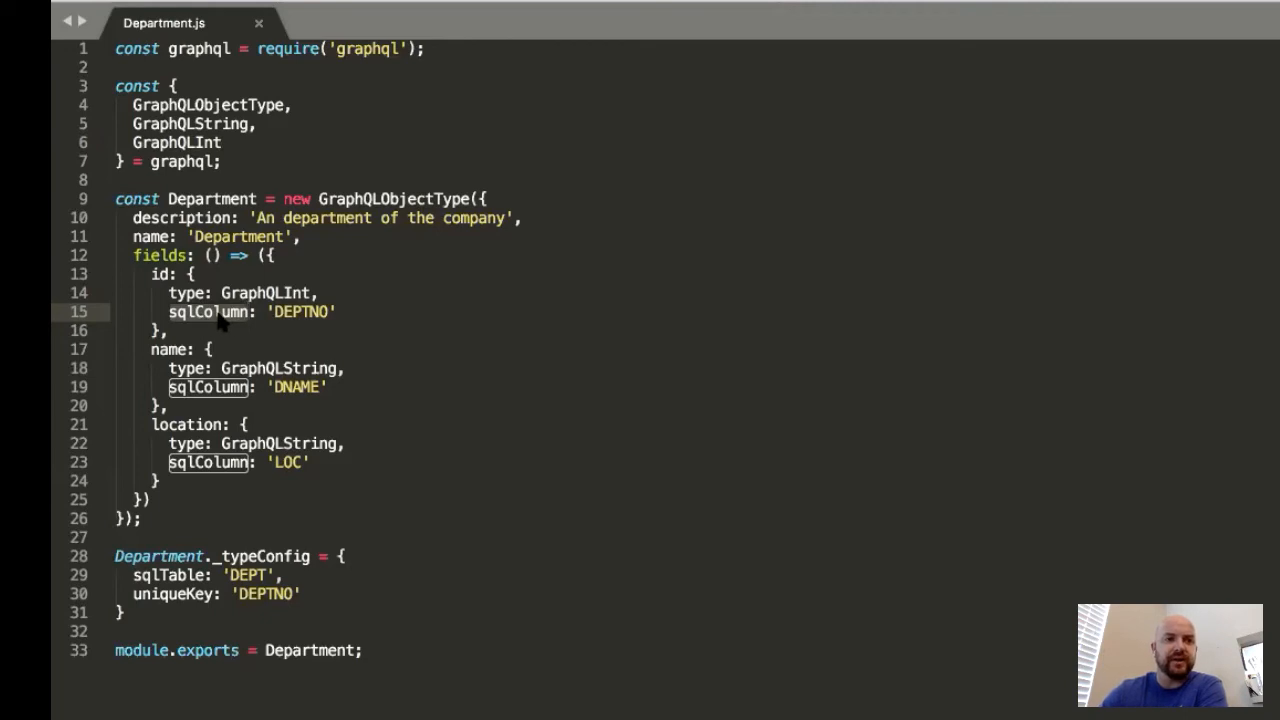
{"action": "mouse_move", "coordinate": [215, 315]}
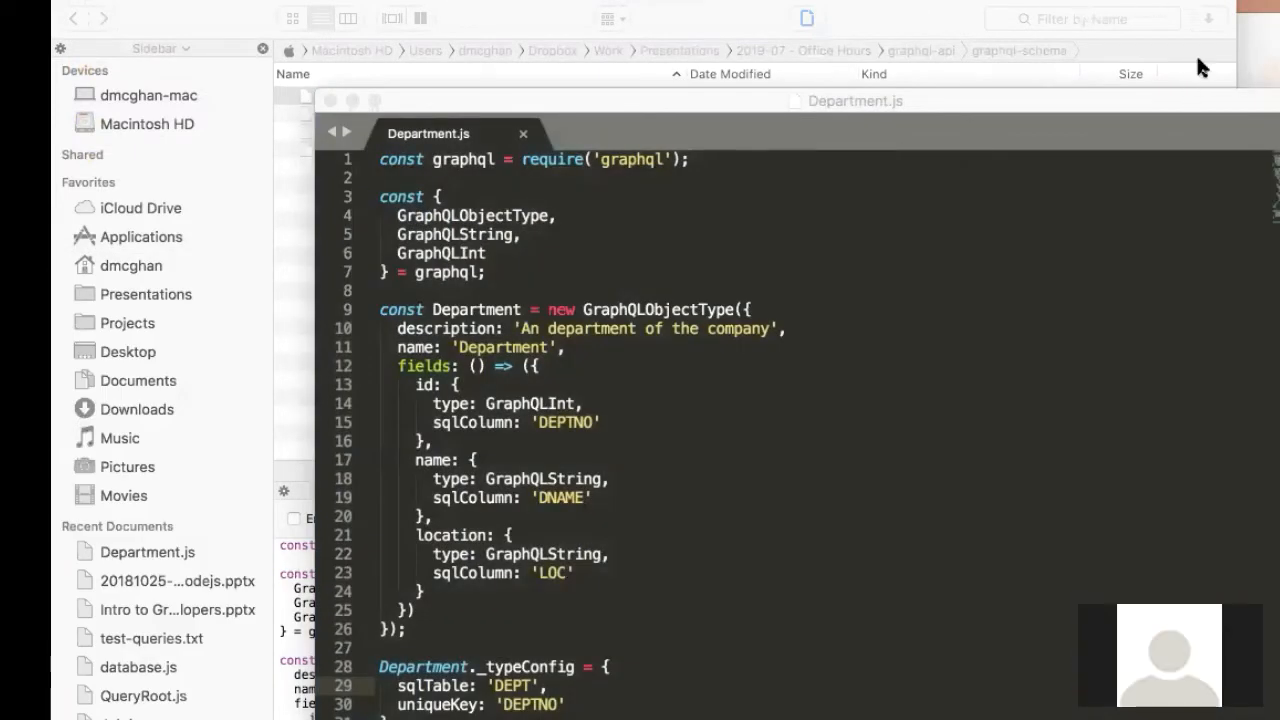
{"action": "mouse_move", "coordinate": [1148, 481]}
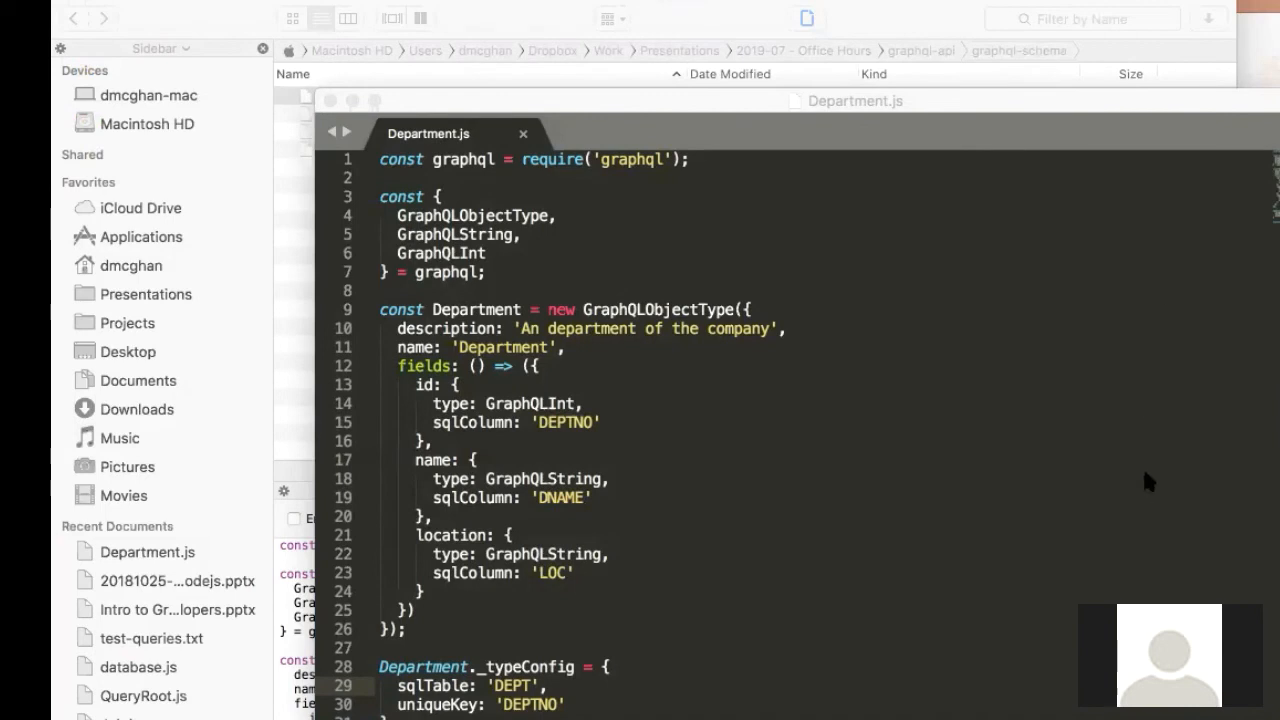
{"action": "mouse_move", "coordinate": [1089, 588]}
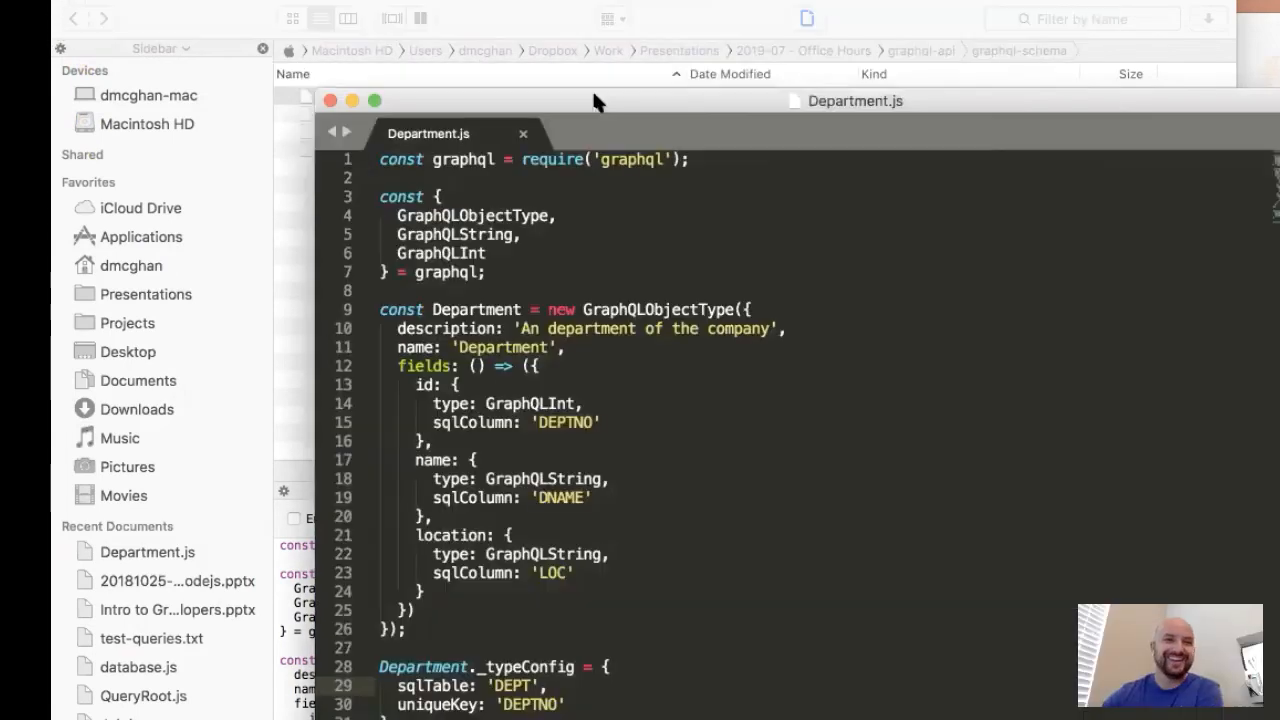
{"action": "mouse_move", "coordinate": [605, 143]}
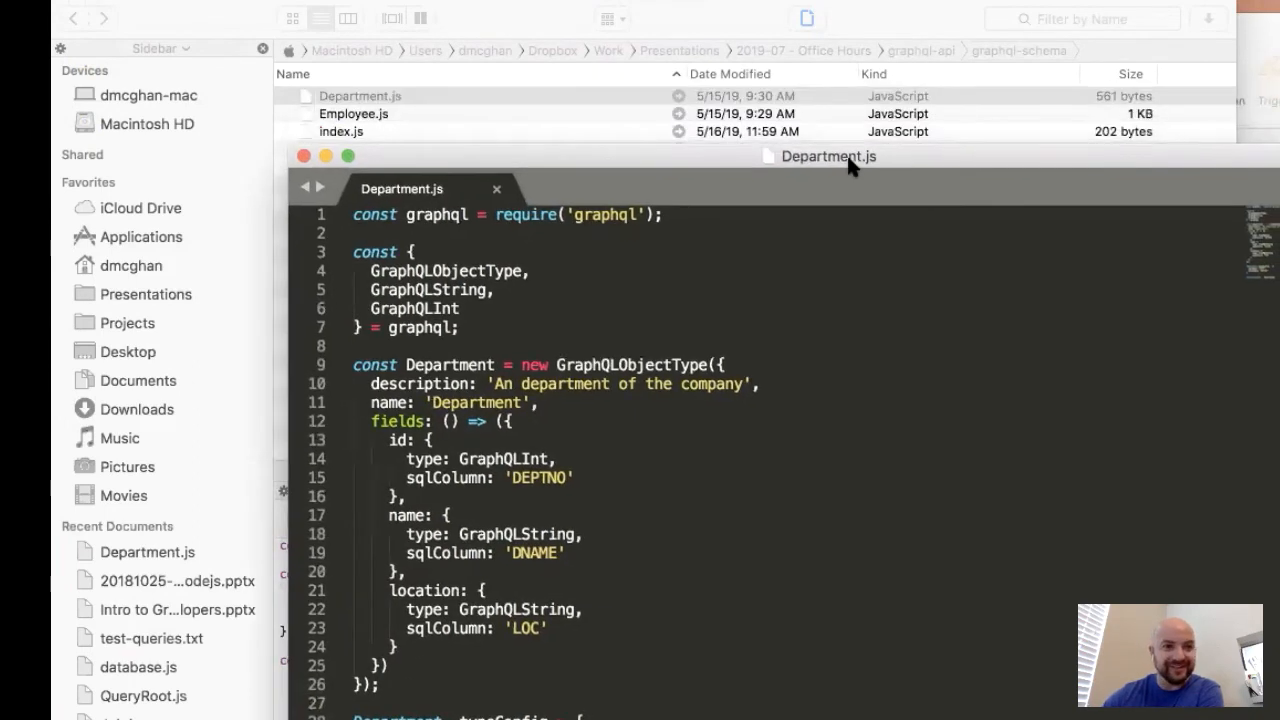
{"action": "mouse_move", "coordinate": [770, 195]}
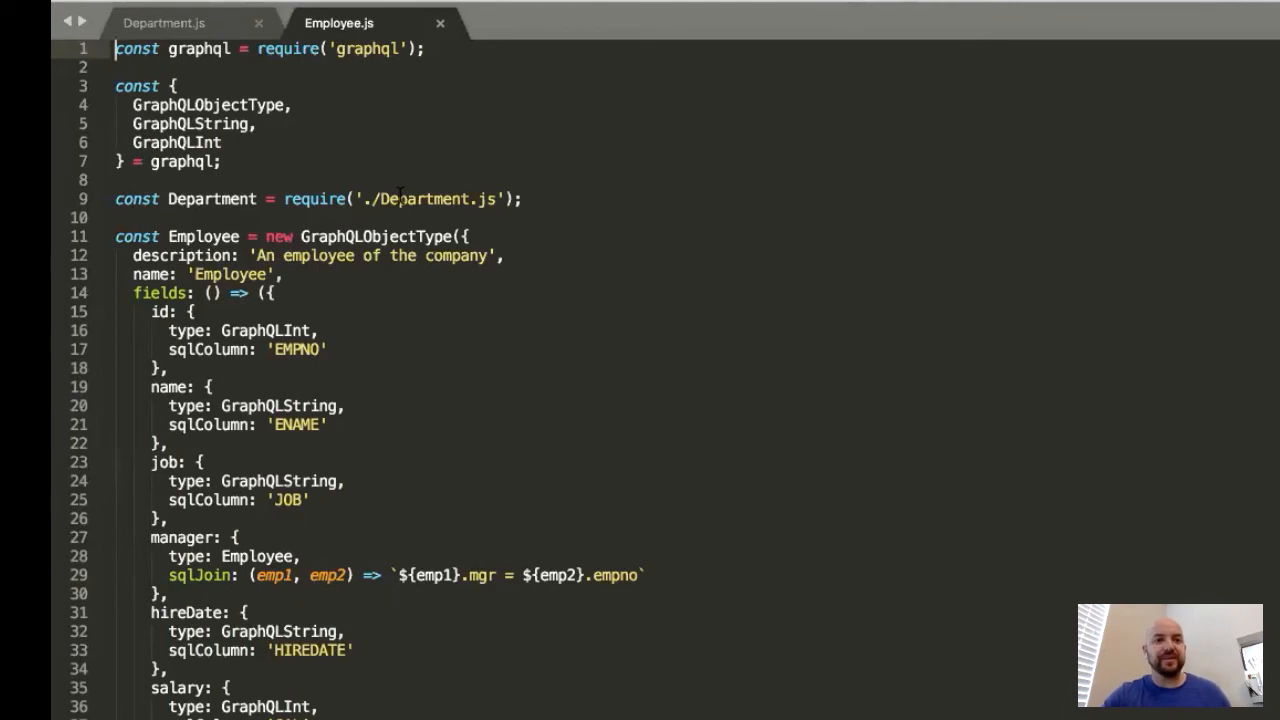
Step: Highlight Employee in Employee.js, scroll to the department sqlJoin, and select QueryRoot.js
{"action": "double_click", "coordinate": [211, 199]}
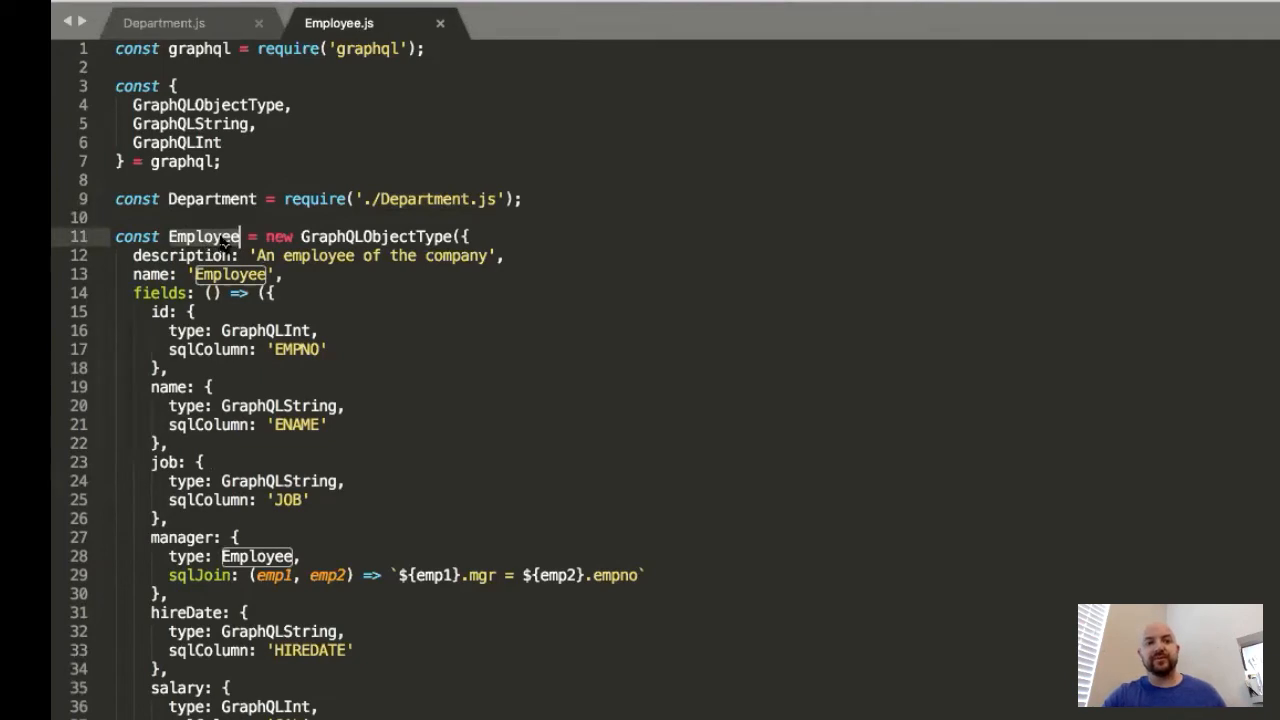
{"action": "scroll", "scroll_direction": "down", "scroll_amount": 3}
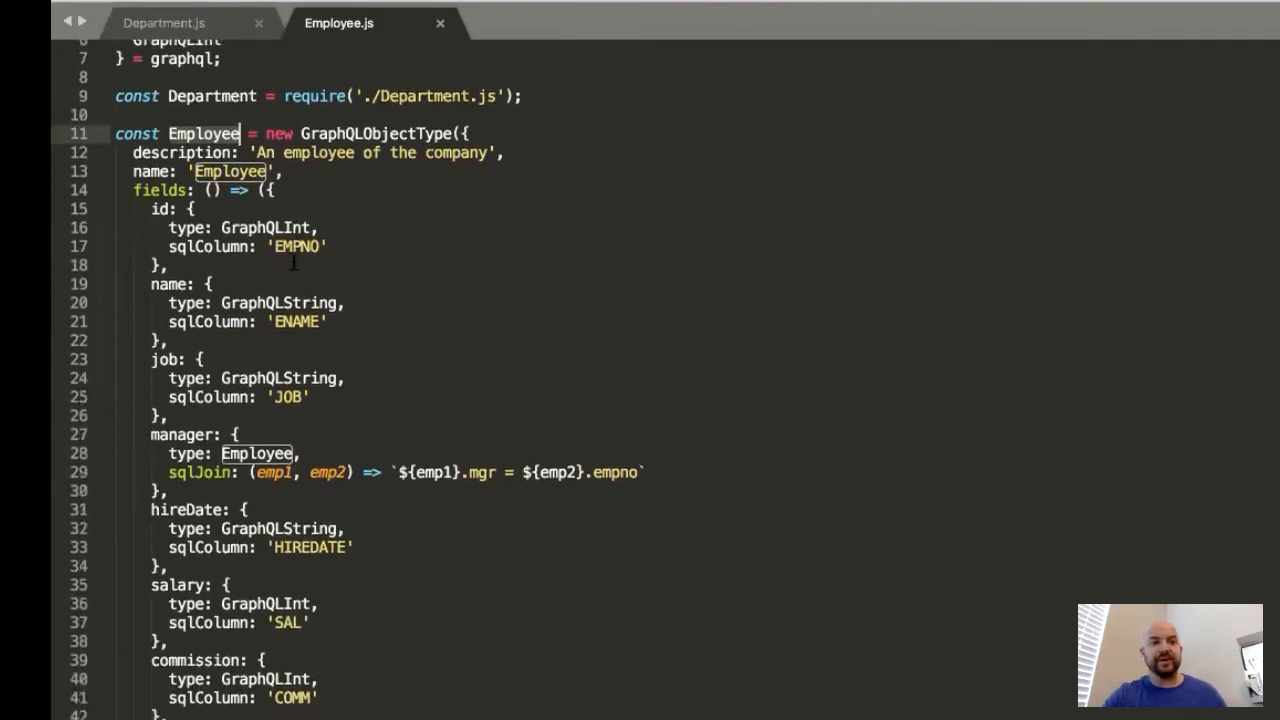
{"action": "scroll", "scroll_direction": "down", "scroll_amount": 3}
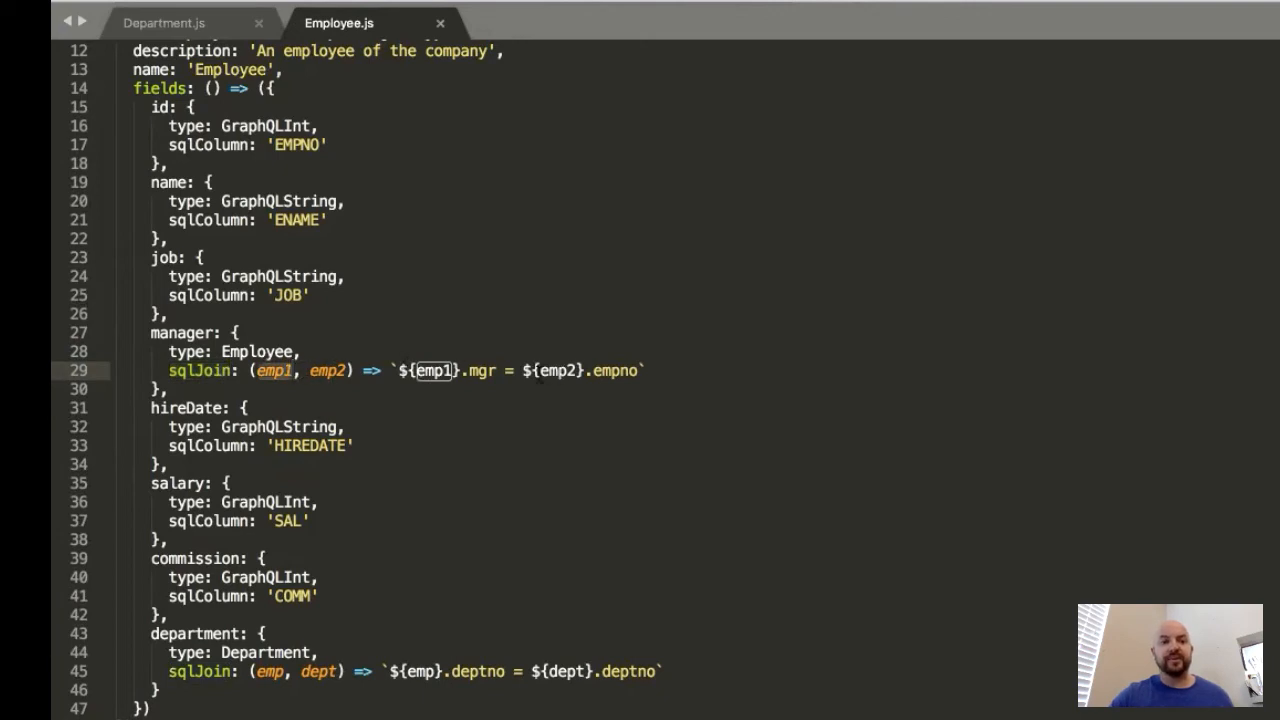
{"action": "scroll", "scroll_direction": "down", "scroll_amount": 3}
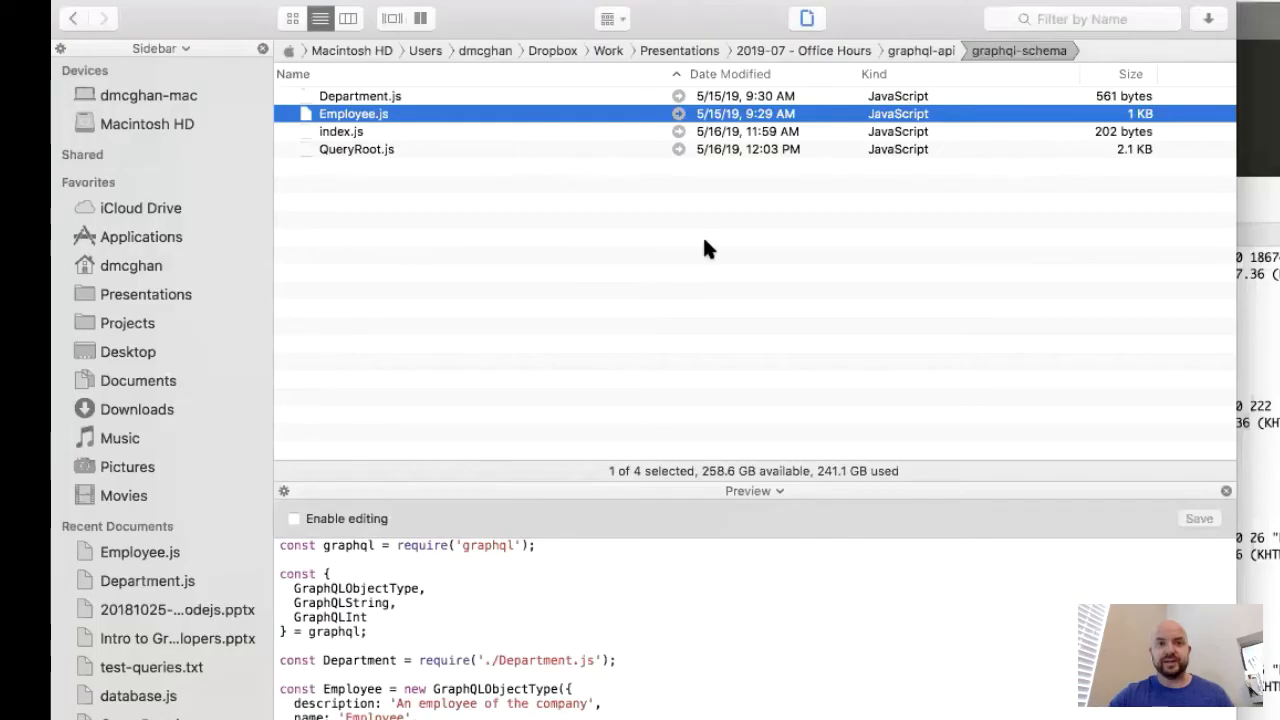
{"action": "left_click", "coordinate": [356, 149]}
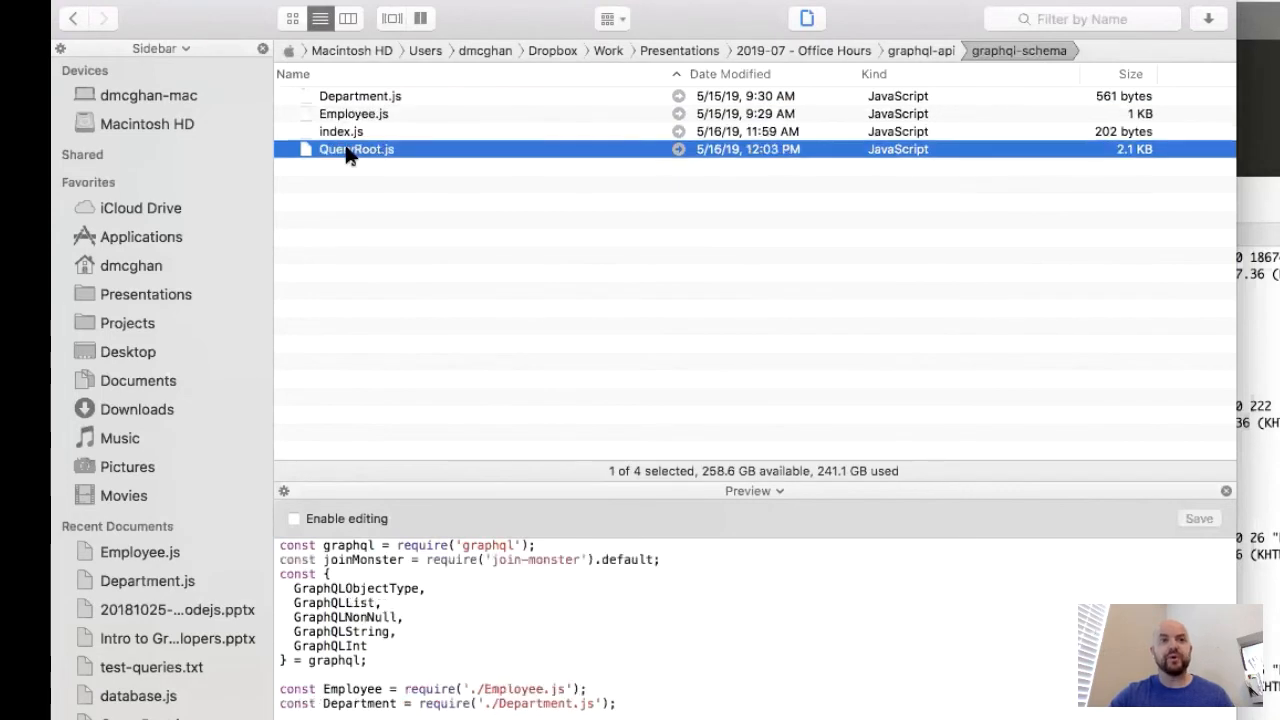
Step: Open QueryRoot.js and scroll through its employee, employees and department fields, highlighting id
{"action": "double_click", "coordinate": [356, 149]}
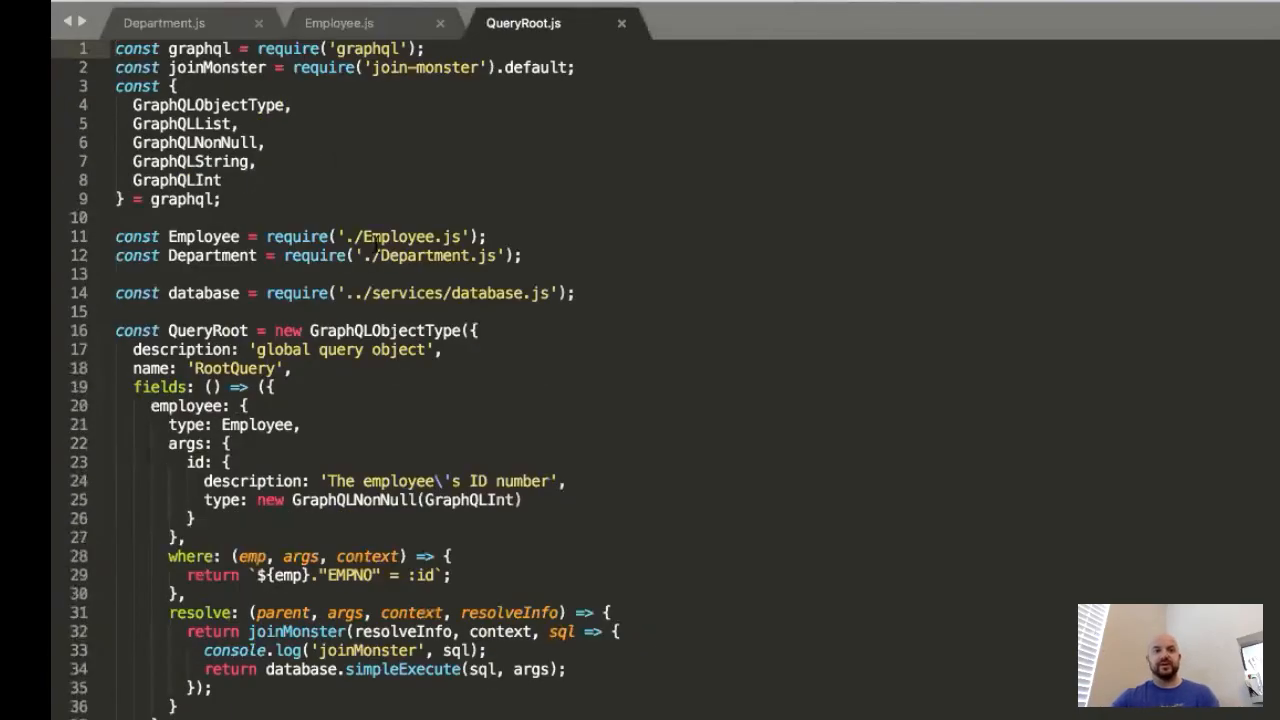
{"action": "left_click", "coordinate": [521, 255]}
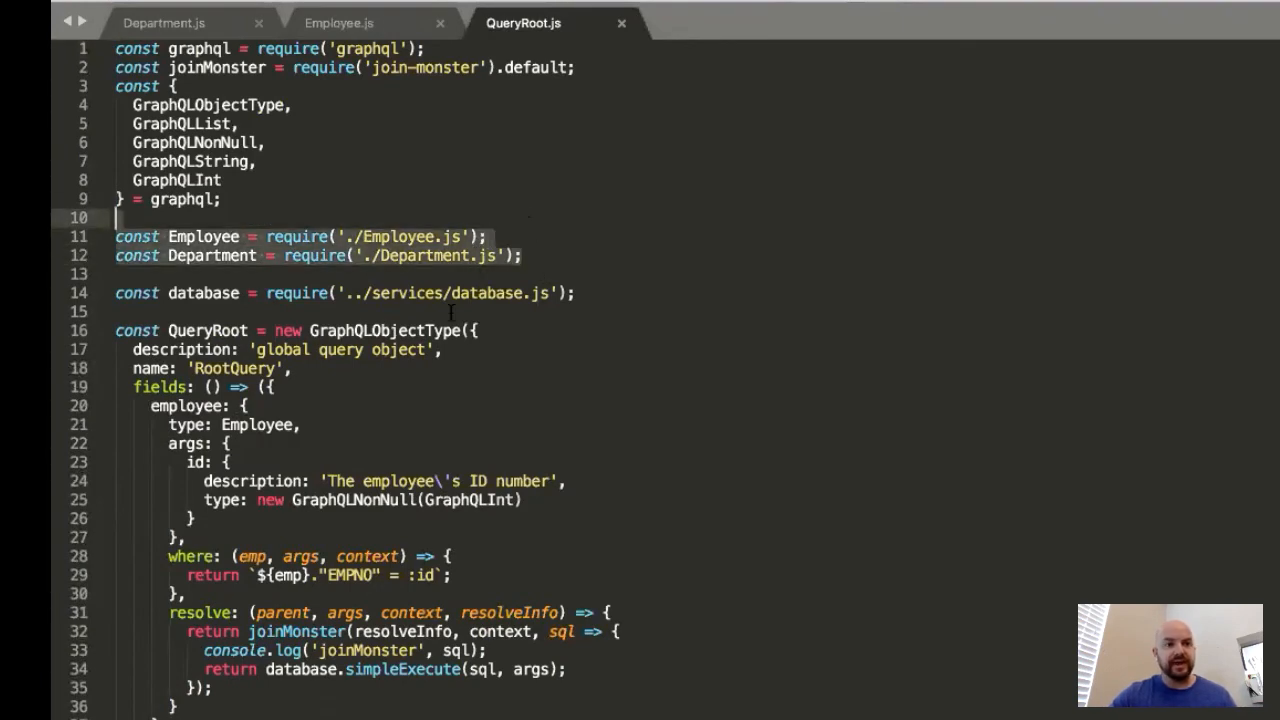
{"action": "scroll", "scroll_direction": "down", "scroll_amount": 3}
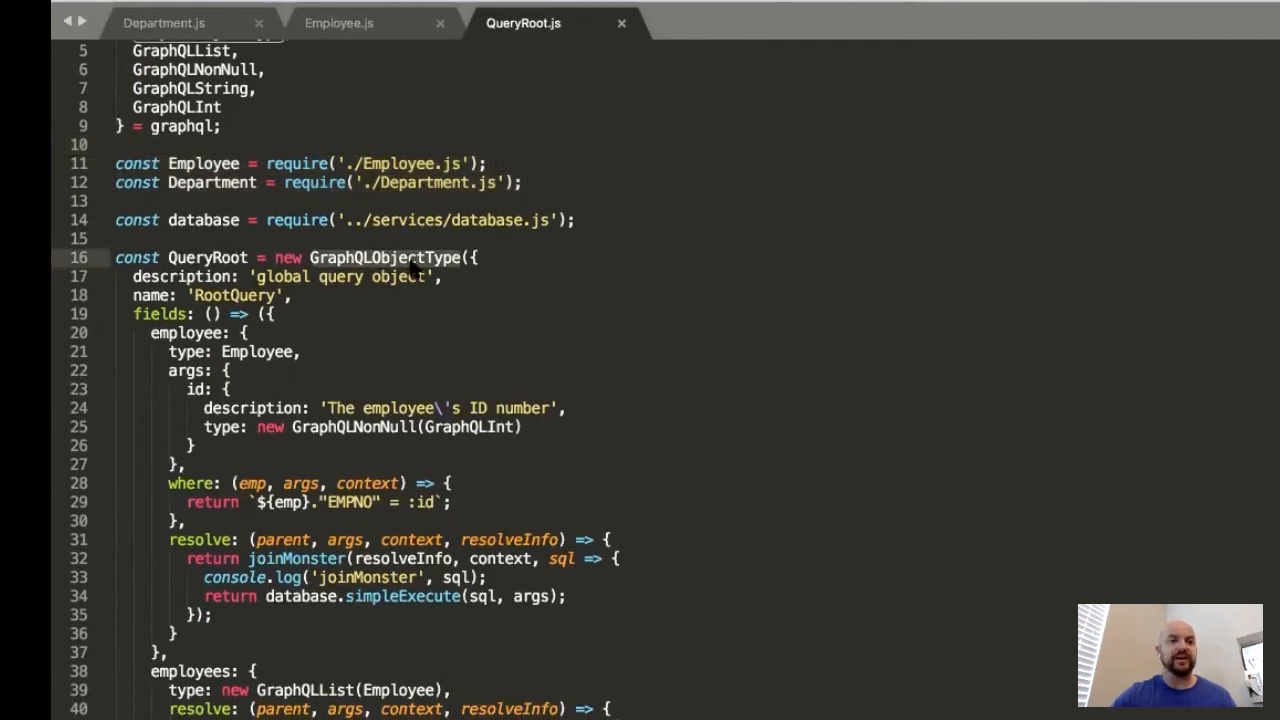
{"action": "scroll", "scroll_direction": "down", "scroll_amount": 3}
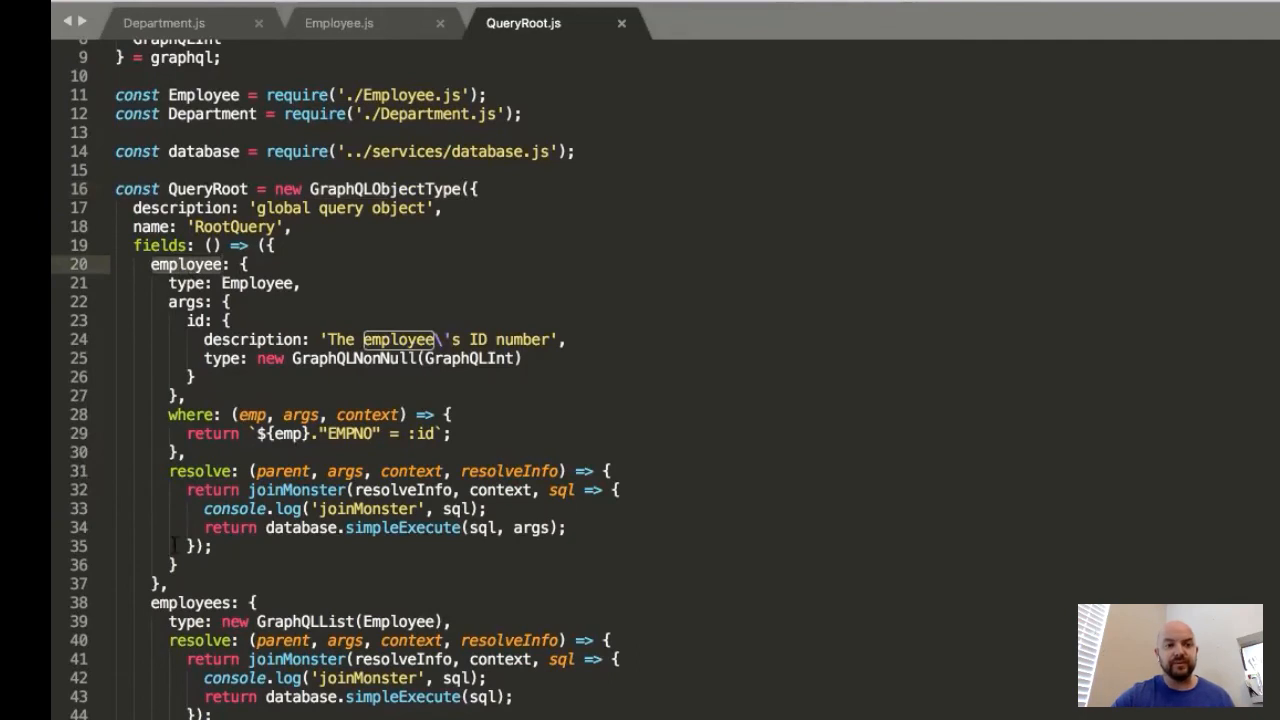
{"action": "scroll", "scroll_direction": "down", "scroll_amount": 3}
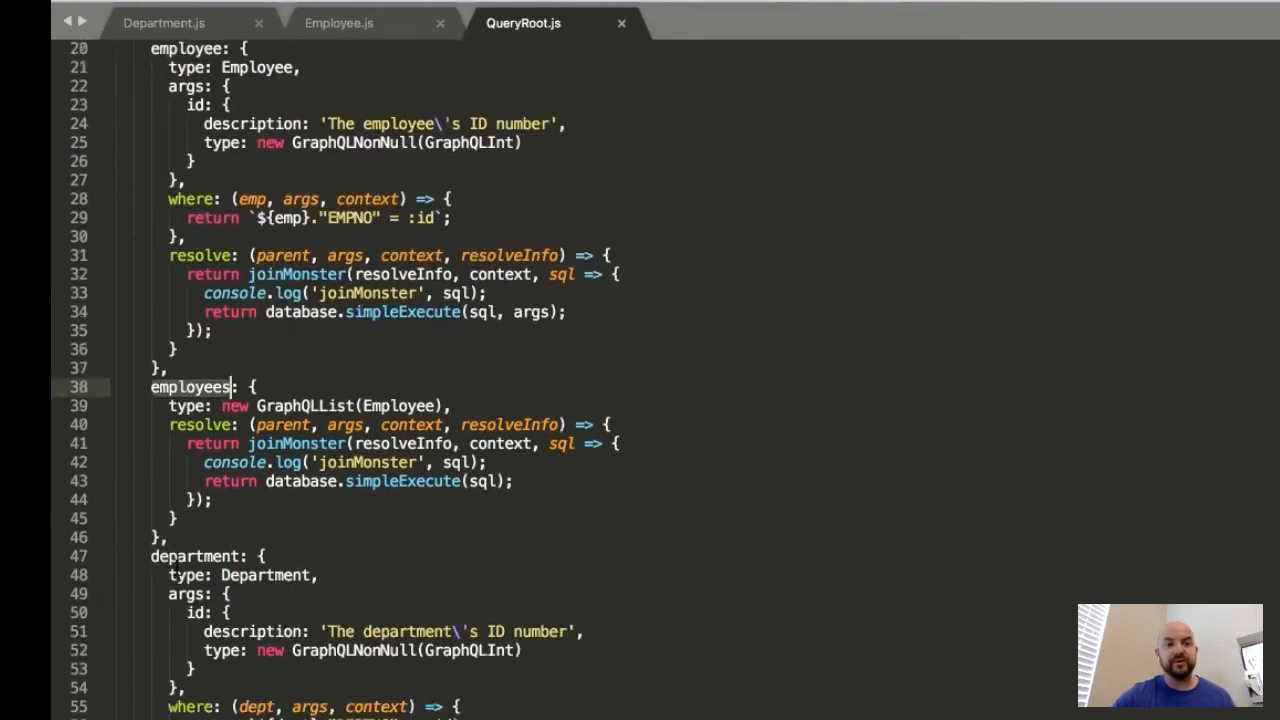
{"action": "scroll", "scroll_direction": "down", "scroll_amount": 3}
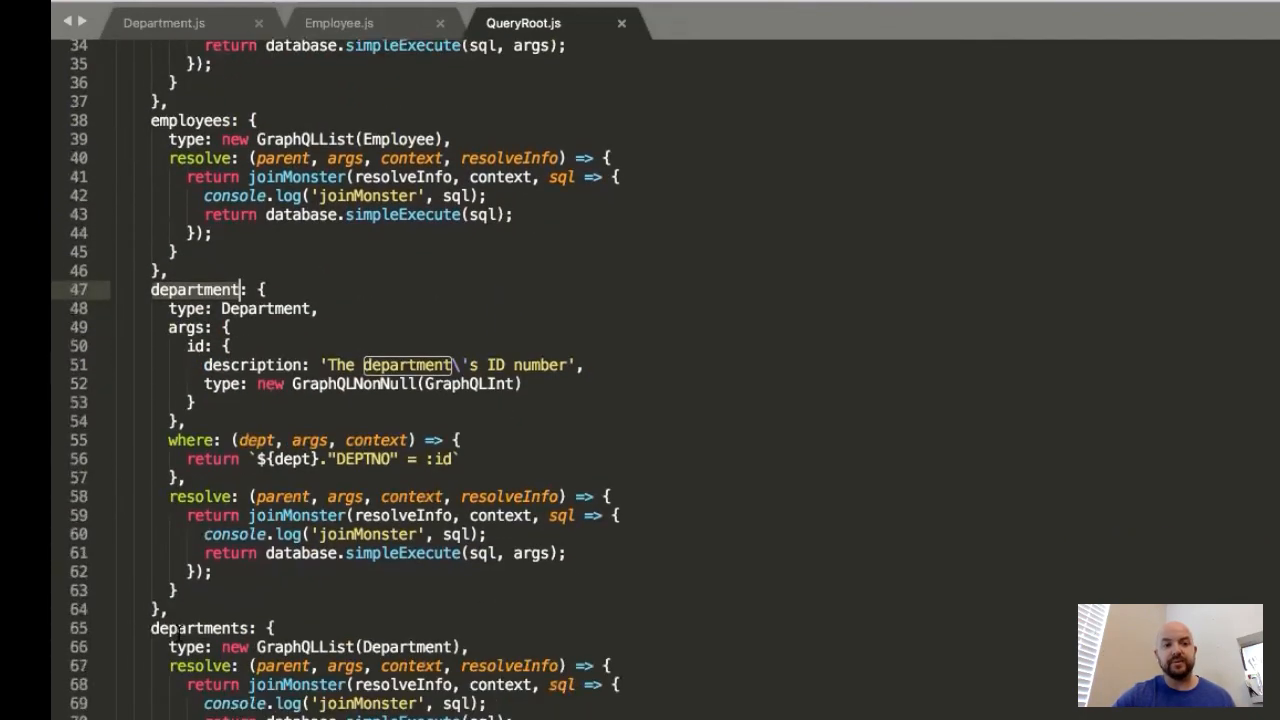
{"action": "scroll", "scroll_direction": "down", "scroll_amount": 3}
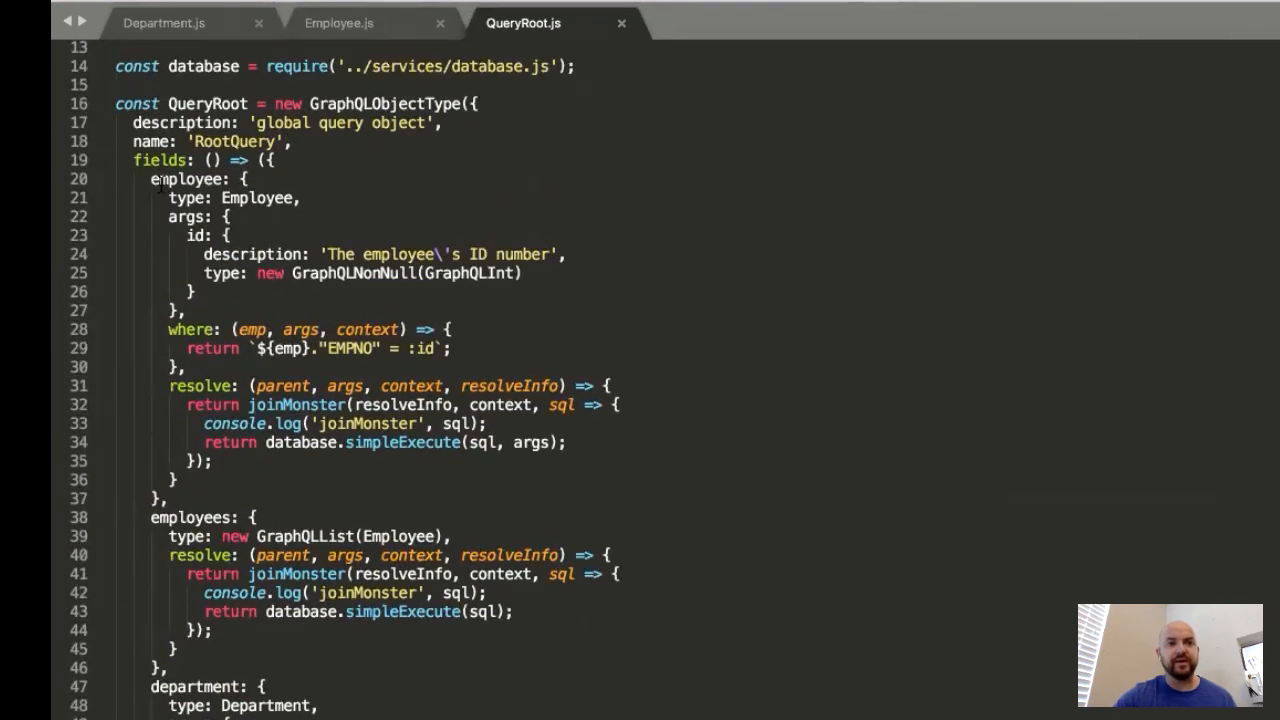
{"action": "double_click", "coordinate": [185, 179]}
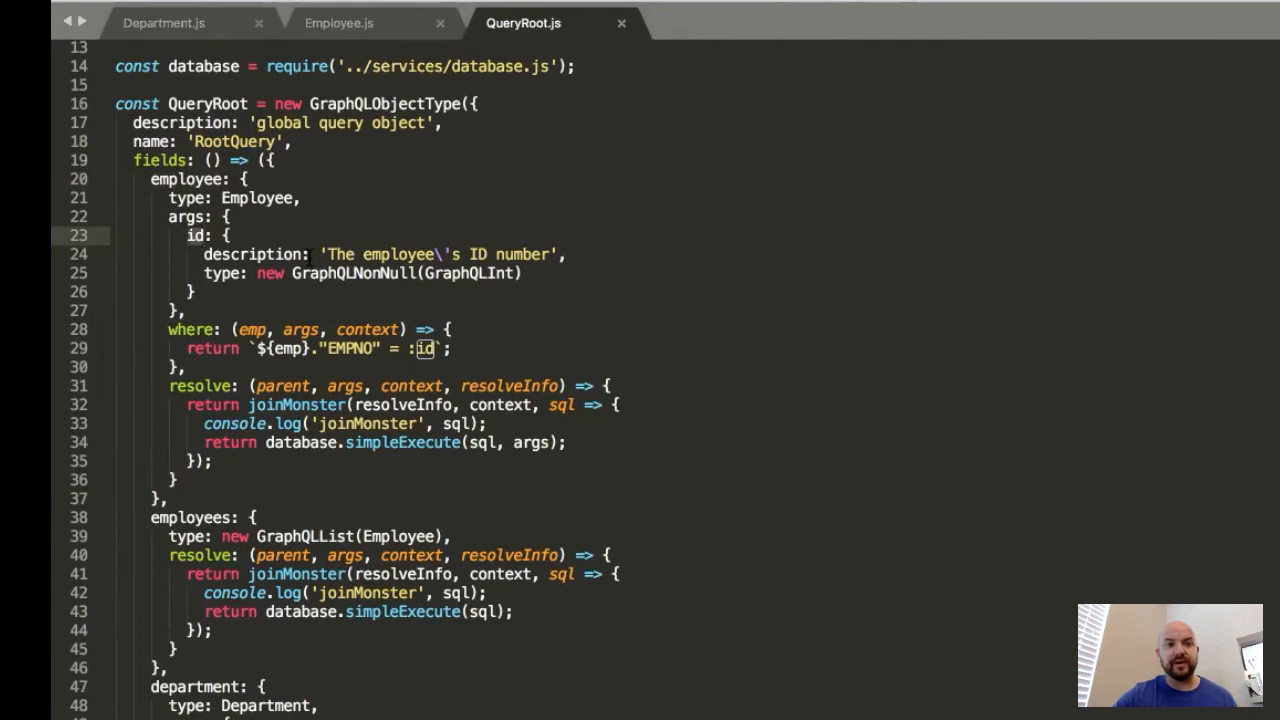
{"action": "scroll", "scroll_direction": "down", "scroll_amount": 3}
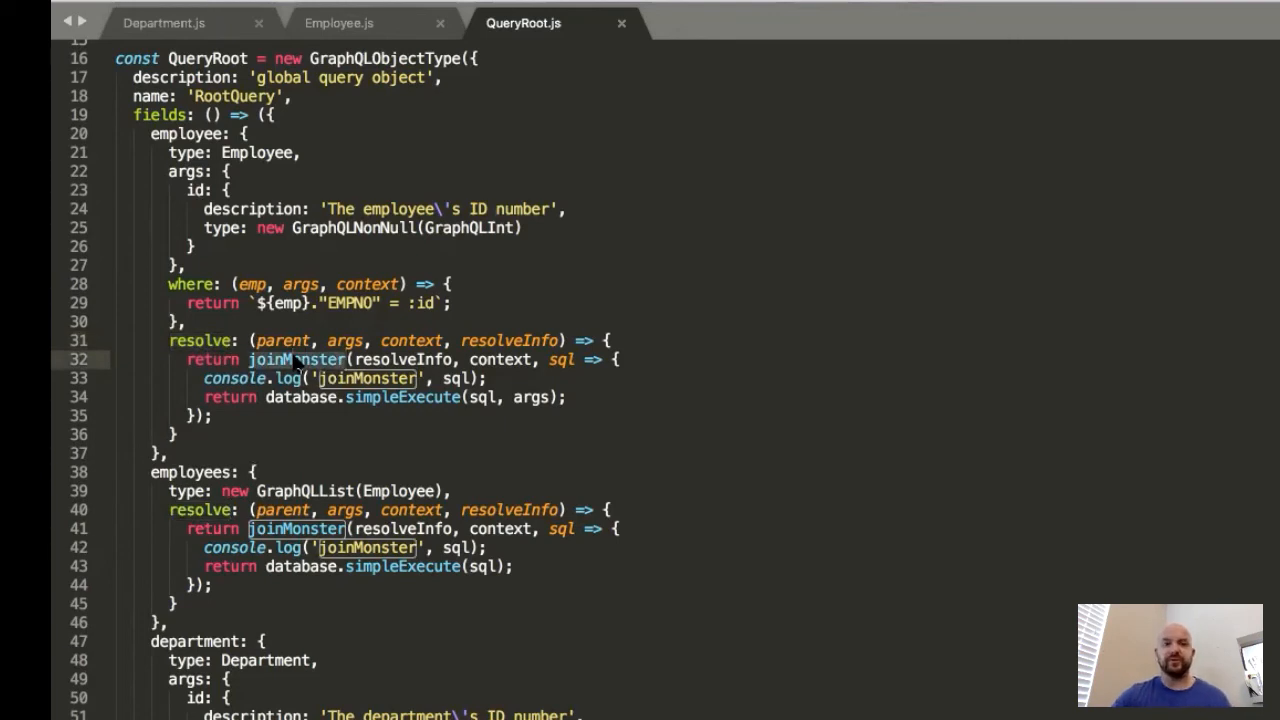
Step: Highlight the joinMonster resolver calls and the logged SQL in QueryRoot.js
{"action": "double_click", "coordinate": [510, 340]}
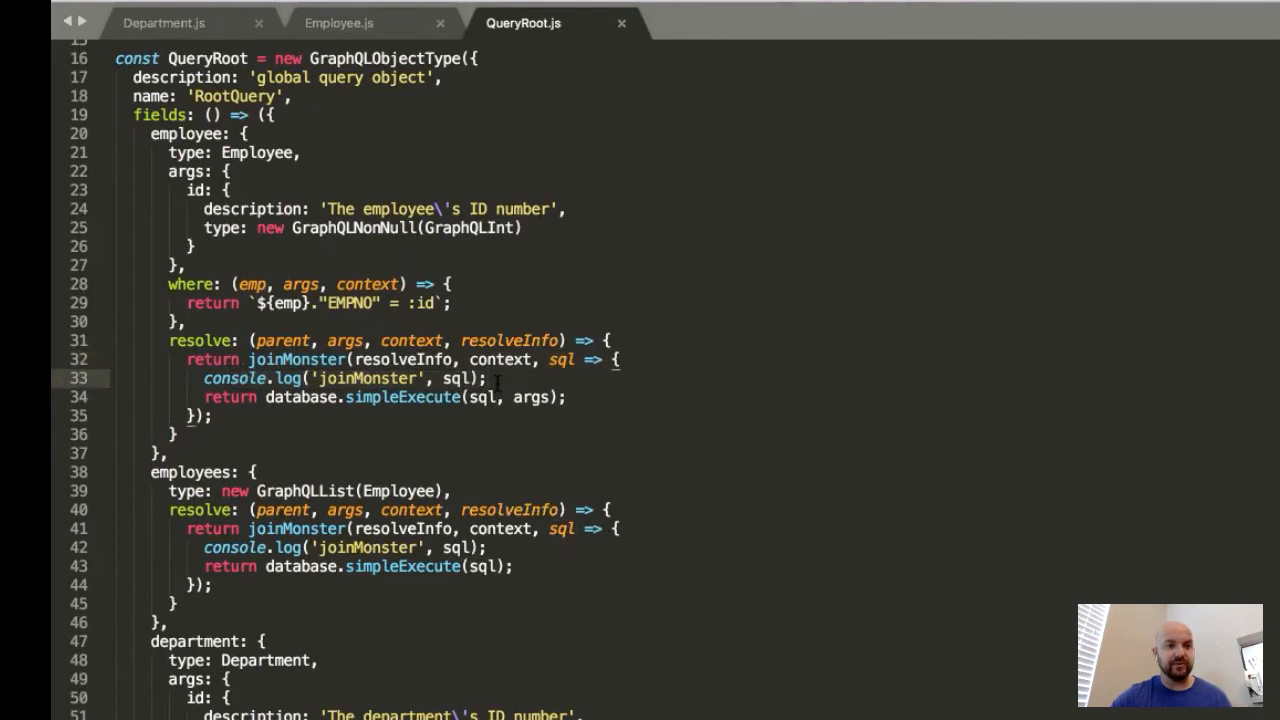
{"action": "double_click", "coordinate": [472, 378]}
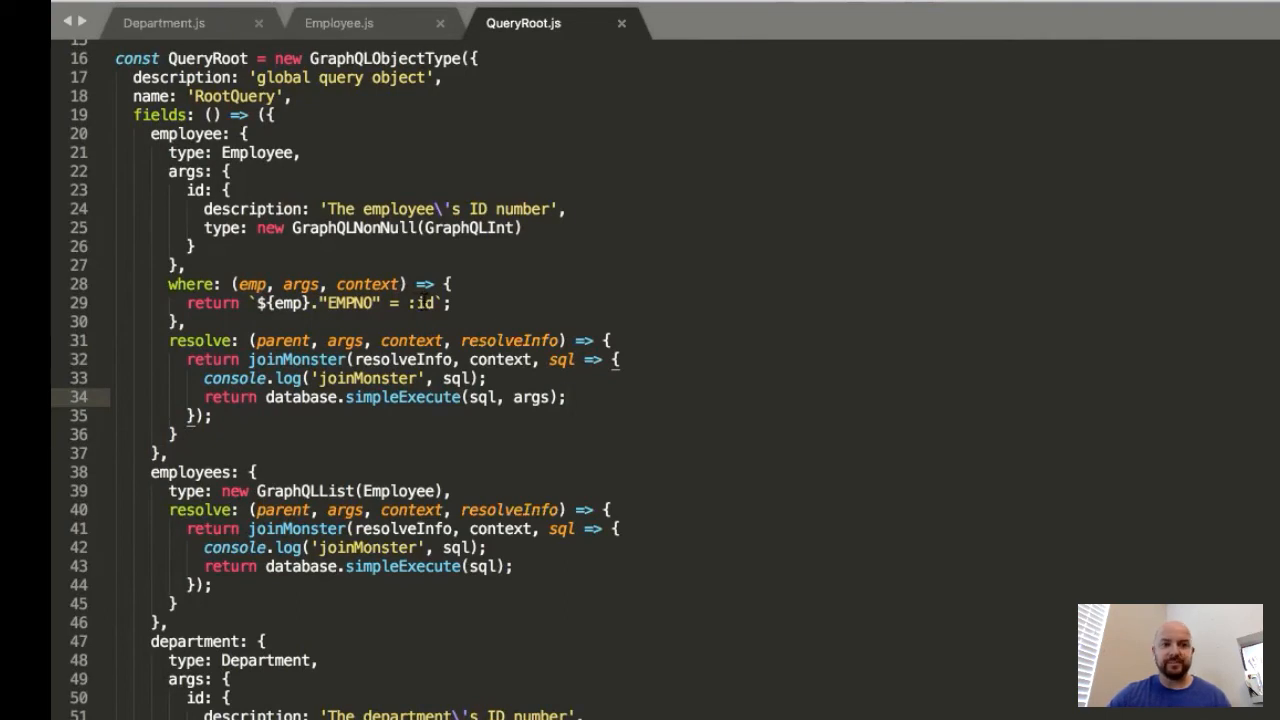
{"action": "scroll", "scroll_direction": "down", "scroll_amount": 3}
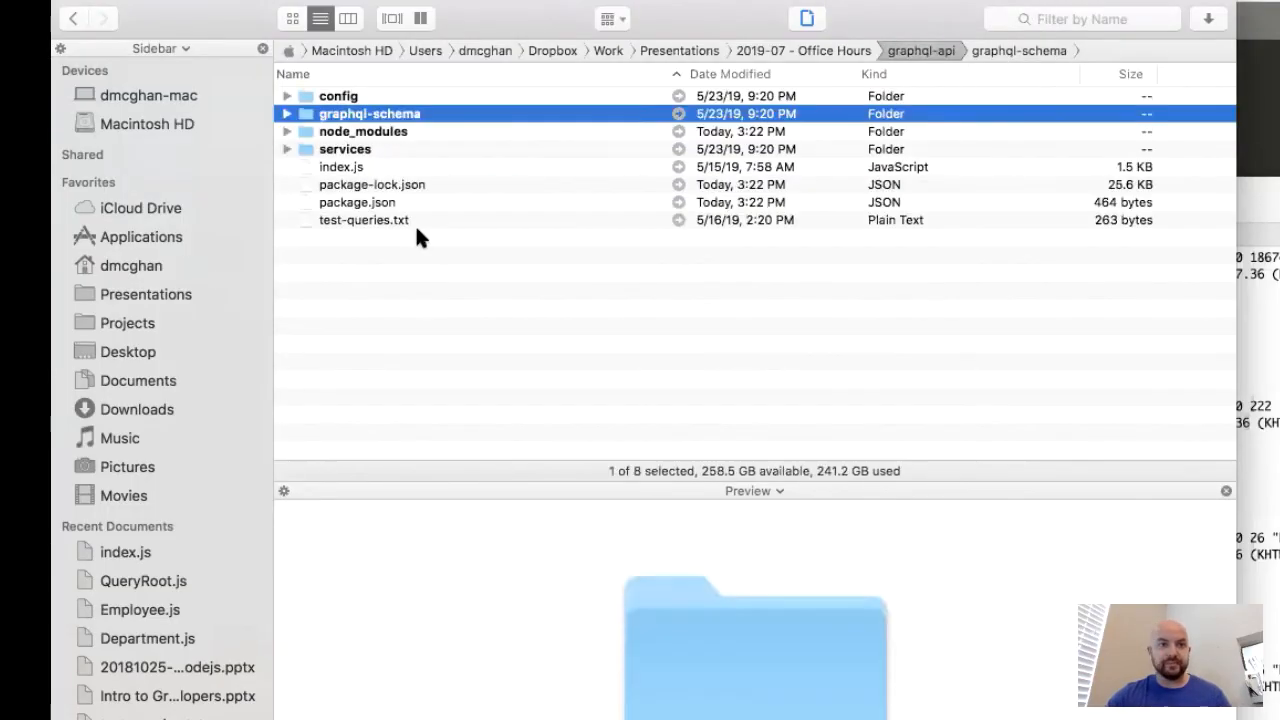
Step: Open Terminal in graphql-api, run node, and close the old server tab holding port 3001
{"action": "right_click", "coordinate": [420, 237]}
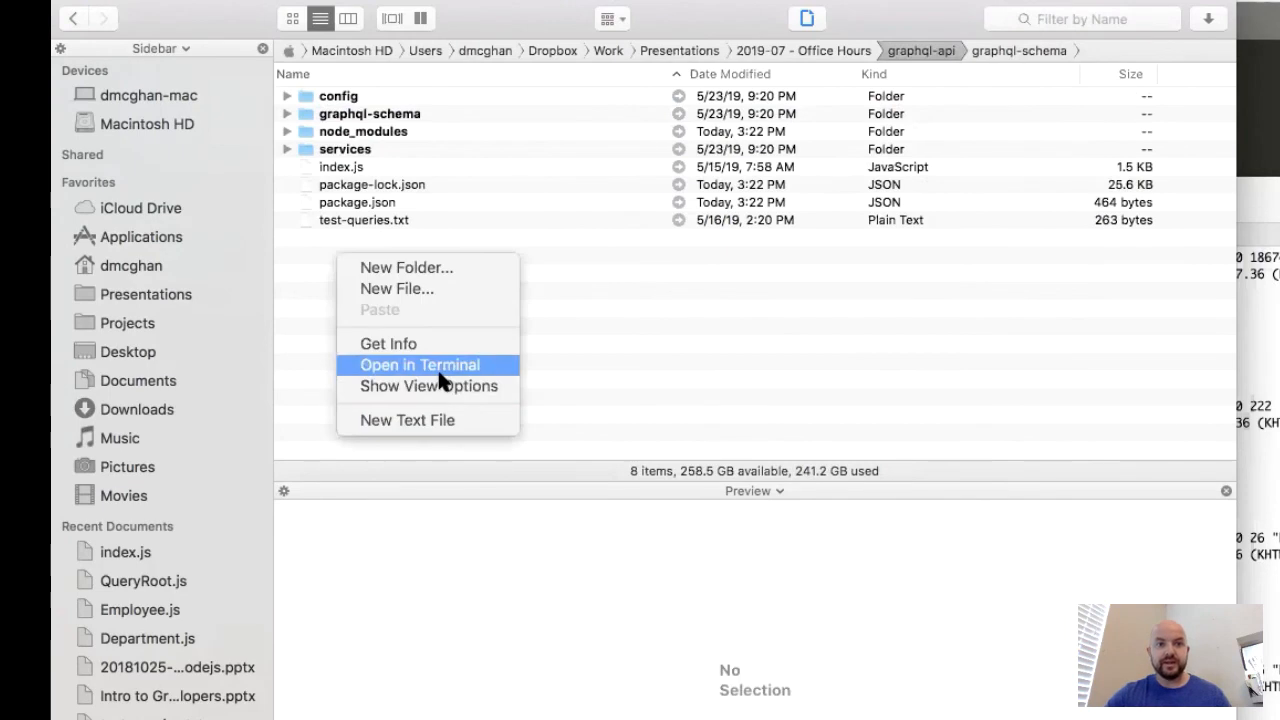
{"action": "left_click", "coordinate": [418, 364]}
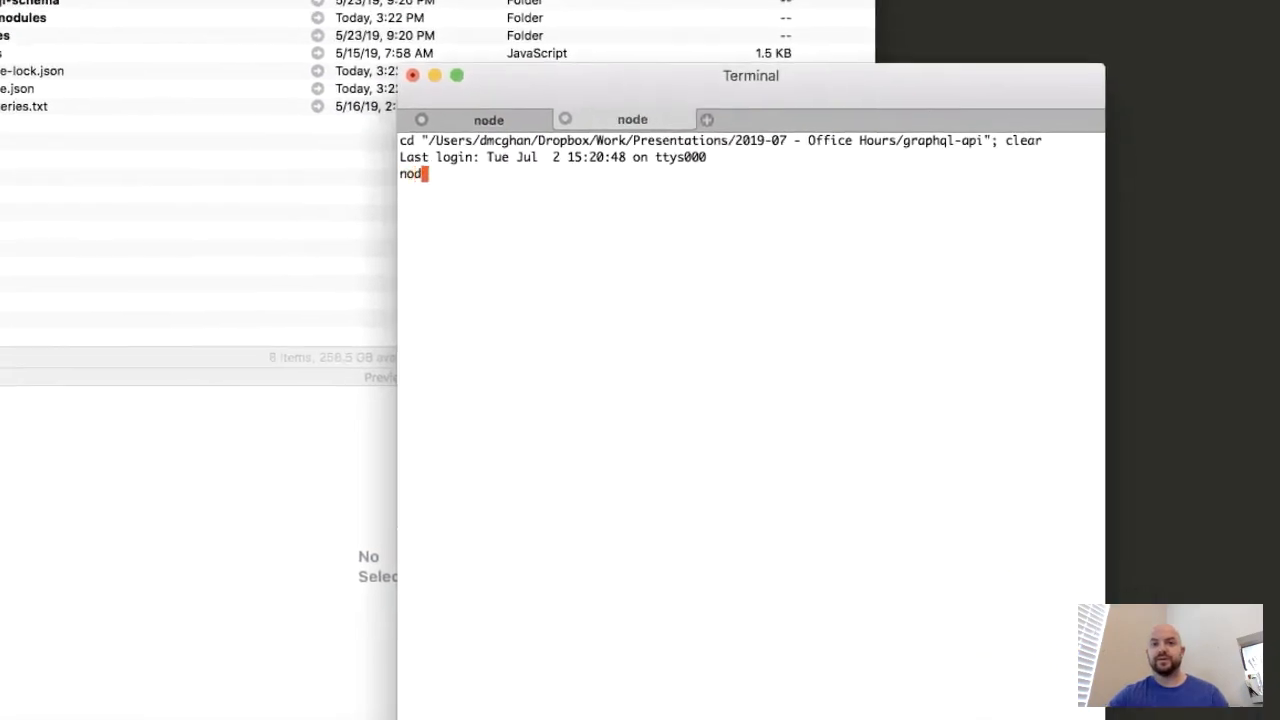
{"action": "type", "text": "e ."}
{"action": "key", "text": "Return"}
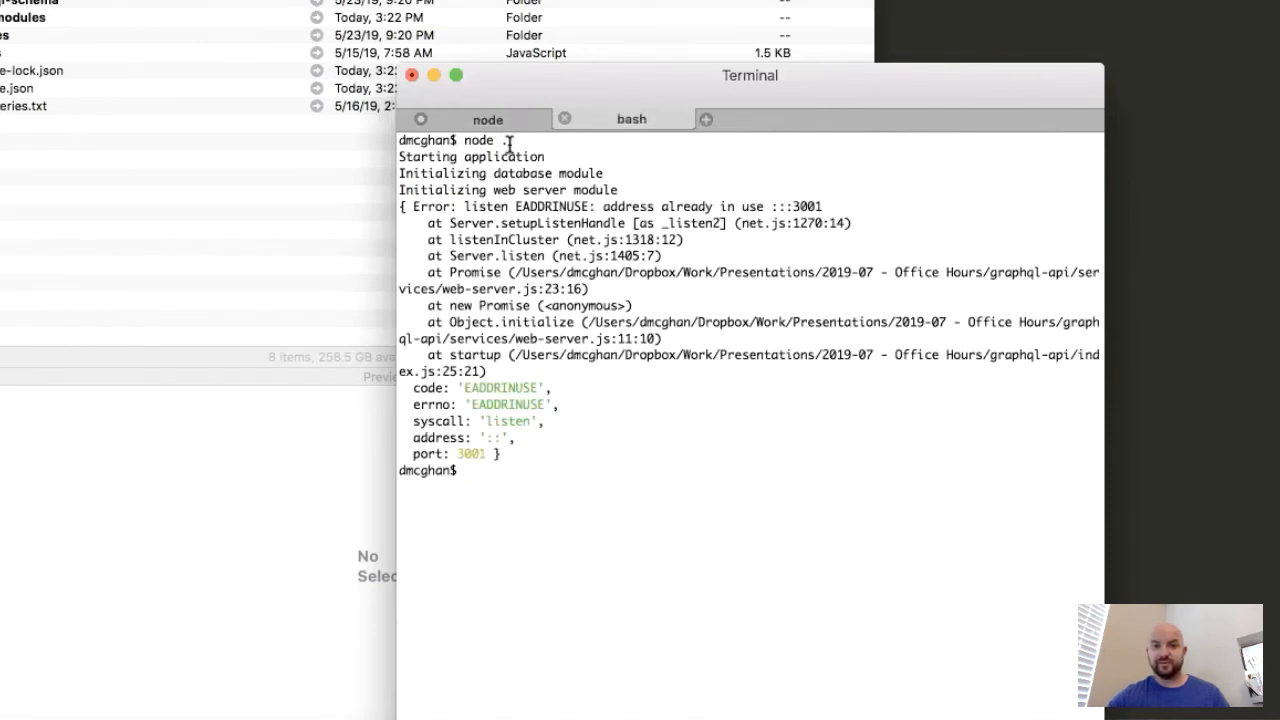
{"action": "left_click", "coordinate": [420, 119]}
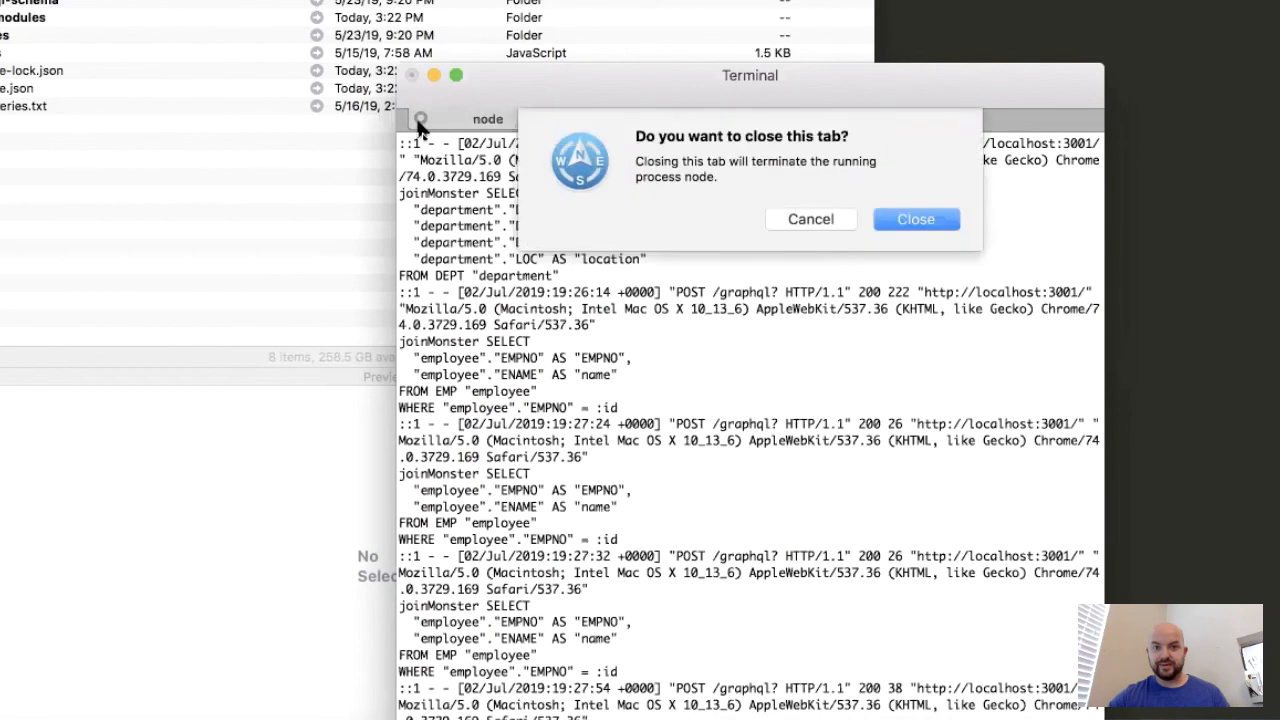
{"action": "left_click", "coordinate": [915, 219]}
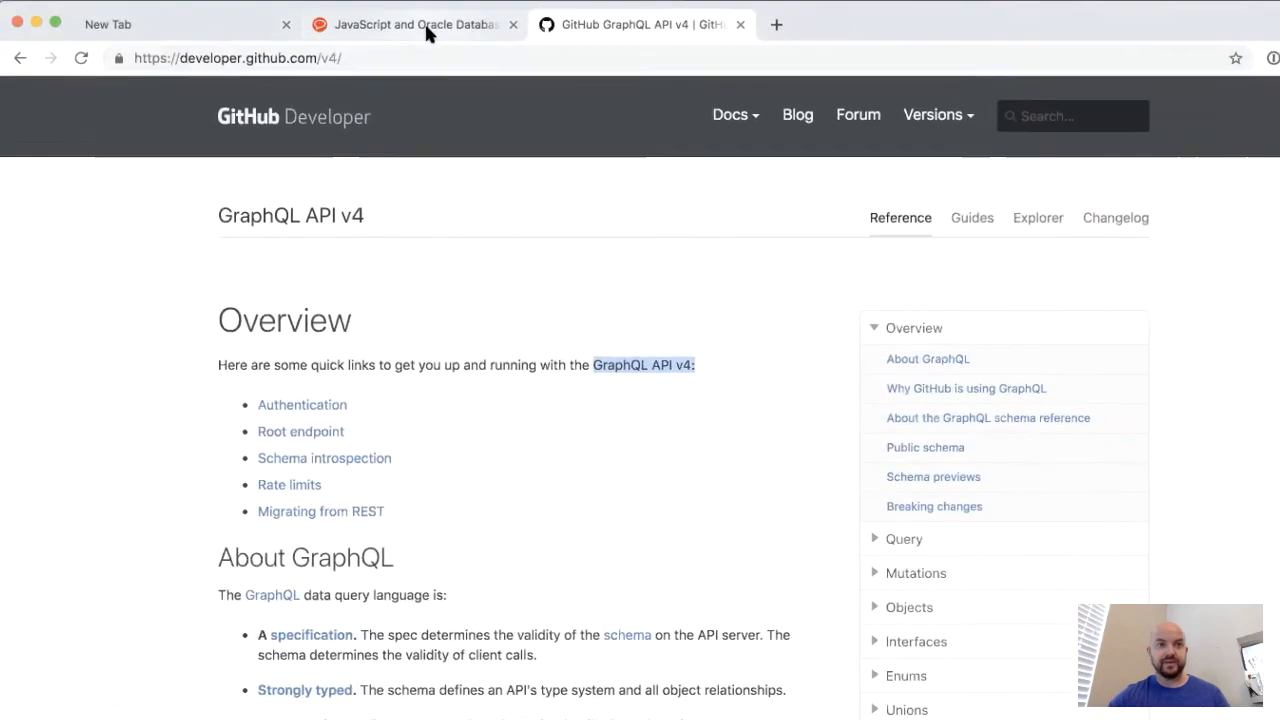
Step: Switch to the GraphiQL tab at localhost:3001/graphql and point out port 3001
{"action": "left_click", "coordinate": [237, 57]}
{"action": "type", "text": "localhost:3001/graphql"}
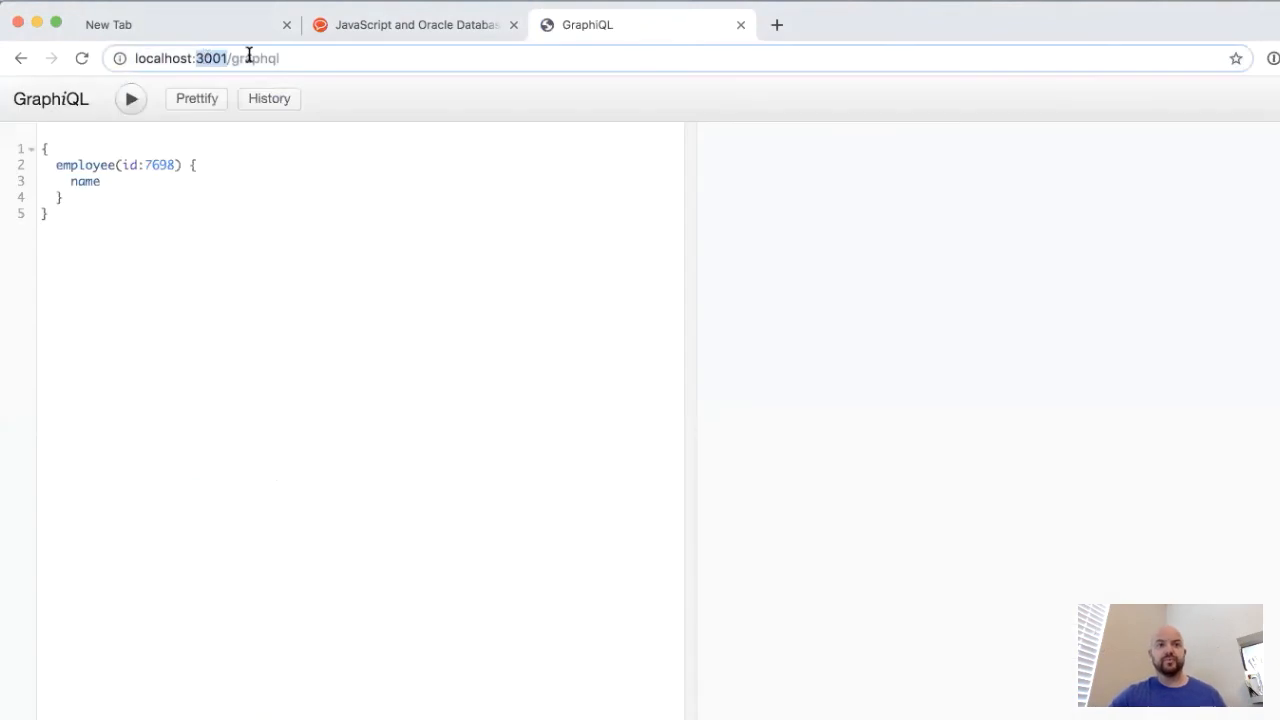
{"action": "double_click", "coordinate": [256, 58]}
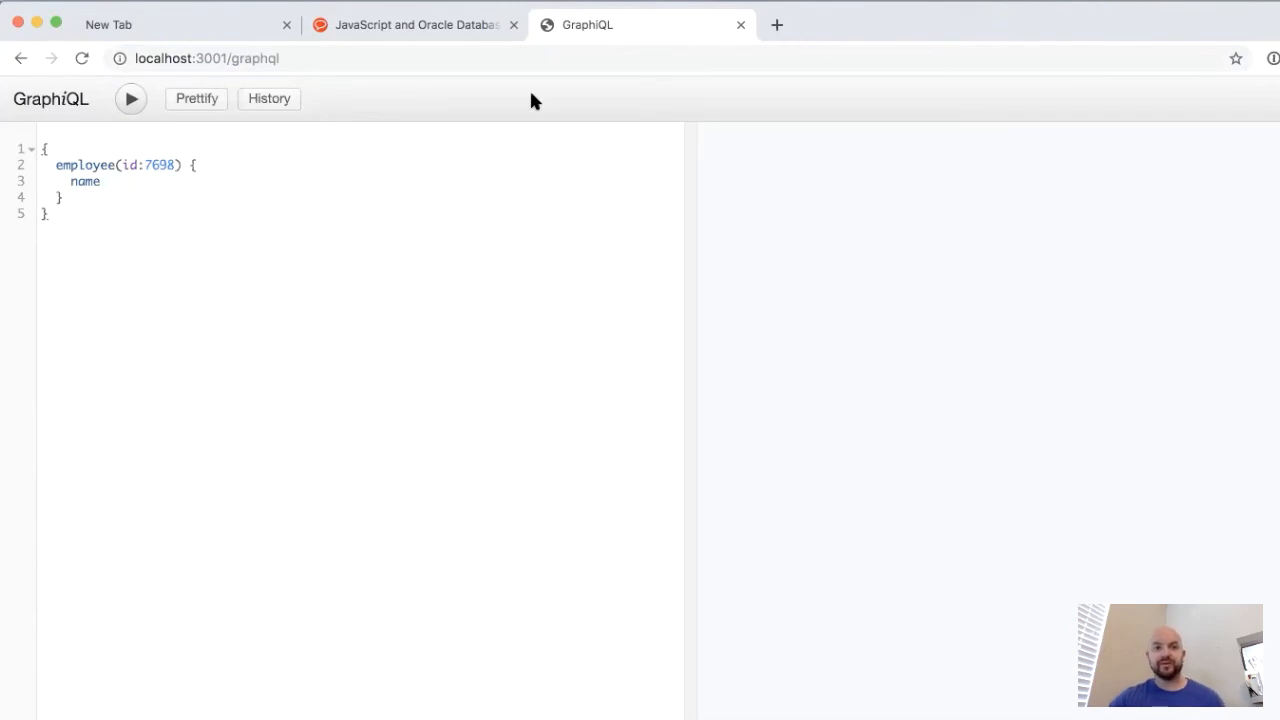
{"action": "left_click_drag", "start_coordinate": [56, 165], "coordinate": [60, 197]}
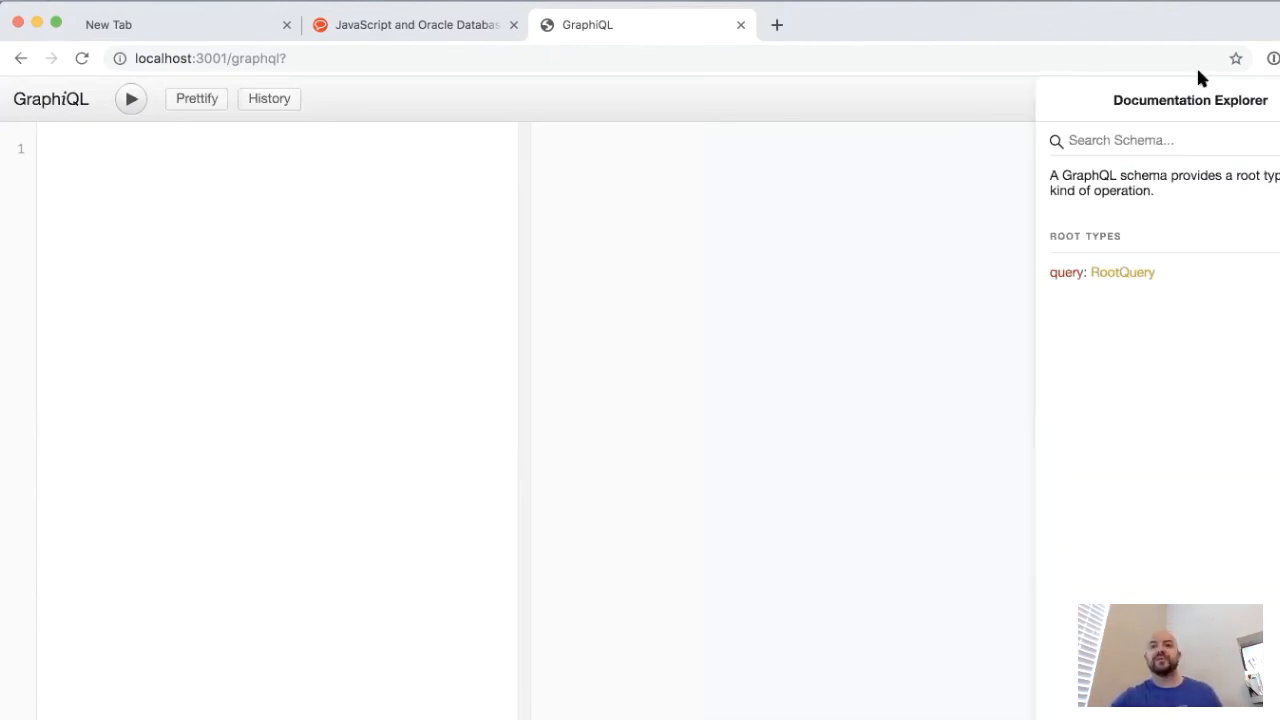
{"action": "mouse_move", "coordinate": [1175, 200]}
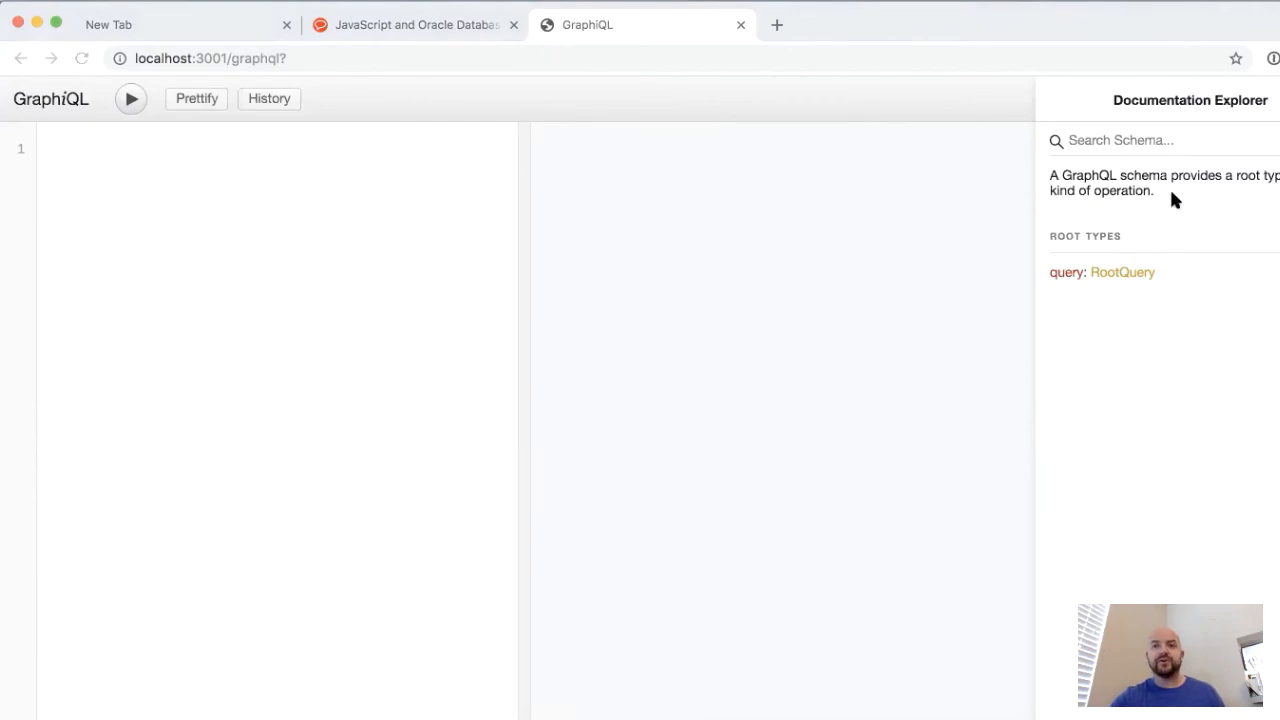
{"action": "mouse_move", "coordinate": [1110, 190]}
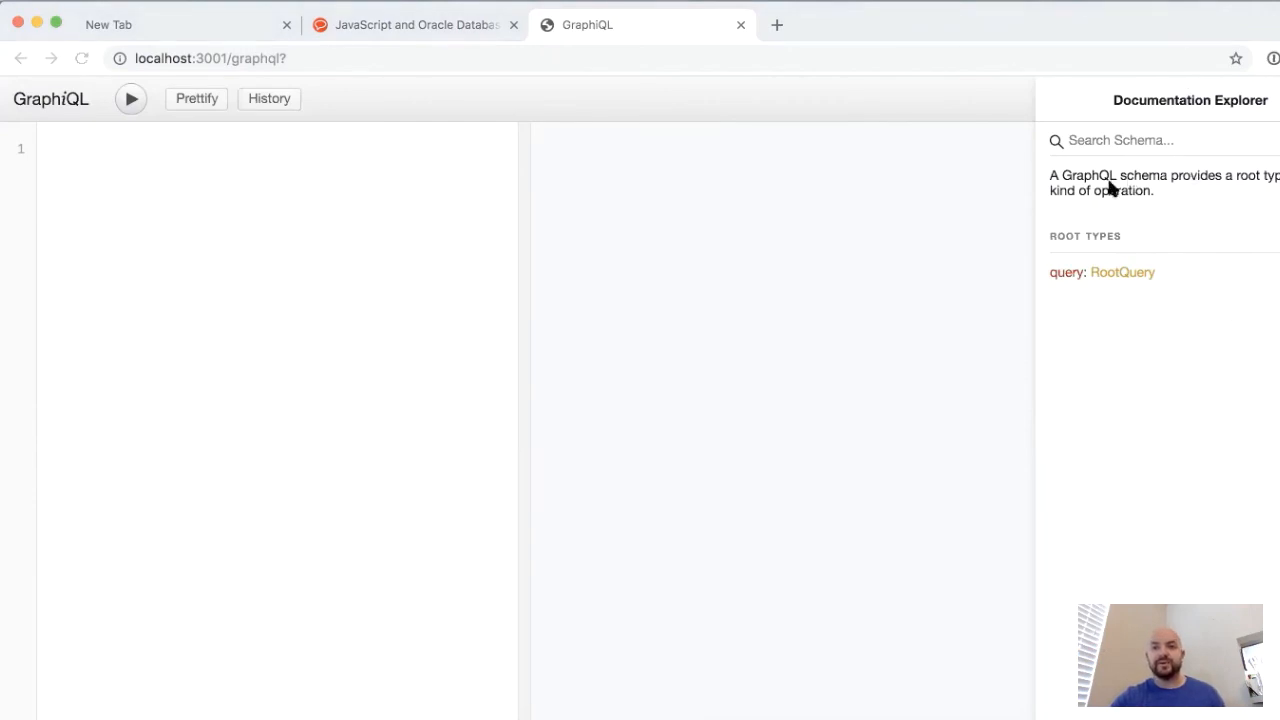
{"action": "mouse_move", "coordinate": [1110, 276]}
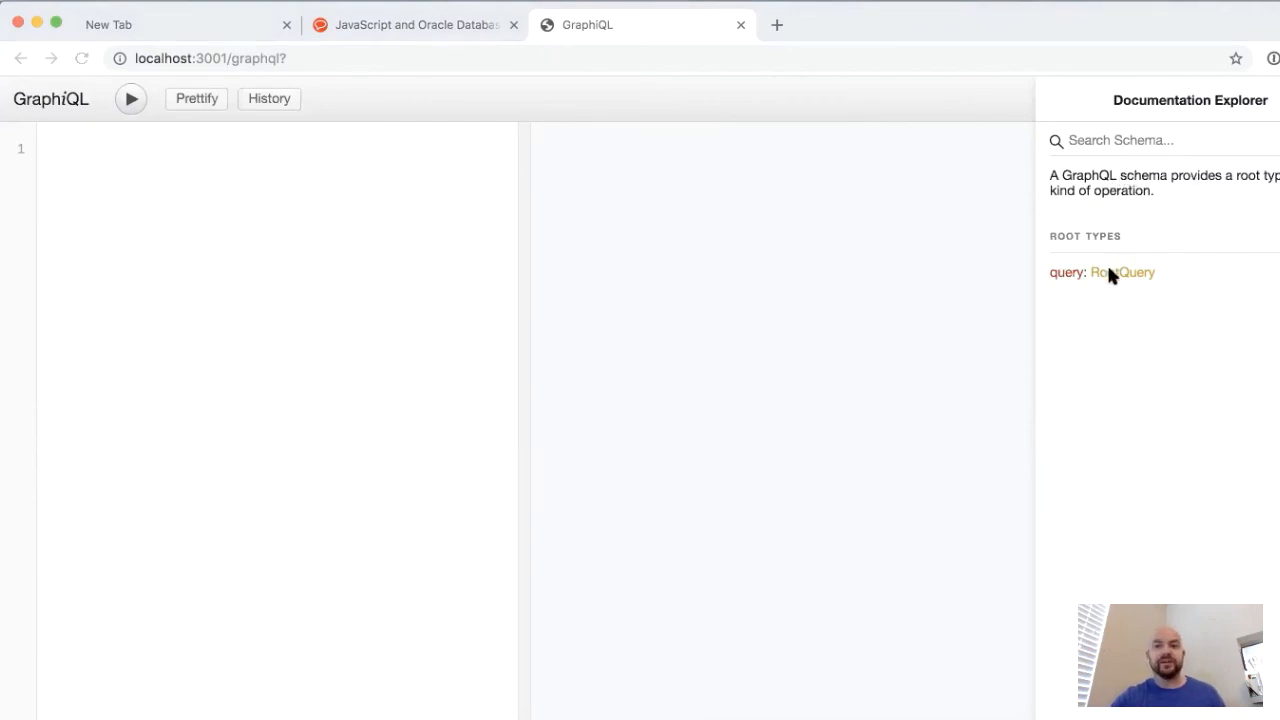
Step: Browse RootQuery to the Employee type and type employee(id:7698) { name } in the editor
{"action": "left_click", "coordinate": [1133, 272]}
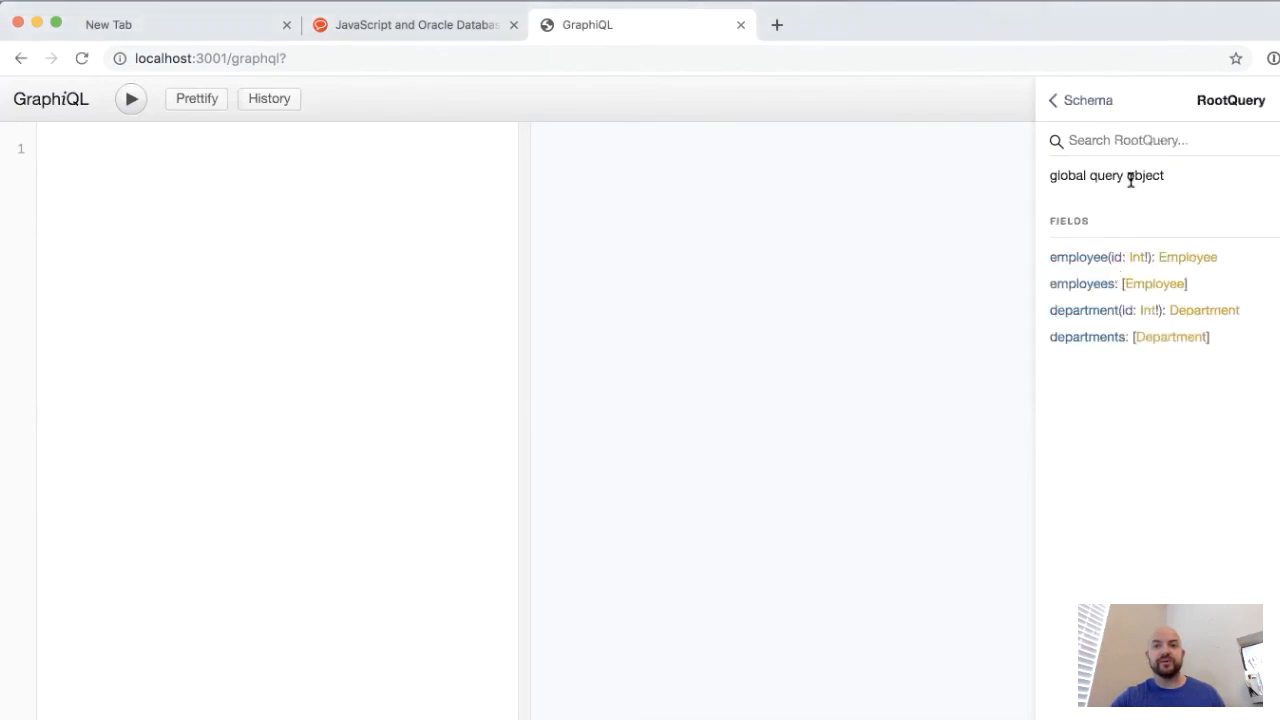
{"action": "mouse_move", "coordinate": [1090, 300]}
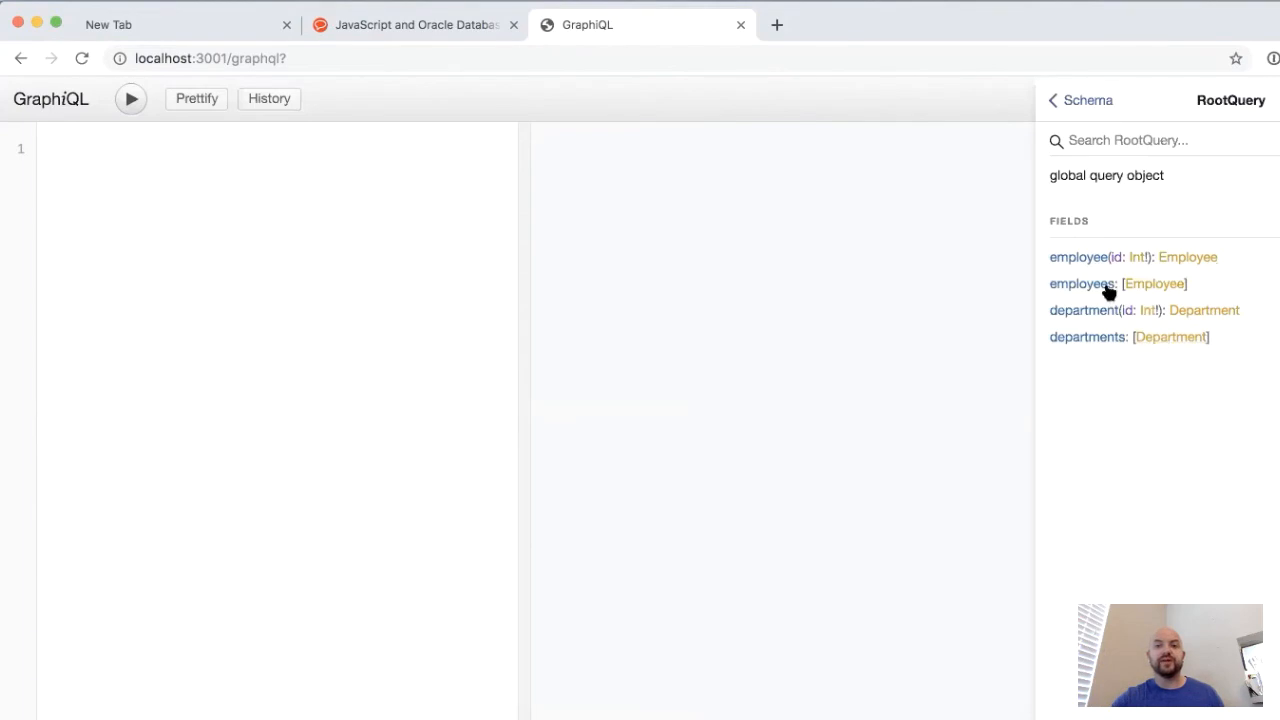
{"action": "mouse_move", "coordinate": [1140, 263]}
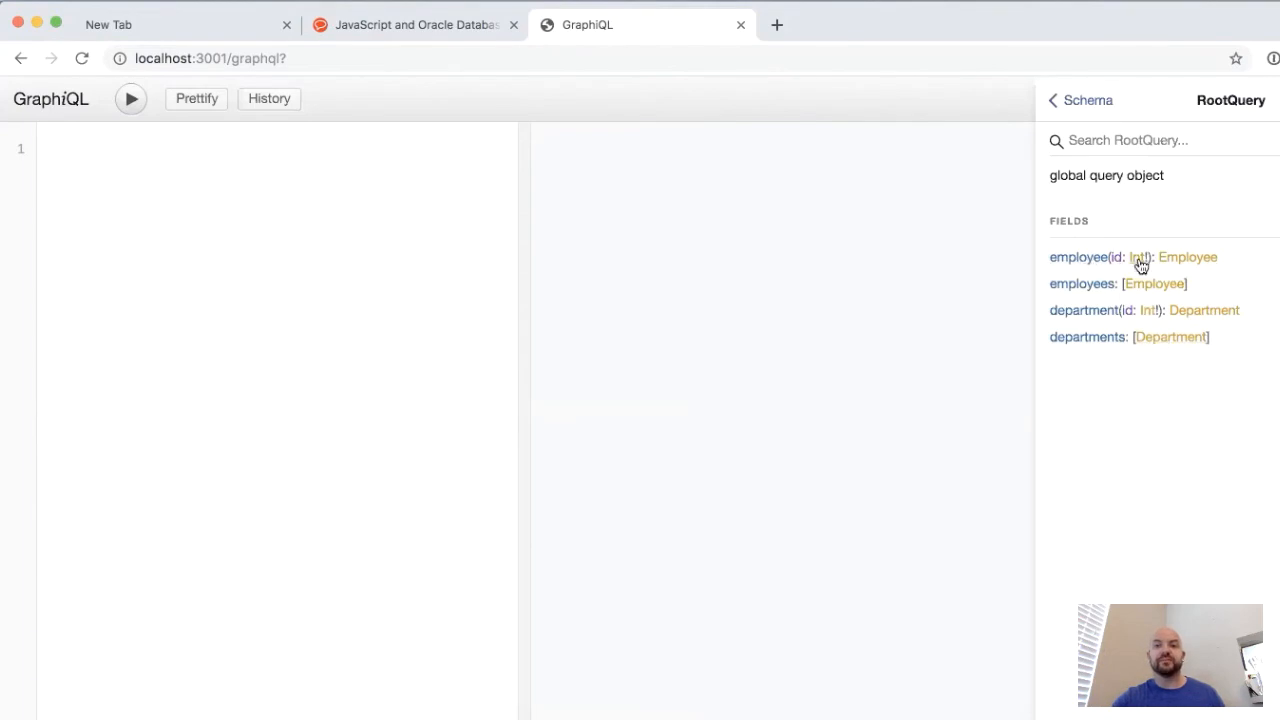
{"action": "mouse_move", "coordinate": [1175, 261]}
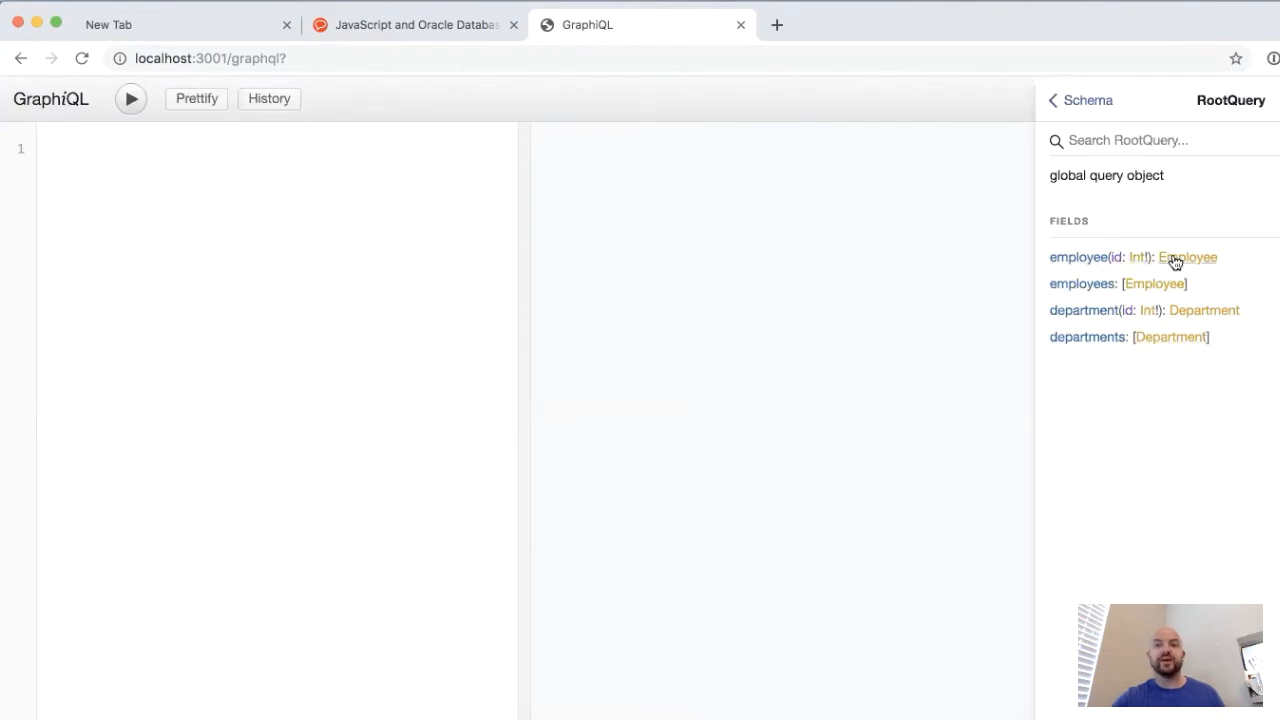
{"action": "left_click", "coordinate": [1187, 257]}
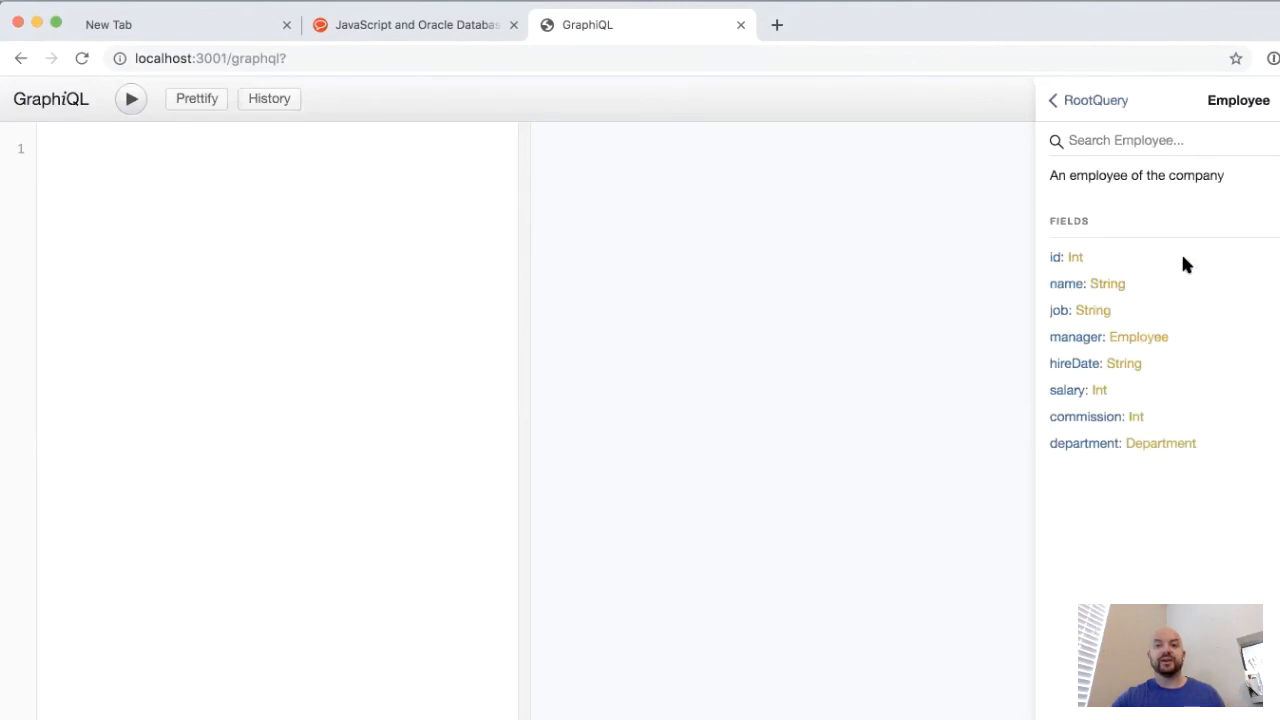
{"action": "mouse_move", "coordinate": [1066, 284]}
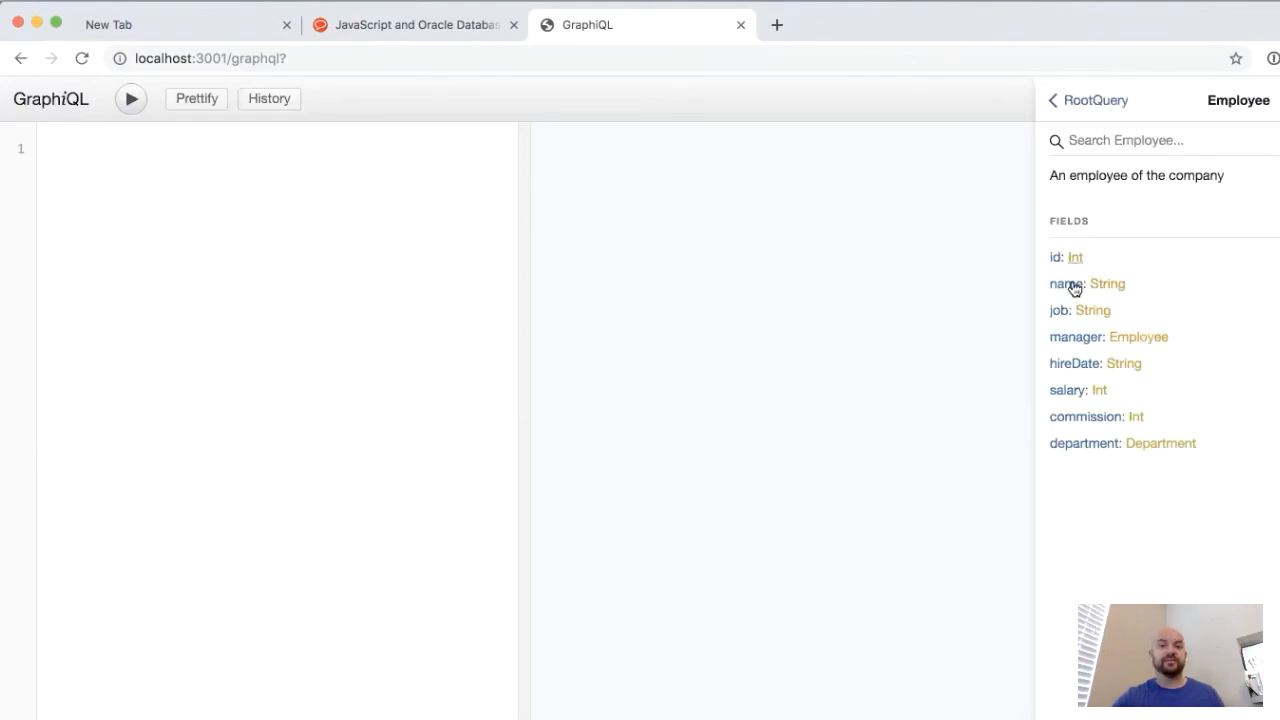
{"action": "mouse_move", "coordinate": [1108, 352]}
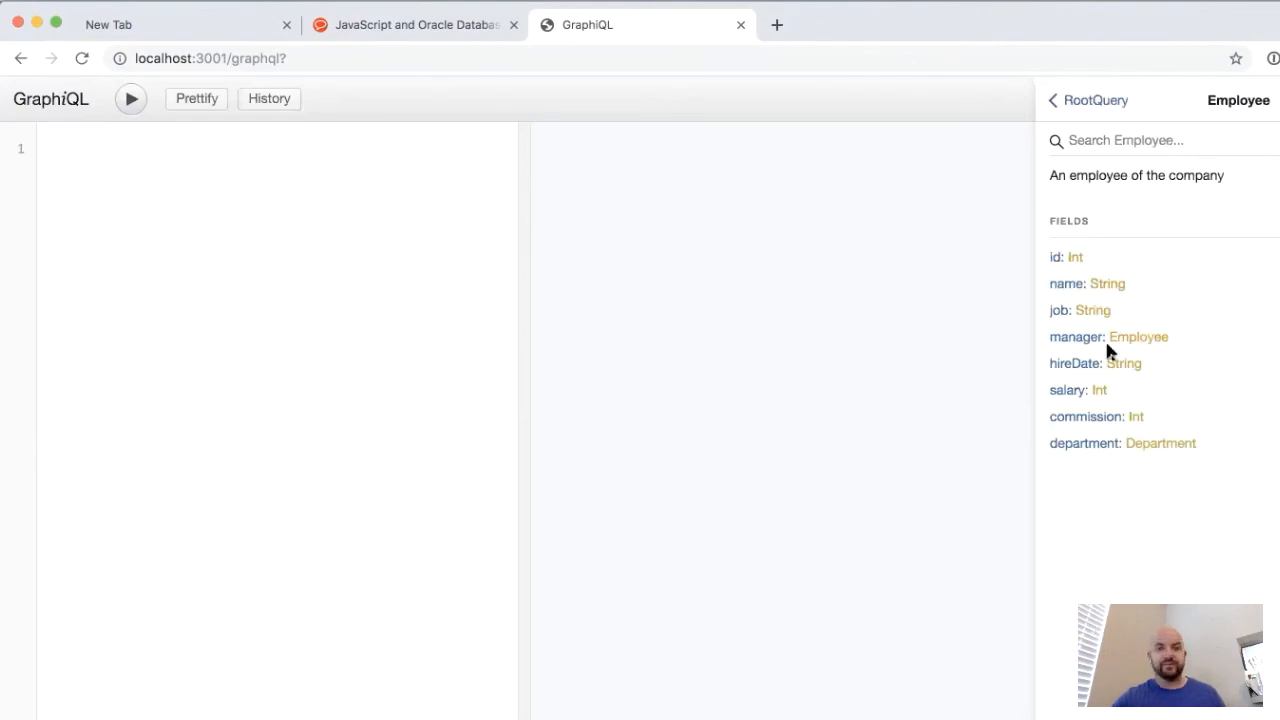
{"action": "type", "text": "employee(id:7698) {\\n  name\\n}"}
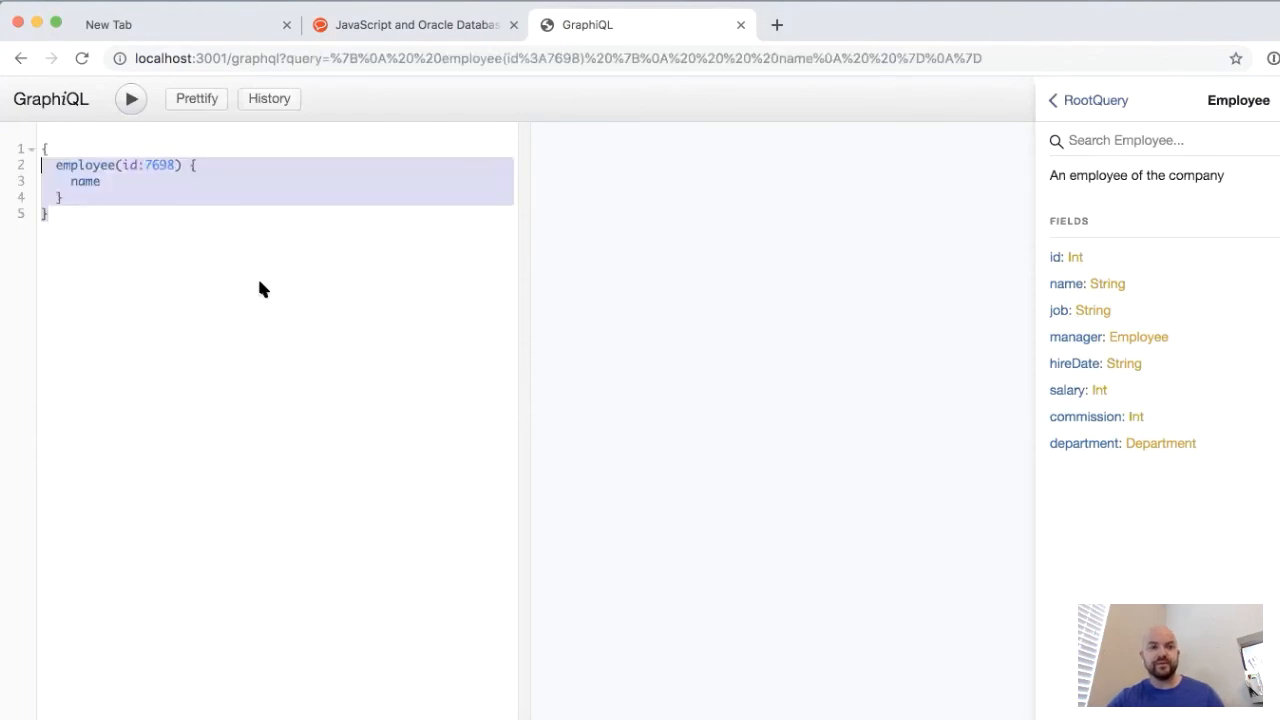
Step: Run employee 7698's query to get BLAKE, then add job and a manager field
{"action": "left_click", "coordinate": [70, 180]}
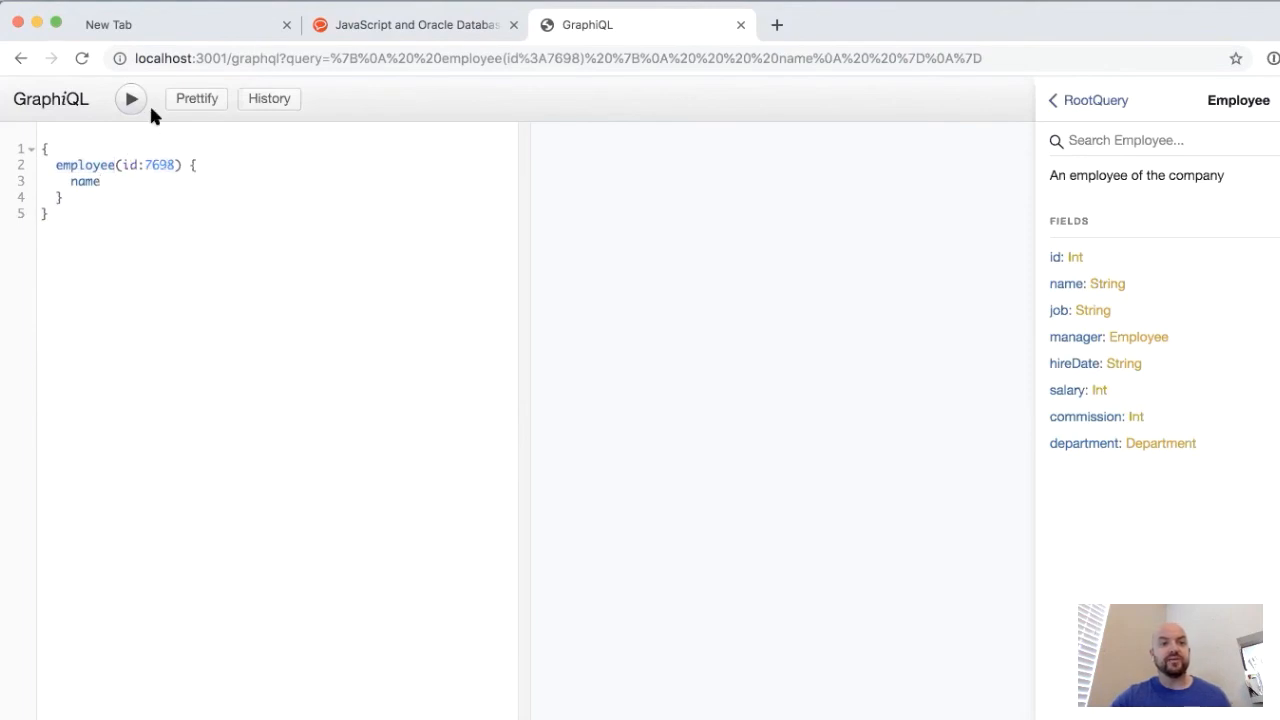
{"action": "left_click", "coordinate": [131, 98]}
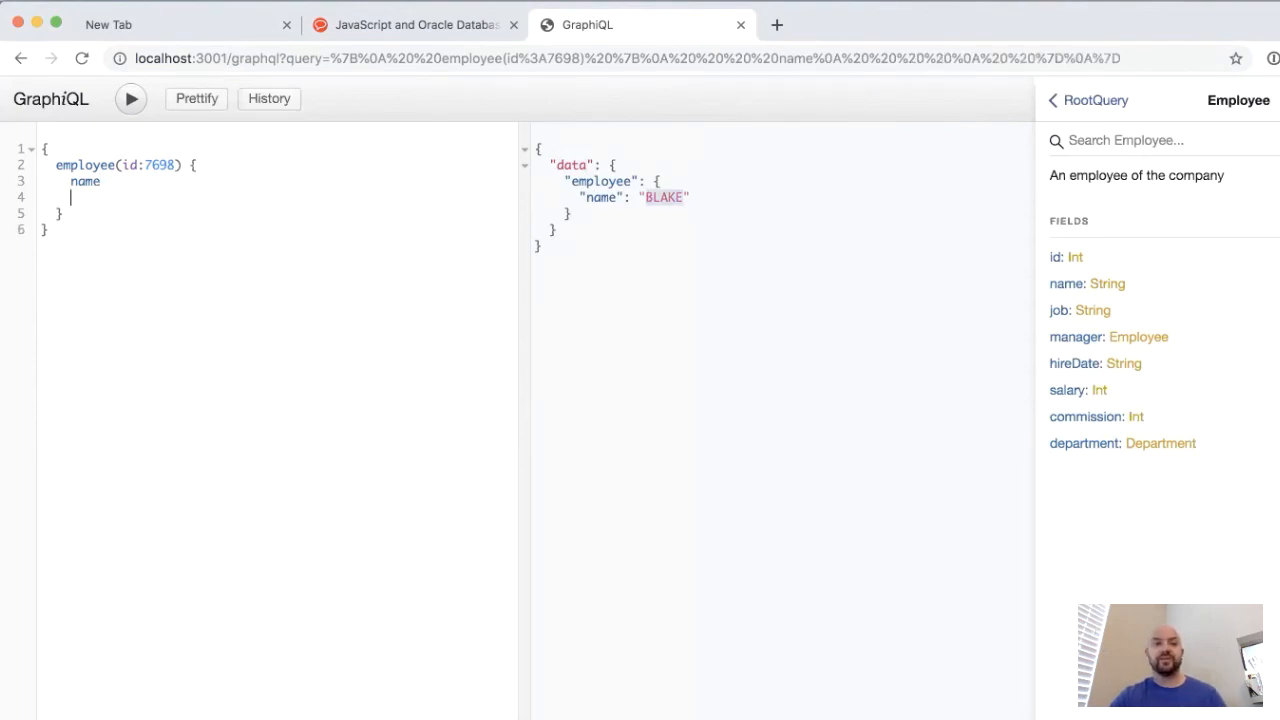
{"action": "type", "text": "job"}
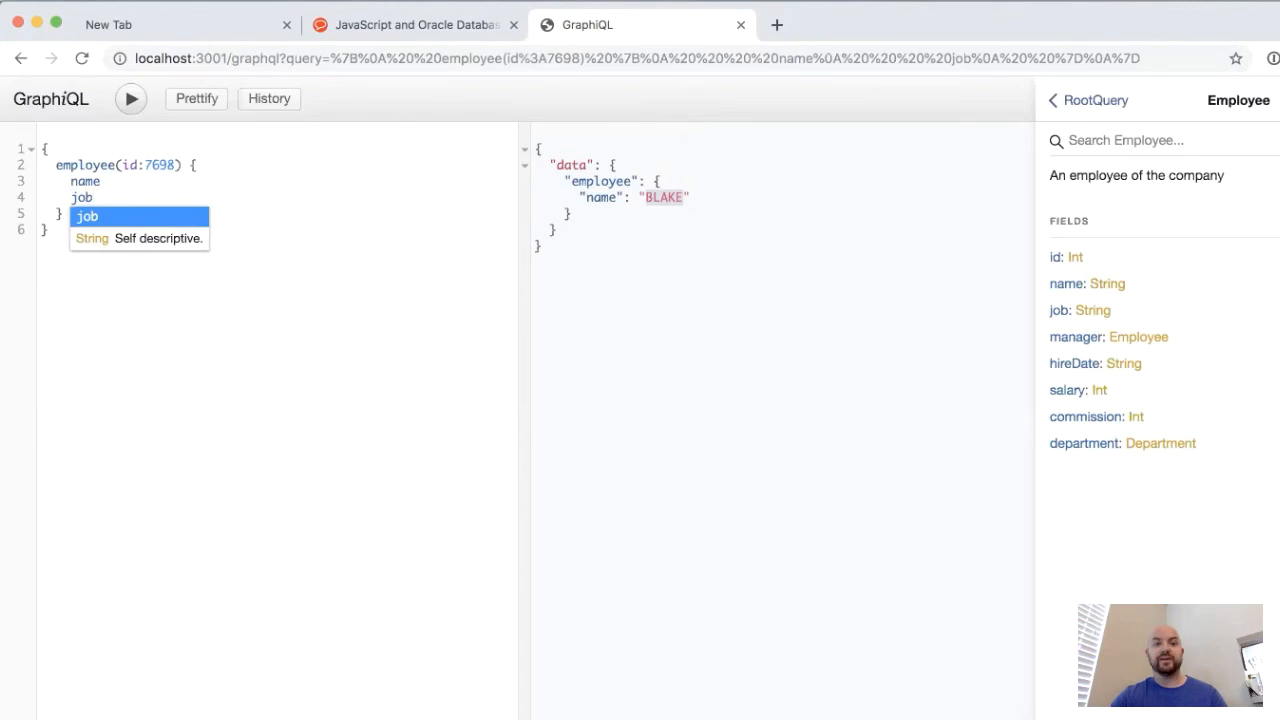
{"action": "left_click", "coordinate": [130, 98]}
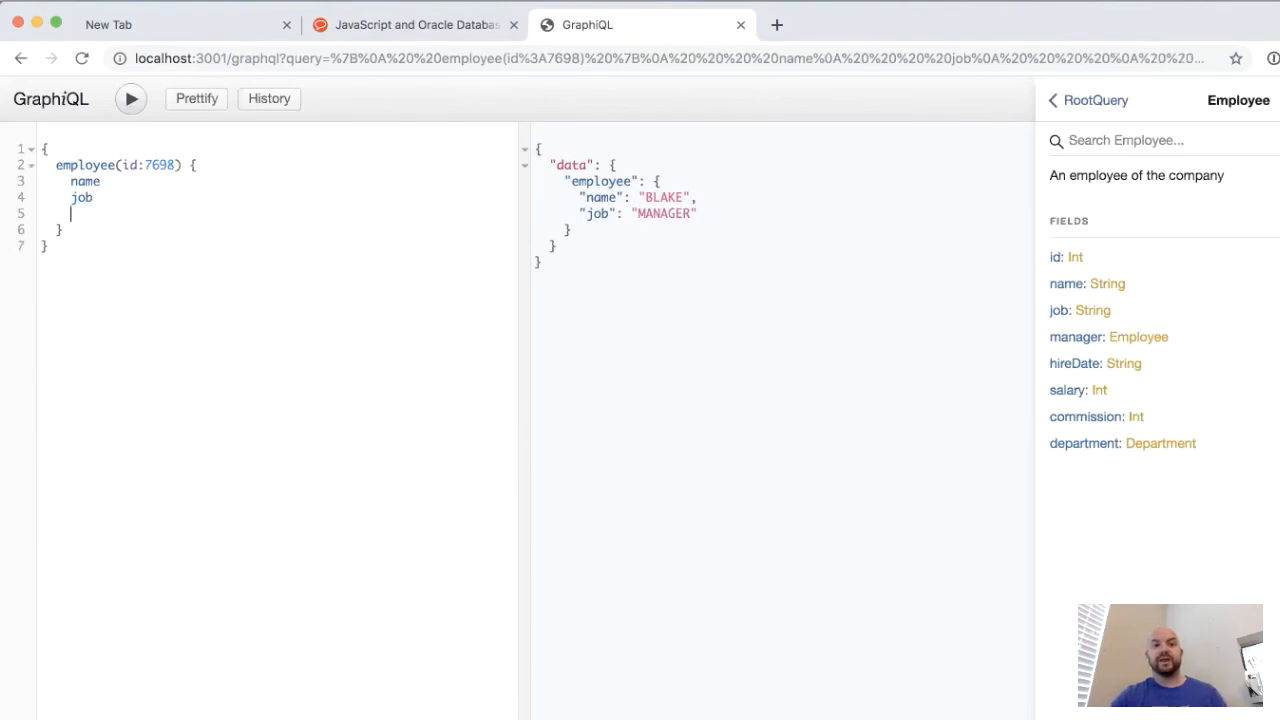
{"action": "type", "text": "manager {"}
{"action": "type", "text": "id,"}
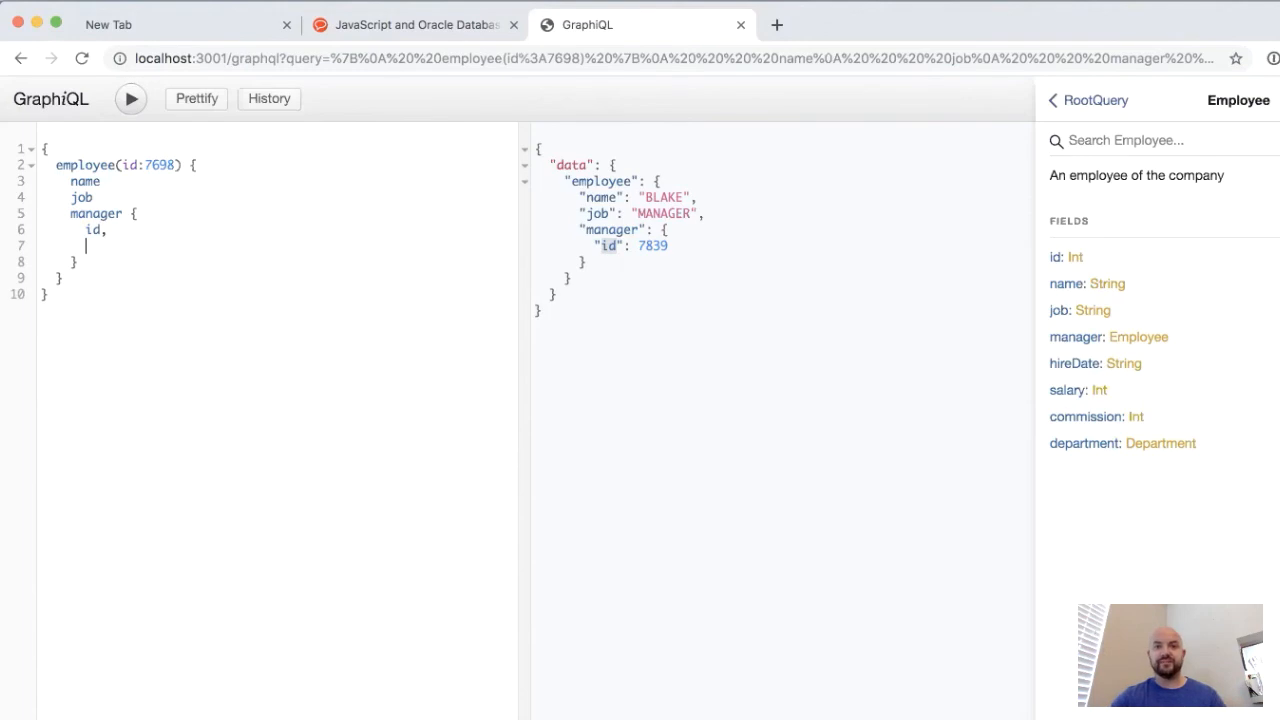
Step: Add name and job subfields to the manager block of the employee query
{"action": "type", "text": "name,"}
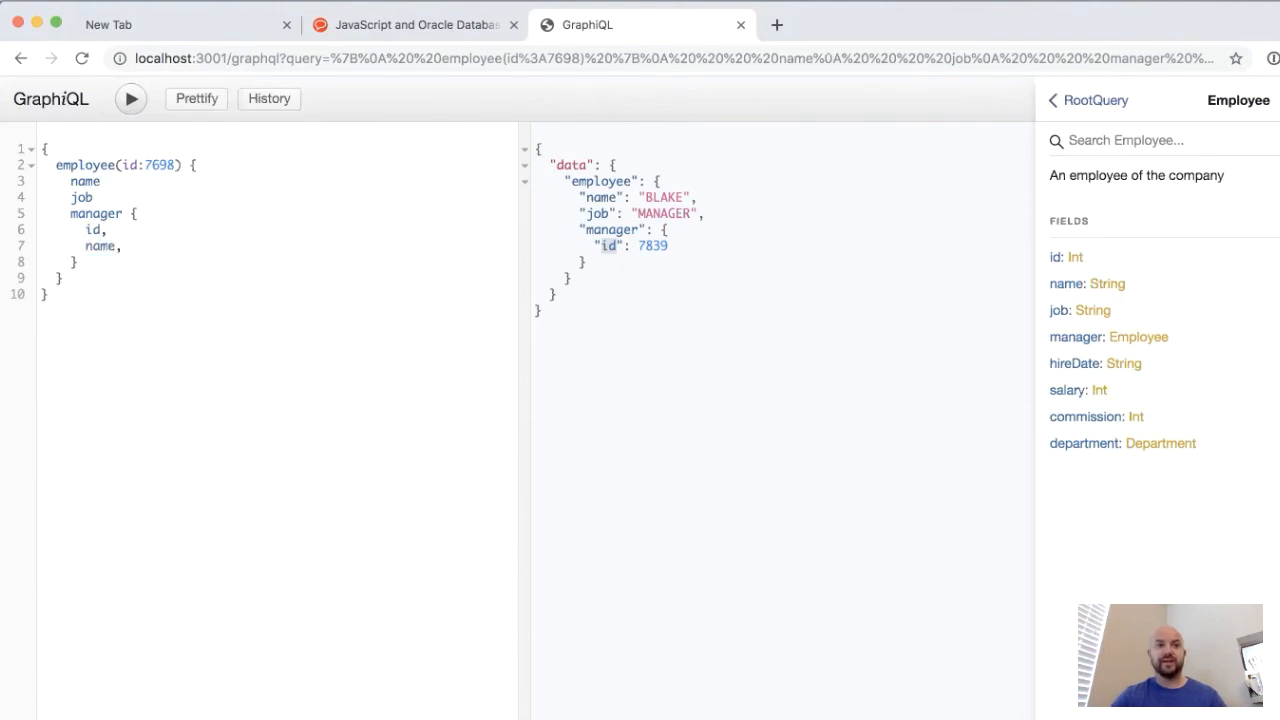
{"action": "type", "text": "job"}
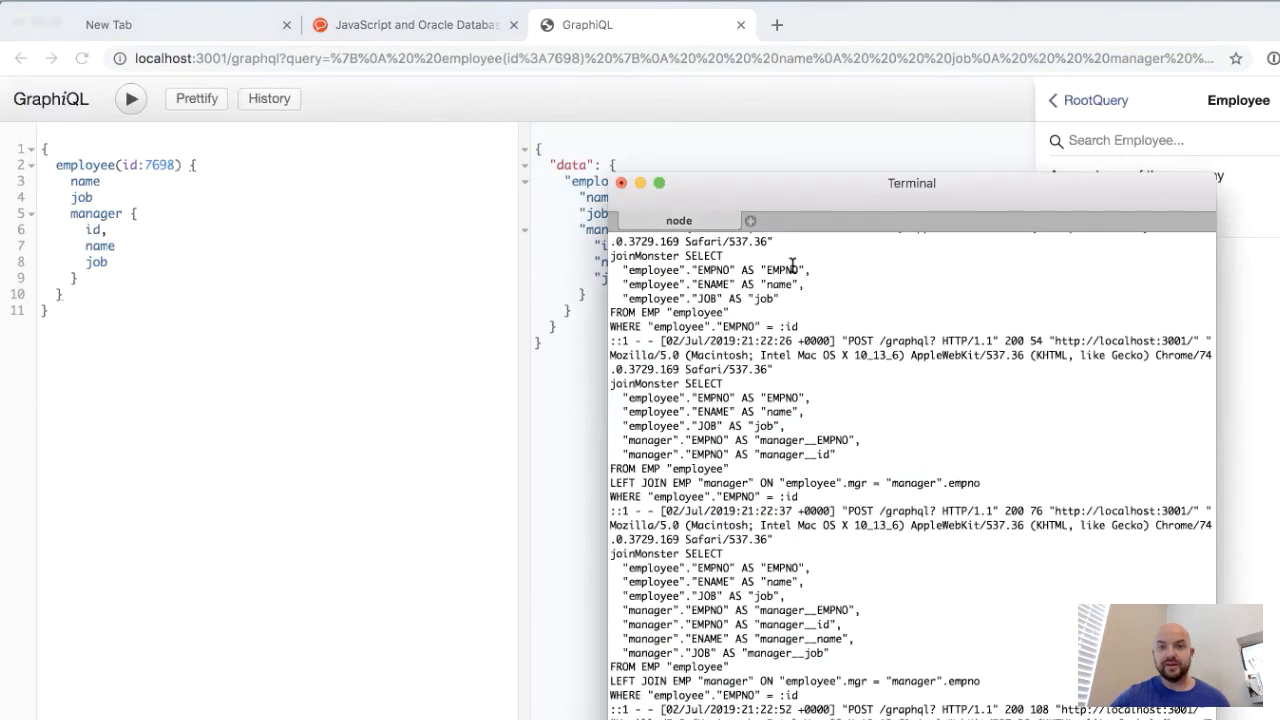
Step: Raise the server log, highlight the manager LEFT JOIN, and rerun without manager fields
{"action": "left_click_drag", "start_coordinate": [911, 183], "coordinate": [918, 94]}
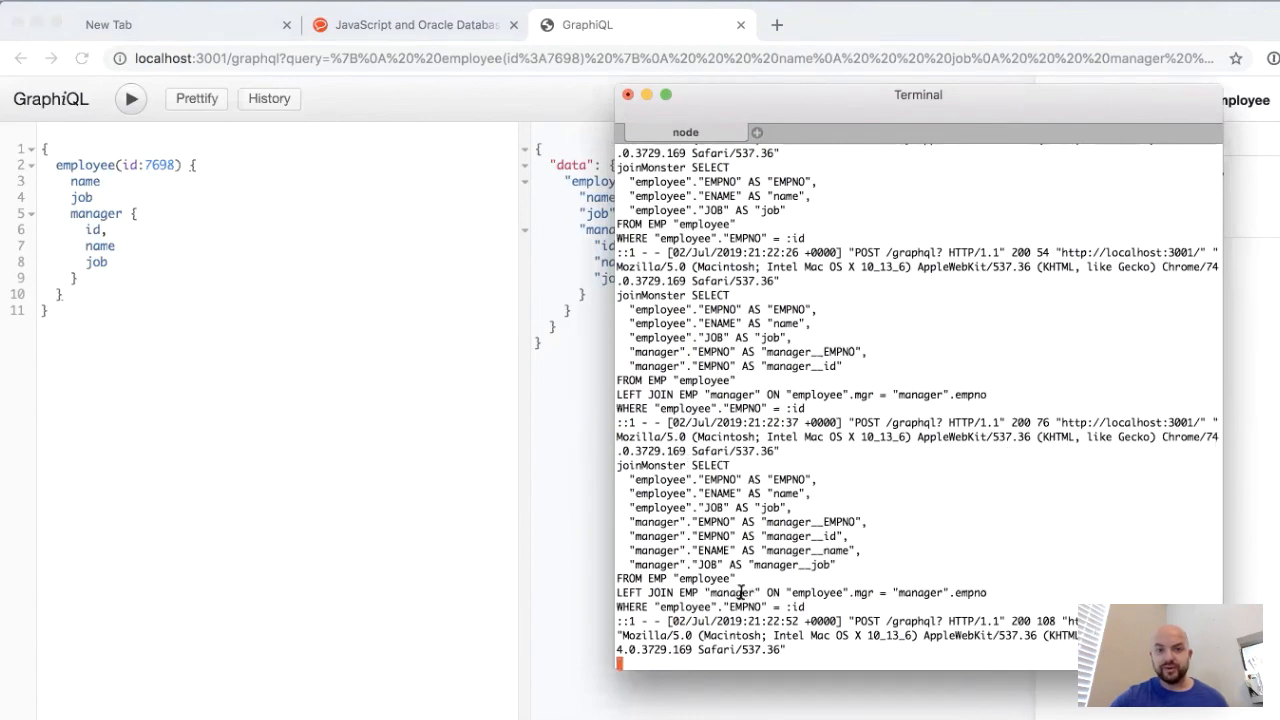
{"action": "double_click", "coordinate": [732, 592]}
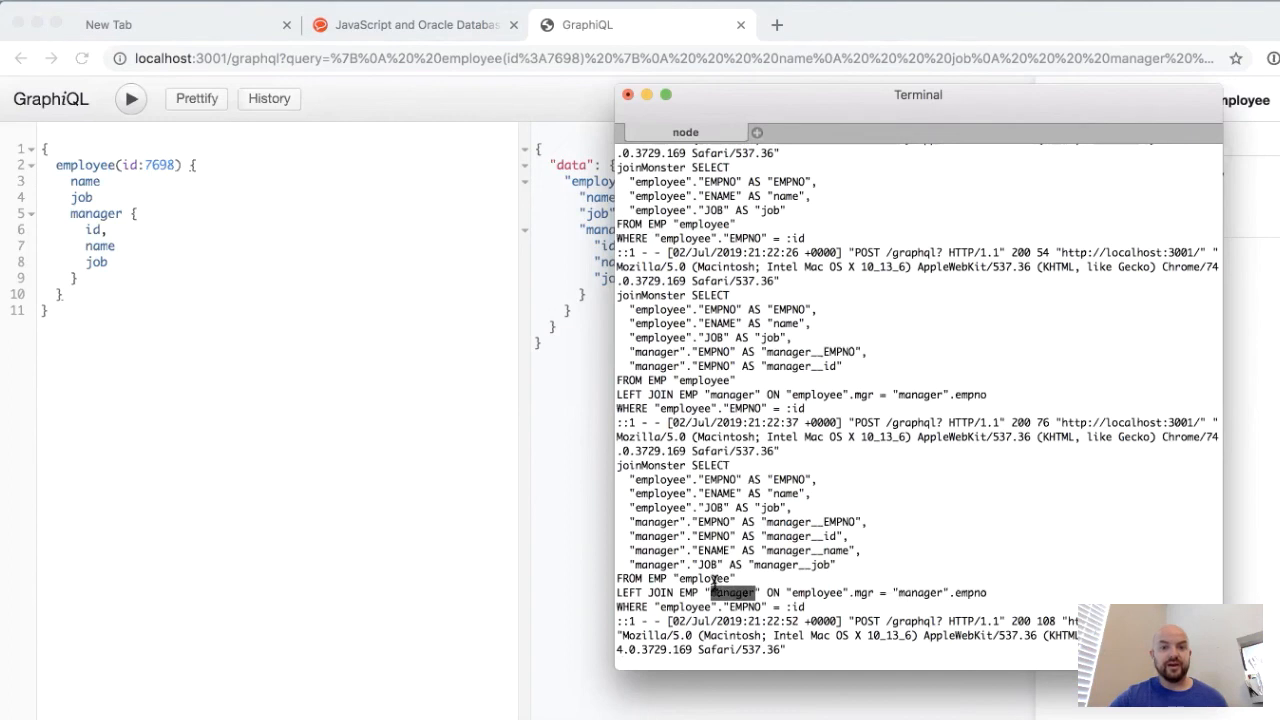
{"action": "mouse_move", "coordinate": [183, 295]}
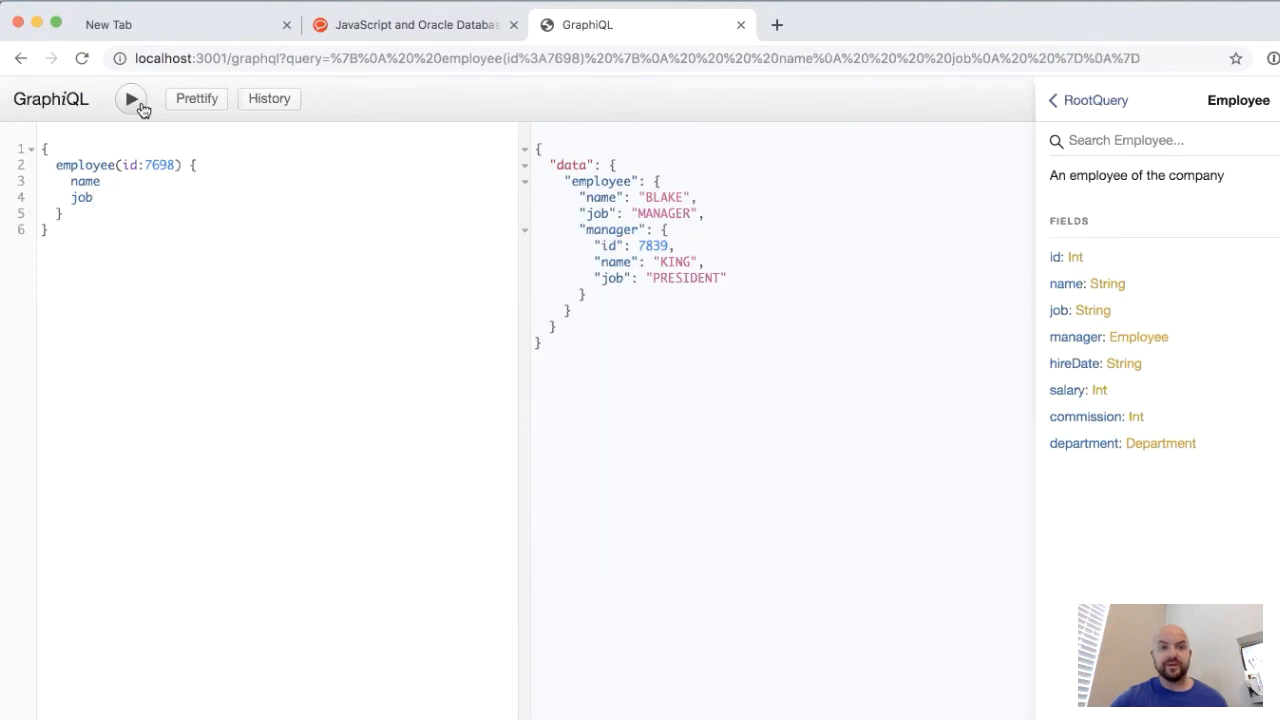
{"action": "left_click", "coordinate": [131, 98]}
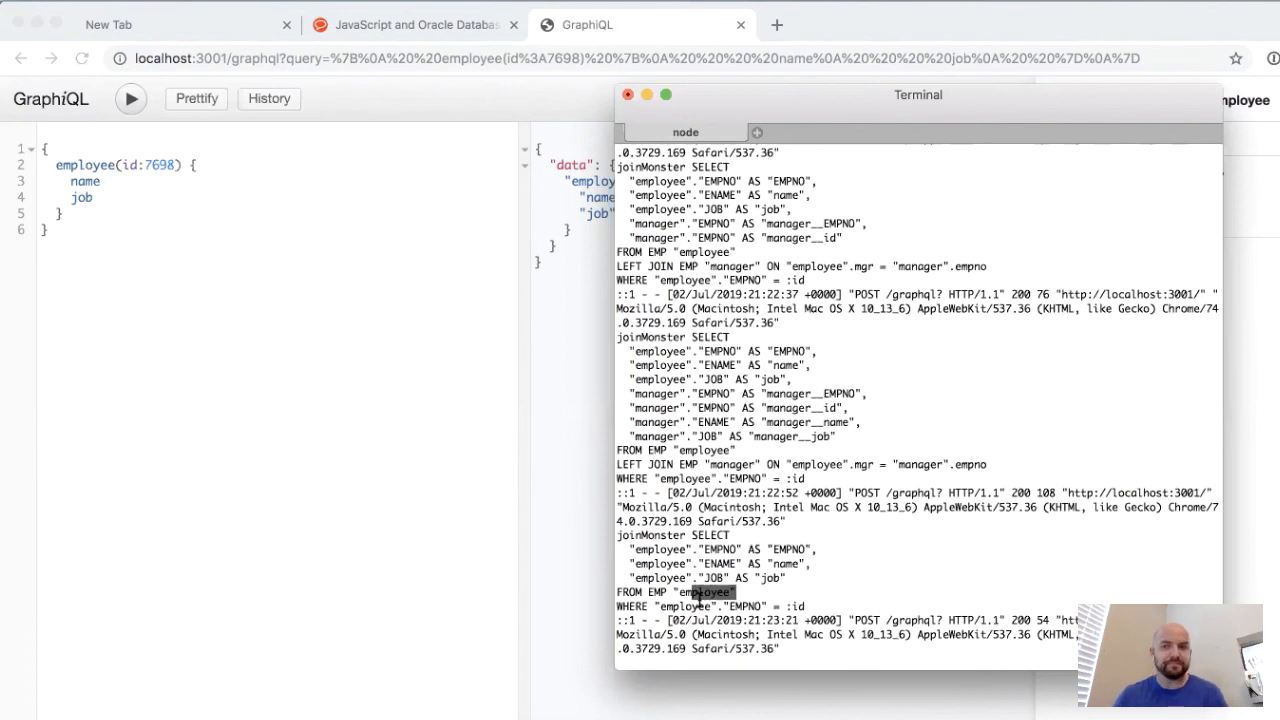
{"action": "mouse_move", "coordinate": [1275, 510]}
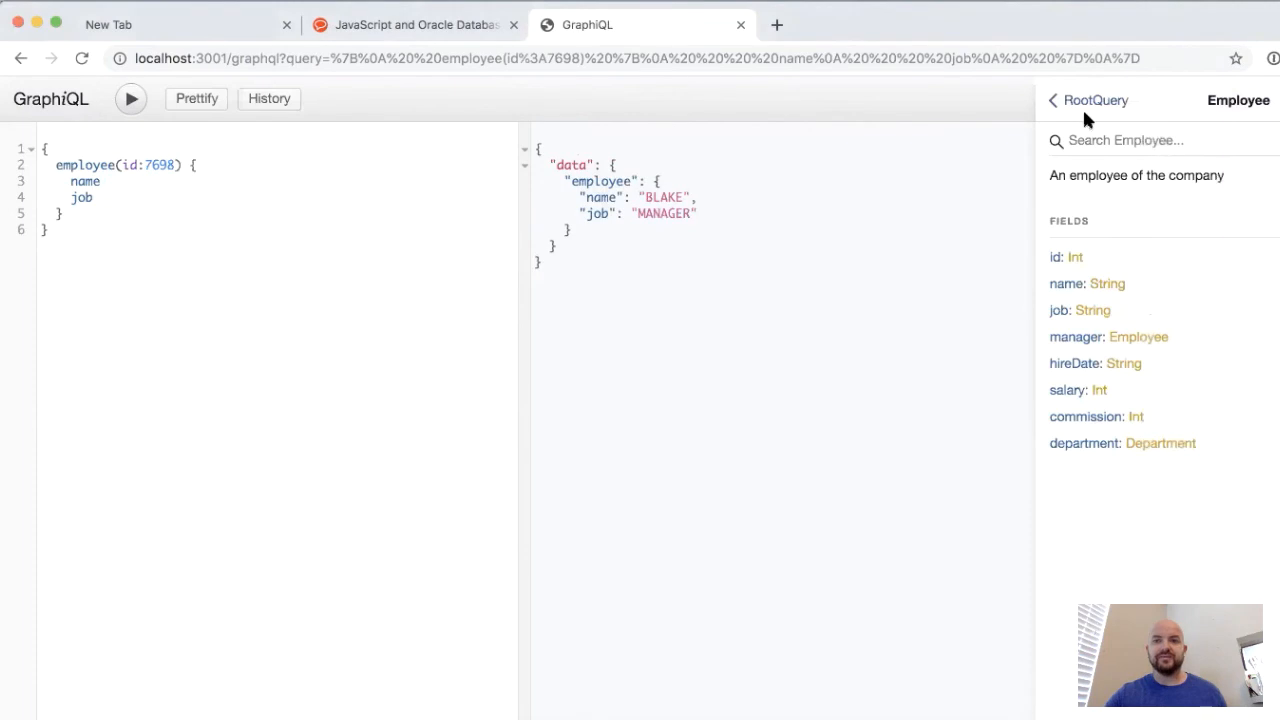
{"action": "mouse_move", "coordinate": [807, 166]}
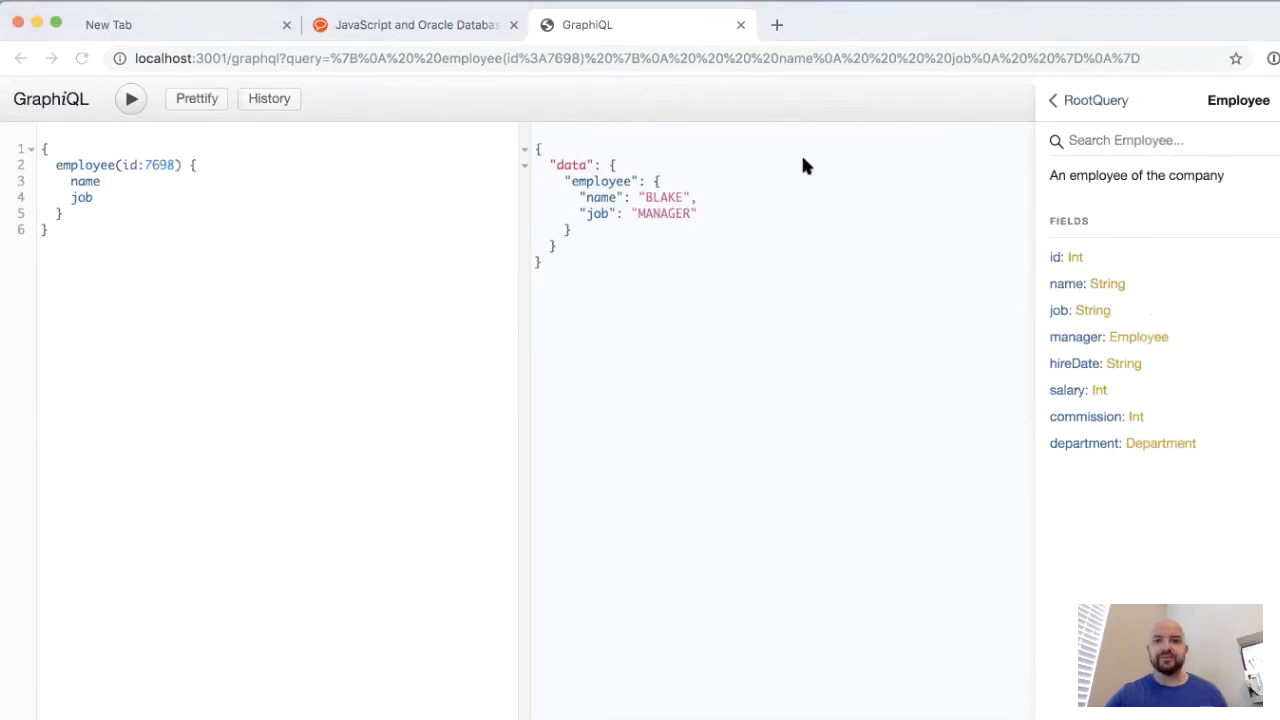
{"action": "mouse_move", "coordinate": [1143, 297]}
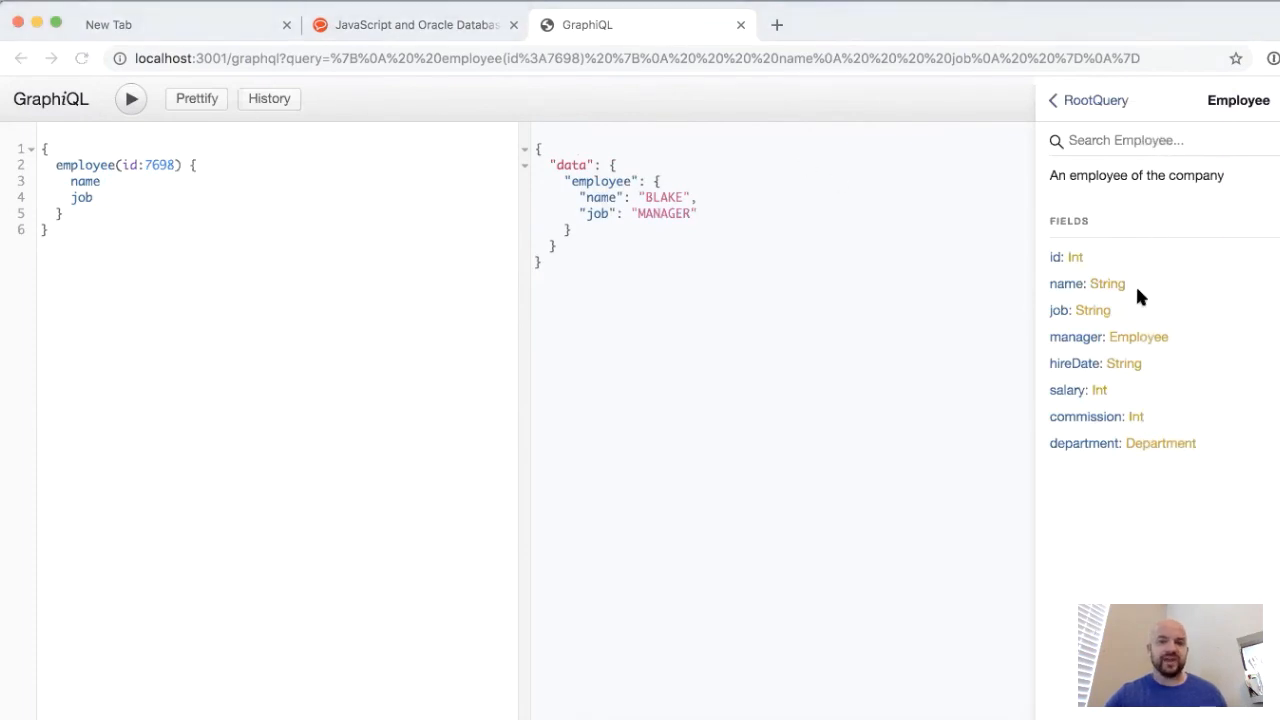
{"action": "mouse_move", "coordinate": [1085, 312]}
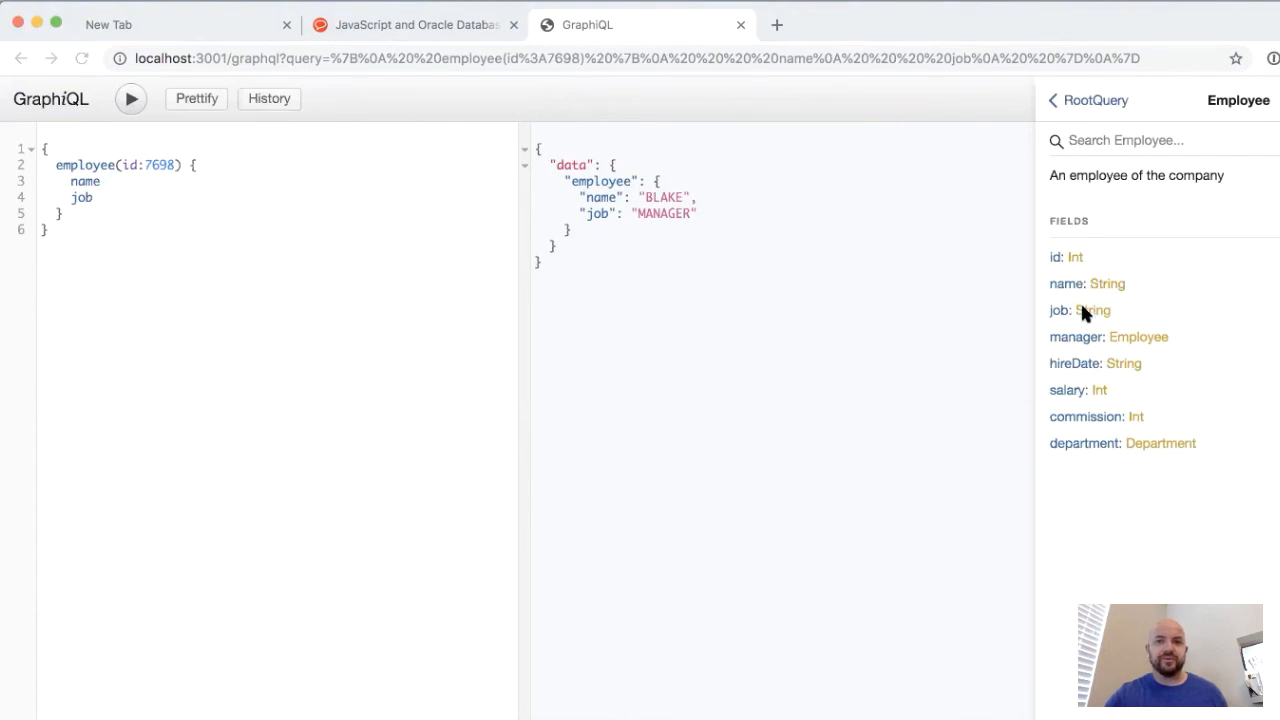
{"action": "mouse_move", "coordinate": [1083, 253]}
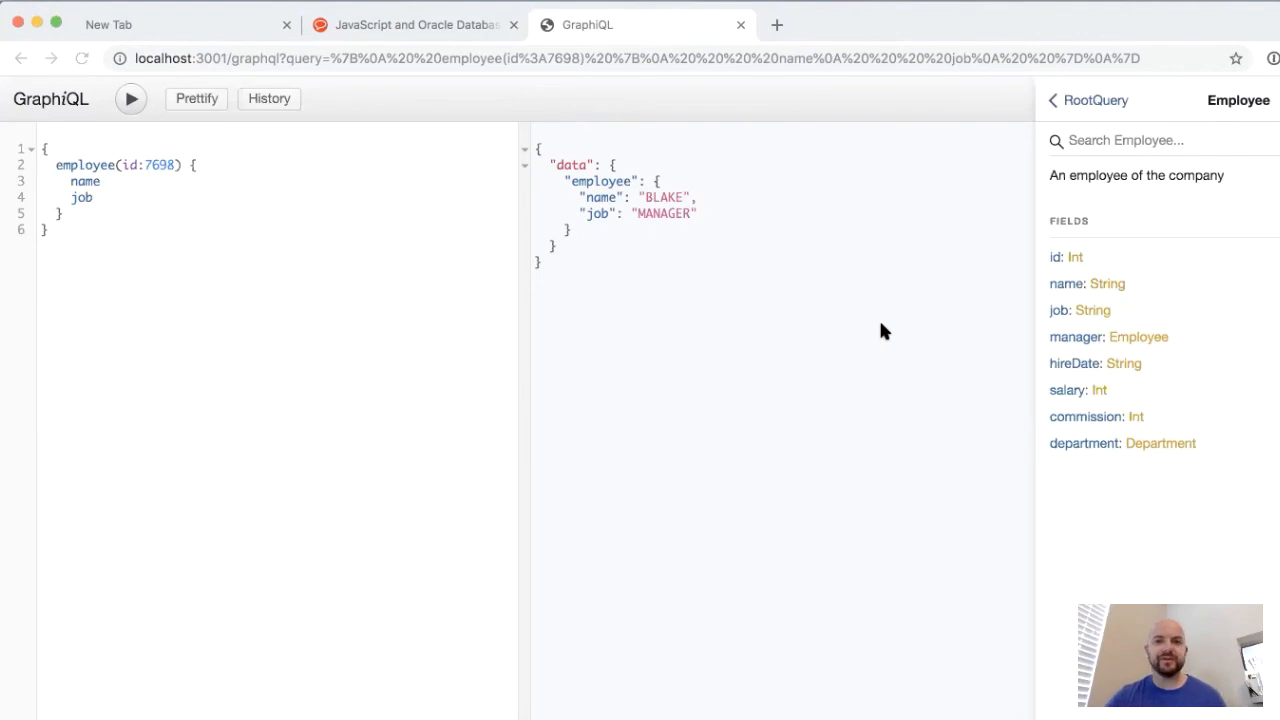
{"action": "mouse_move", "coordinate": [489, 228]}
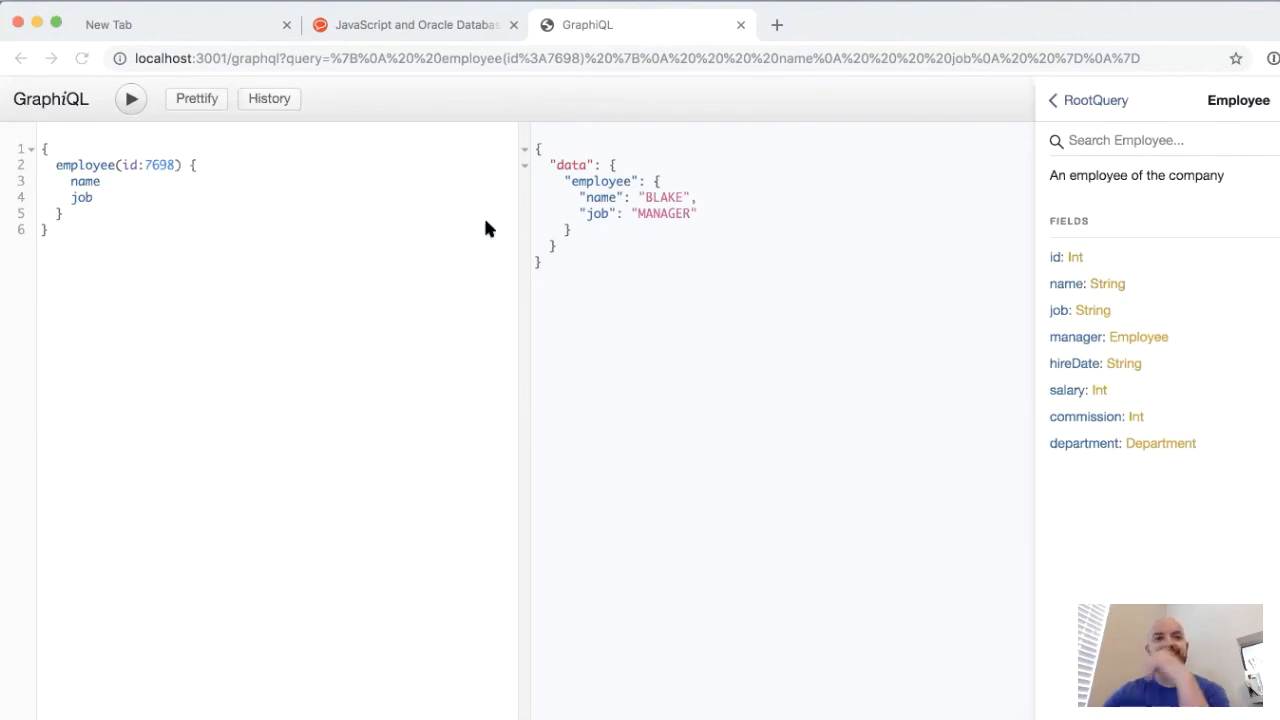
{"action": "mouse_move", "coordinate": [333, 234]}
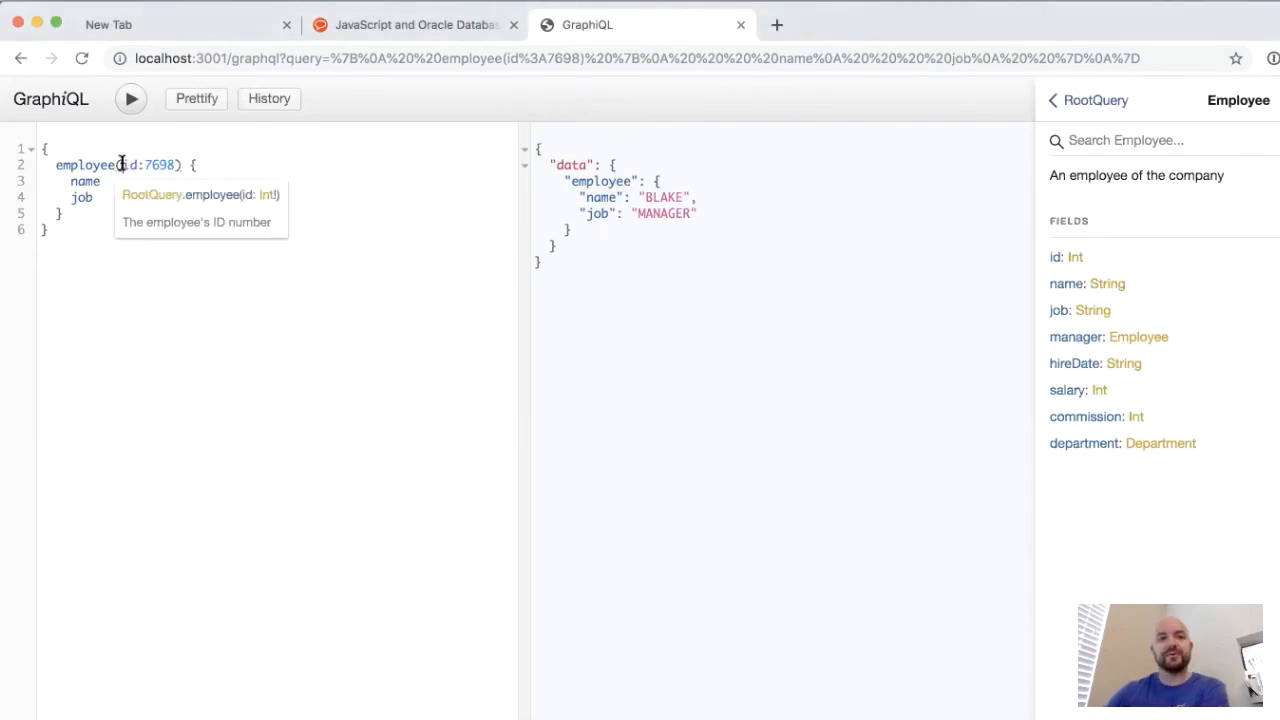
Step: Replace the employee query's id argument with qbe
{"action": "double_click", "coordinate": [88, 164]}
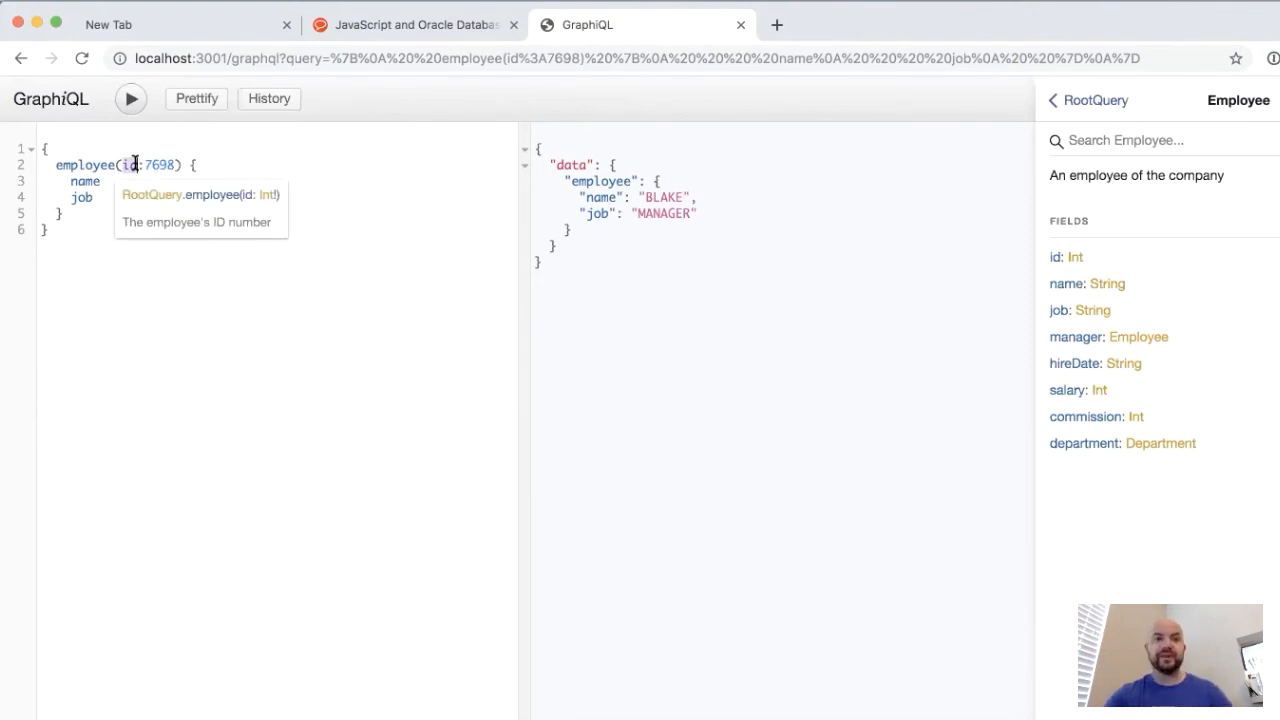
{"action": "type", "text": "qbe"}
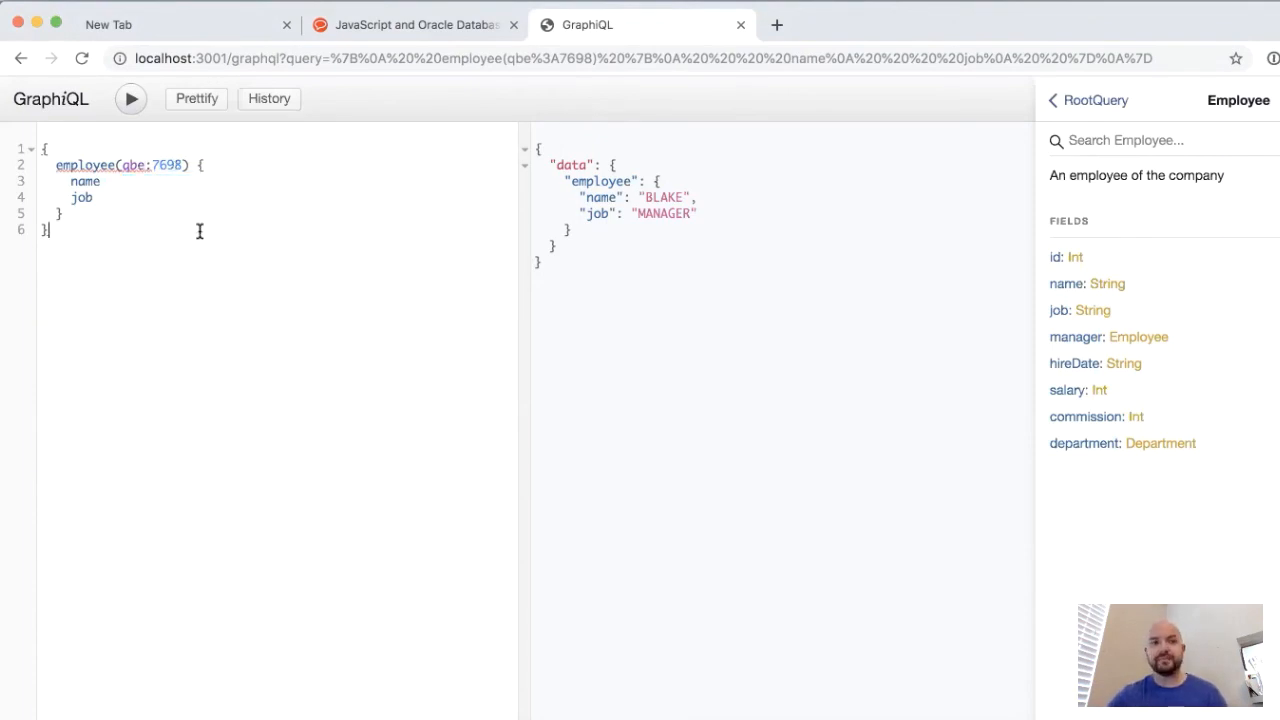
{"action": "mouse_move", "coordinate": [434, 293]}
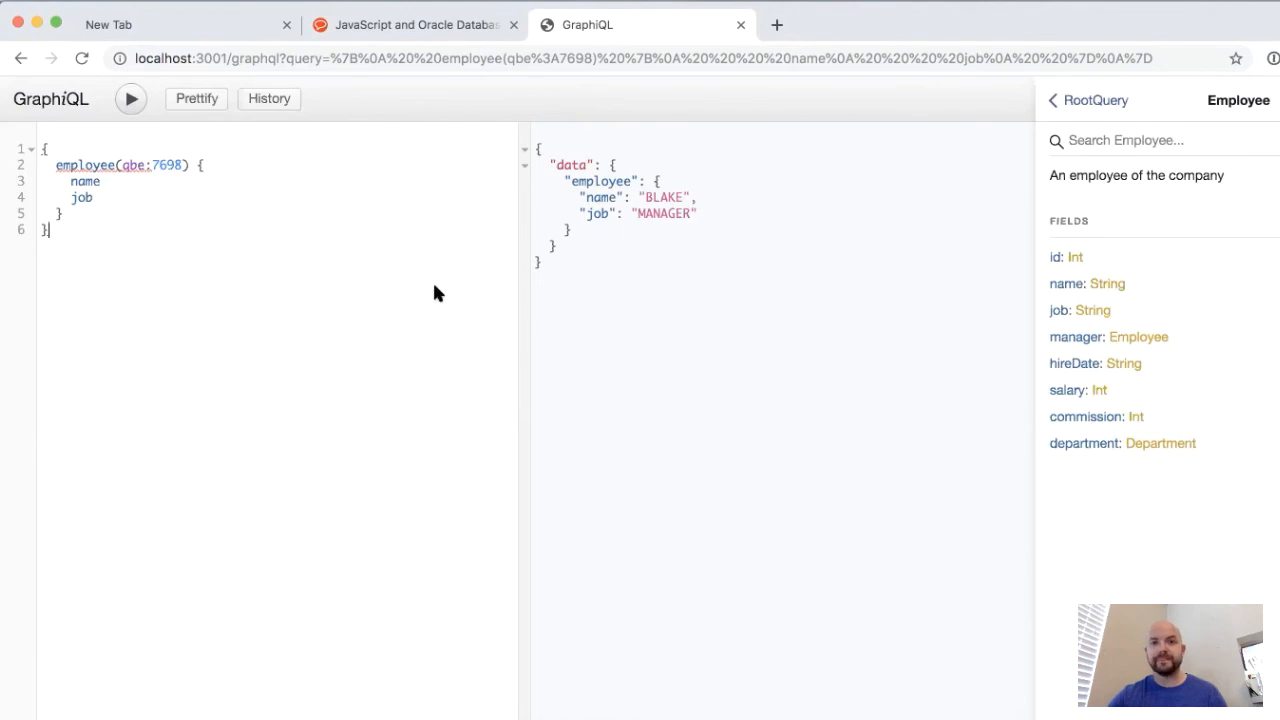
{"action": "mouse_move", "coordinate": [1068, 554]}
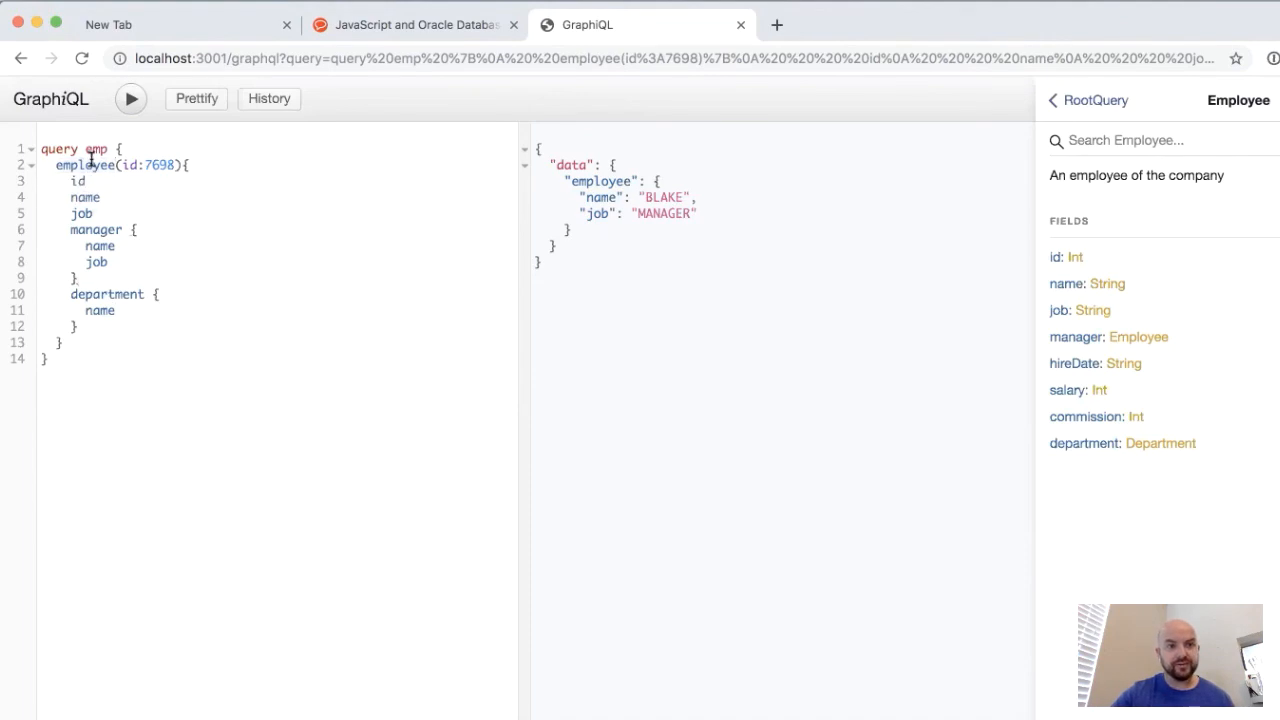
Step: Add a departments block with a name field and rename the query empAndDept
{"action": "double_click", "coordinate": [95, 149]}
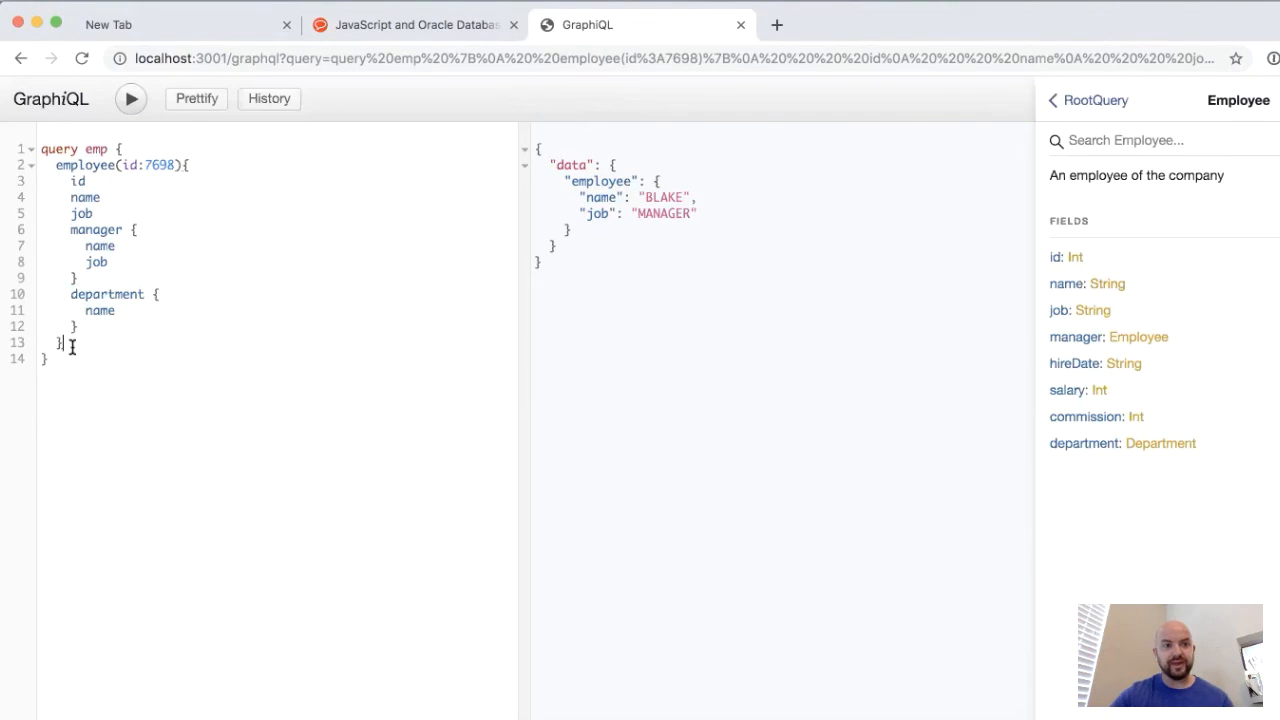
{"action": "type", "text": "{}"}
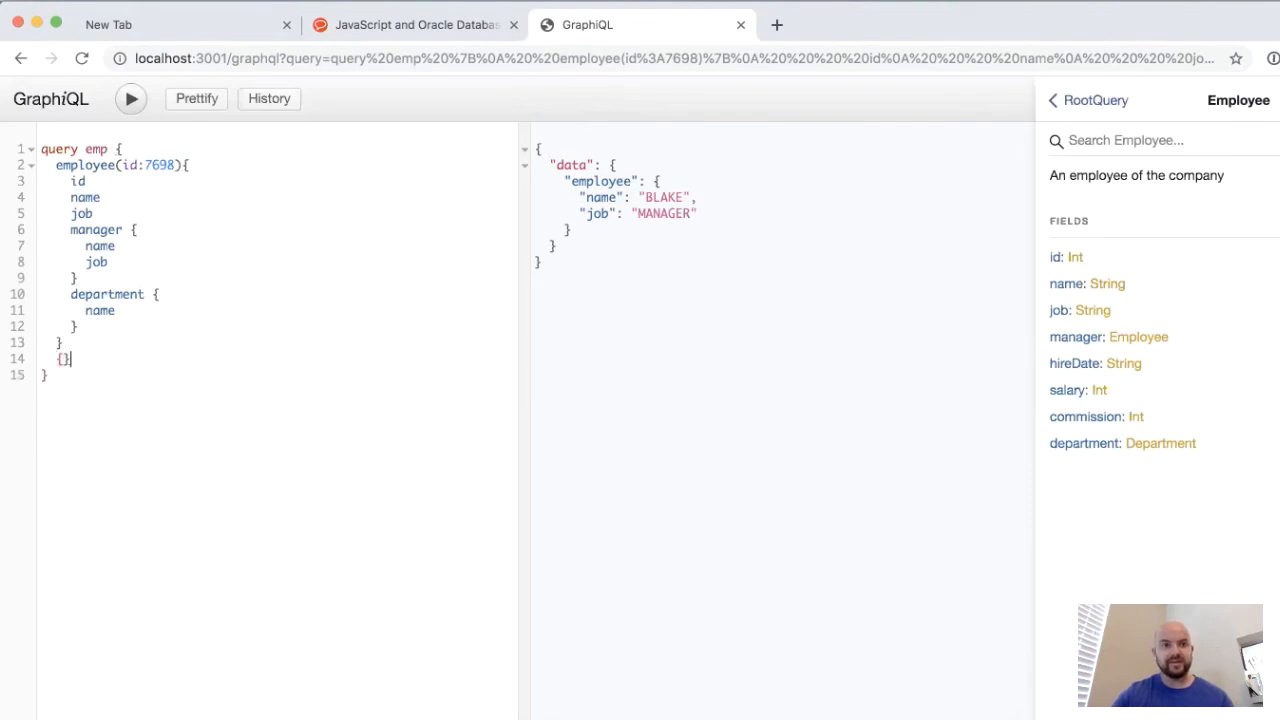
{"action": "type", "text": "e"}
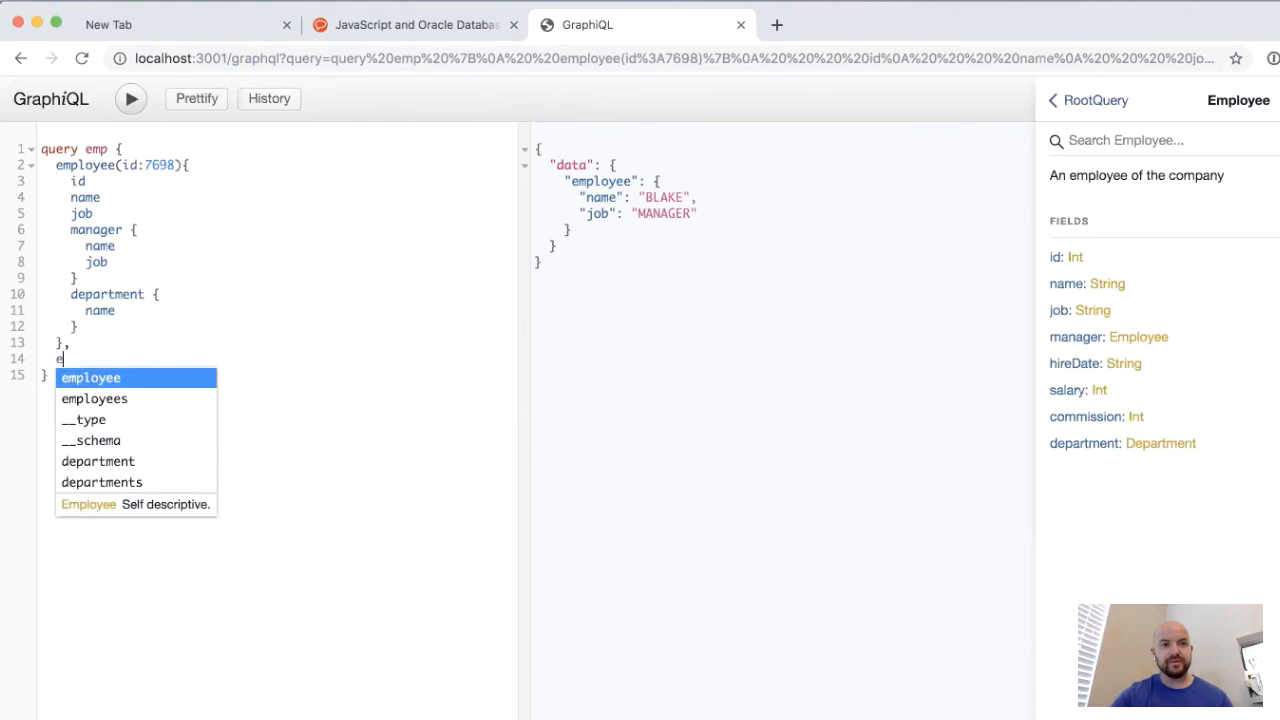
{"action": "type", "text": "departments"}
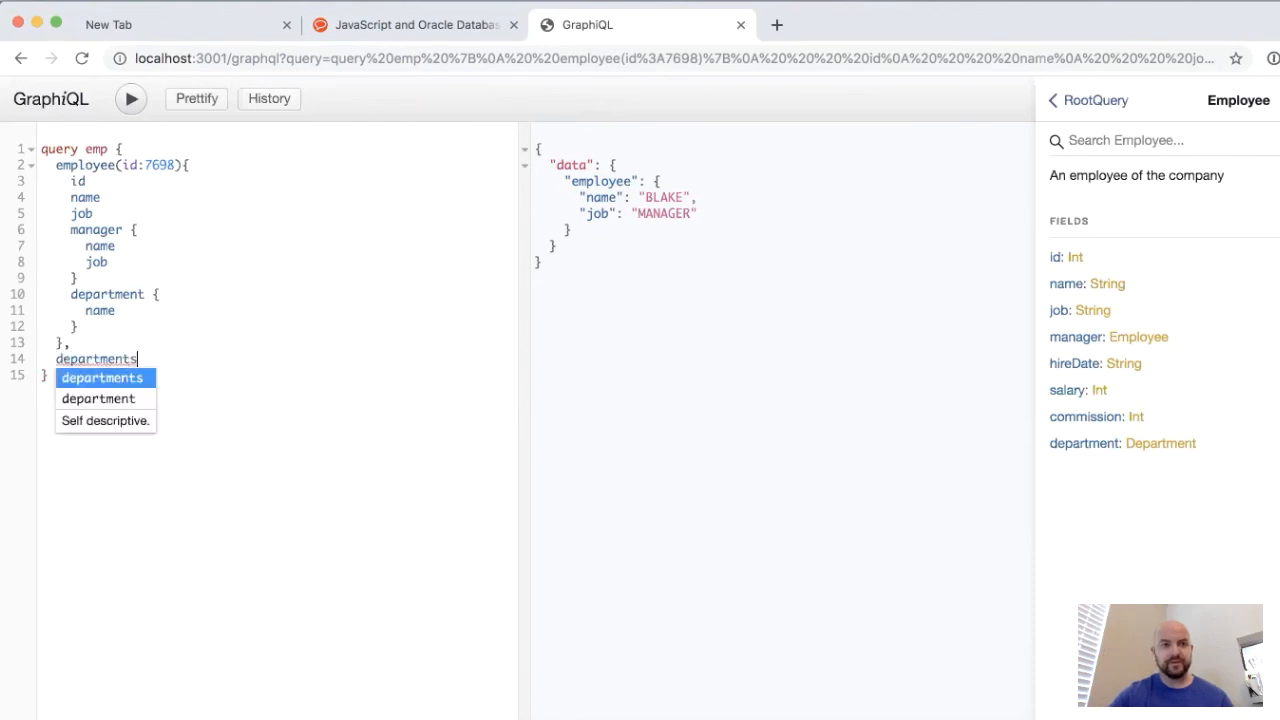
{"action": "left_click", "coordinate": [130, 98]}
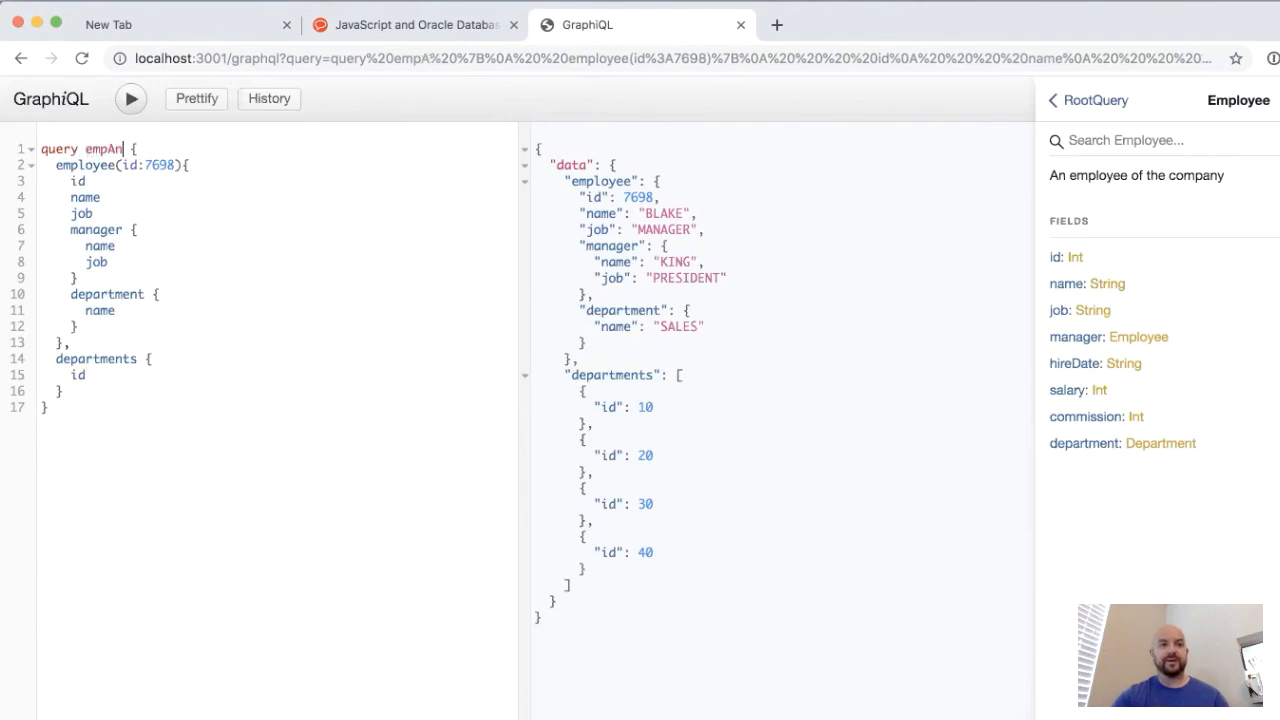
{"action": "type", "text": "AndDept"}
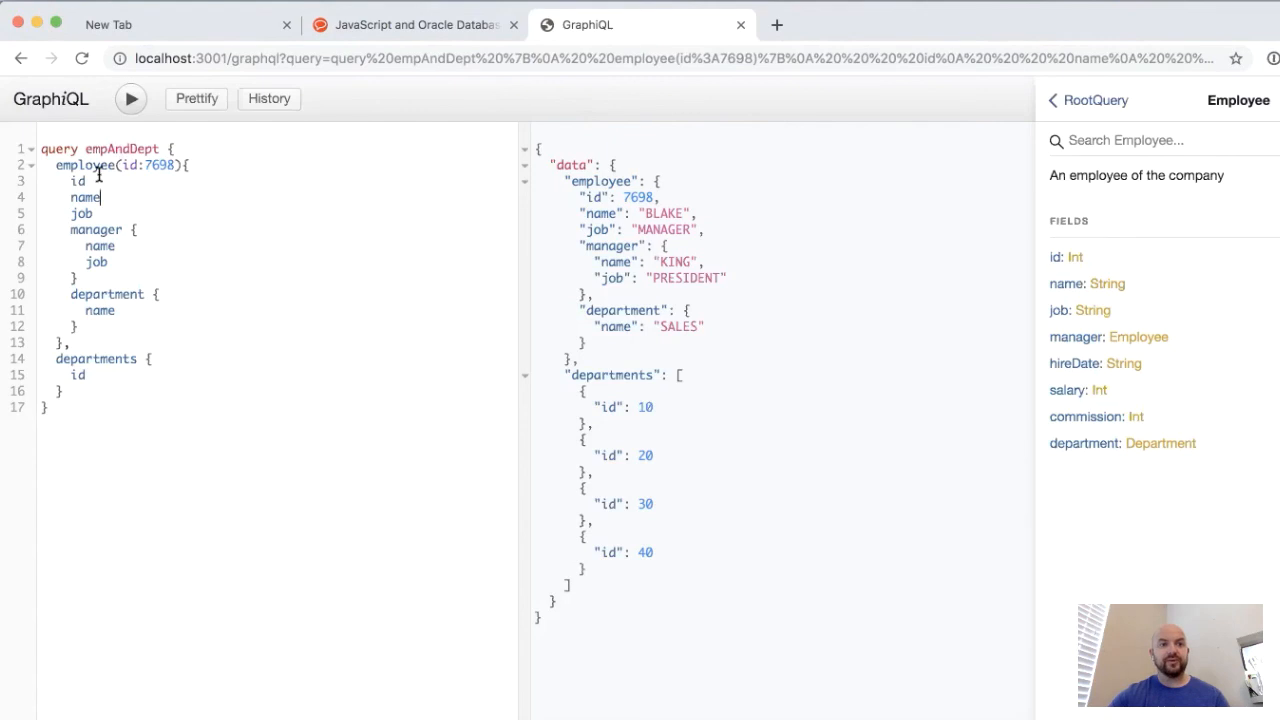
{"action": "double_click", "coordinate": [85, 165]}
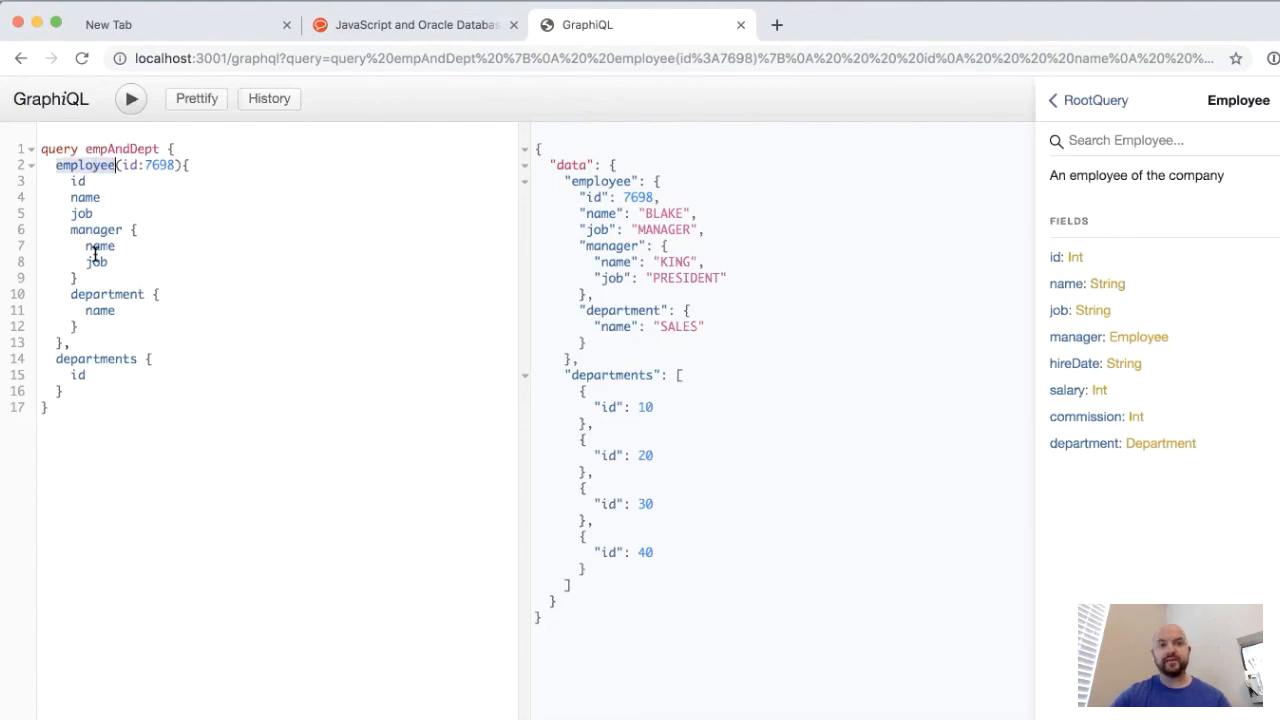
{"action": "mouse_move", "coordinate": [107, 294]}
{"action": "type", "text": ","}
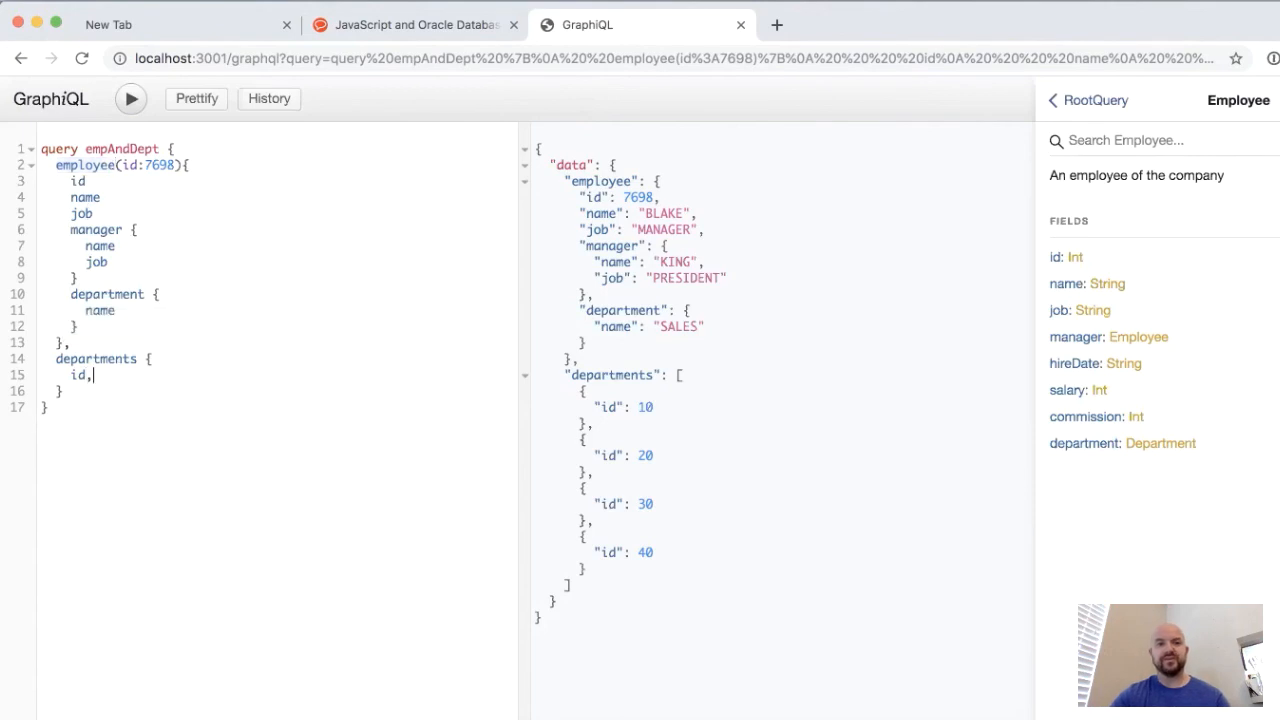
{"action": "type", "text": "n"}
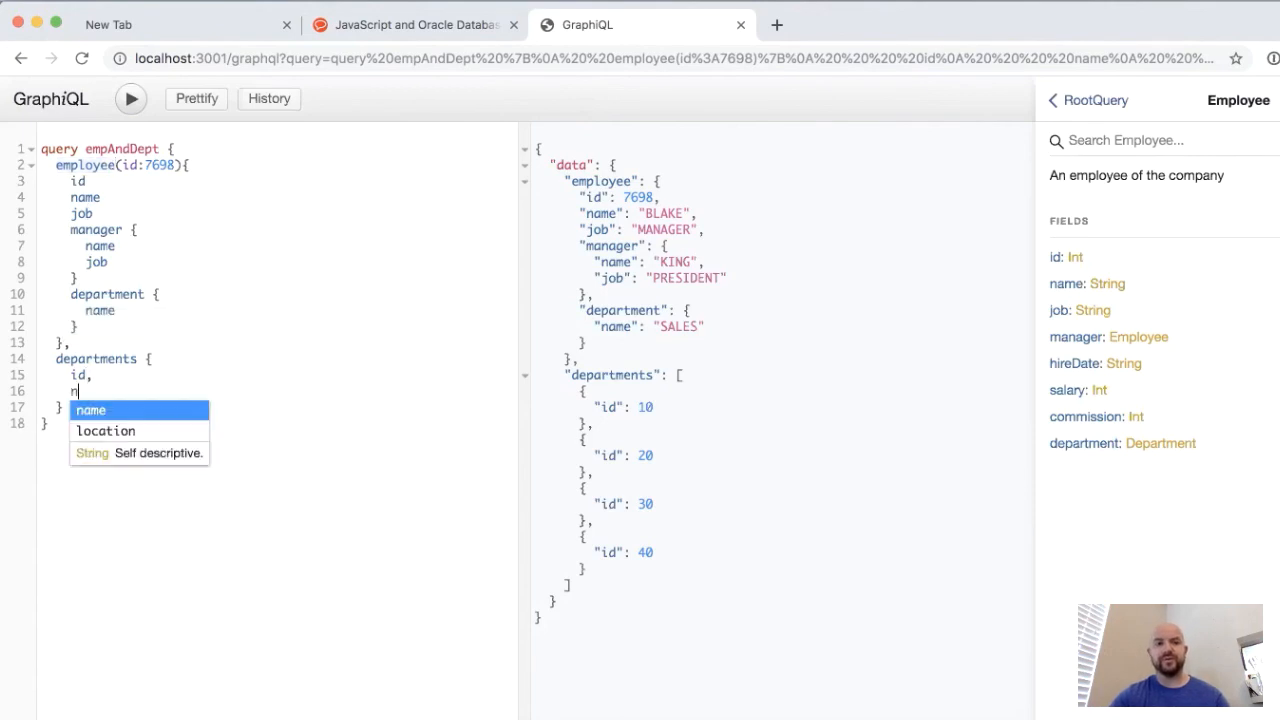
{"action": "left_click", "coordinate": [130, 98]}
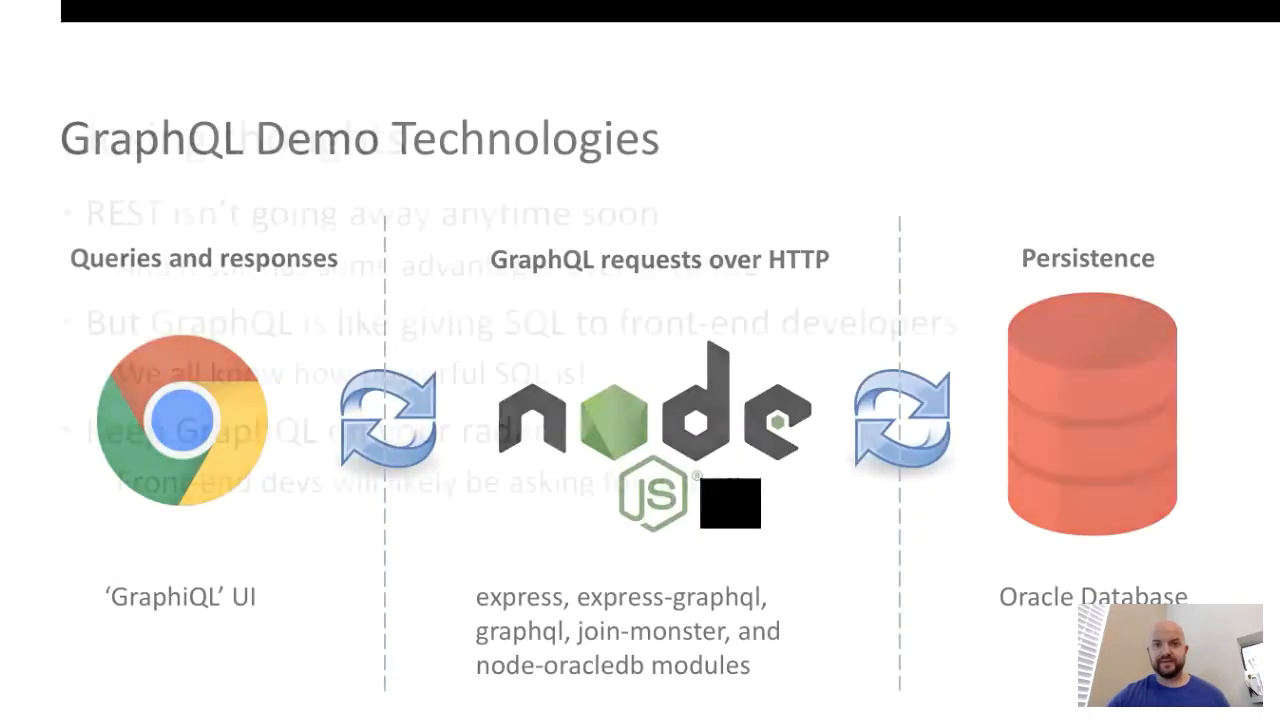
Step: Advance the slideshow to the 'Where to go from here' slide
{"action": "key", "text": "Right"}
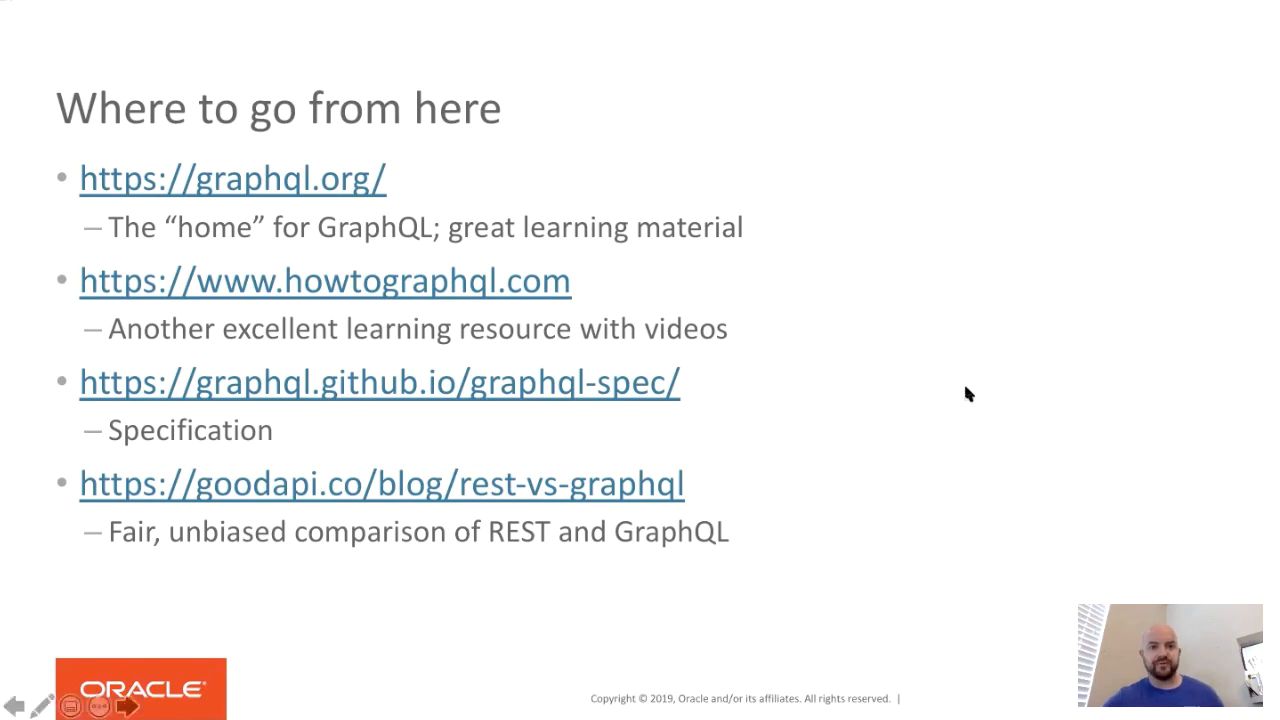
{"action": "mouse_move", "coordinate": [338, 305]}
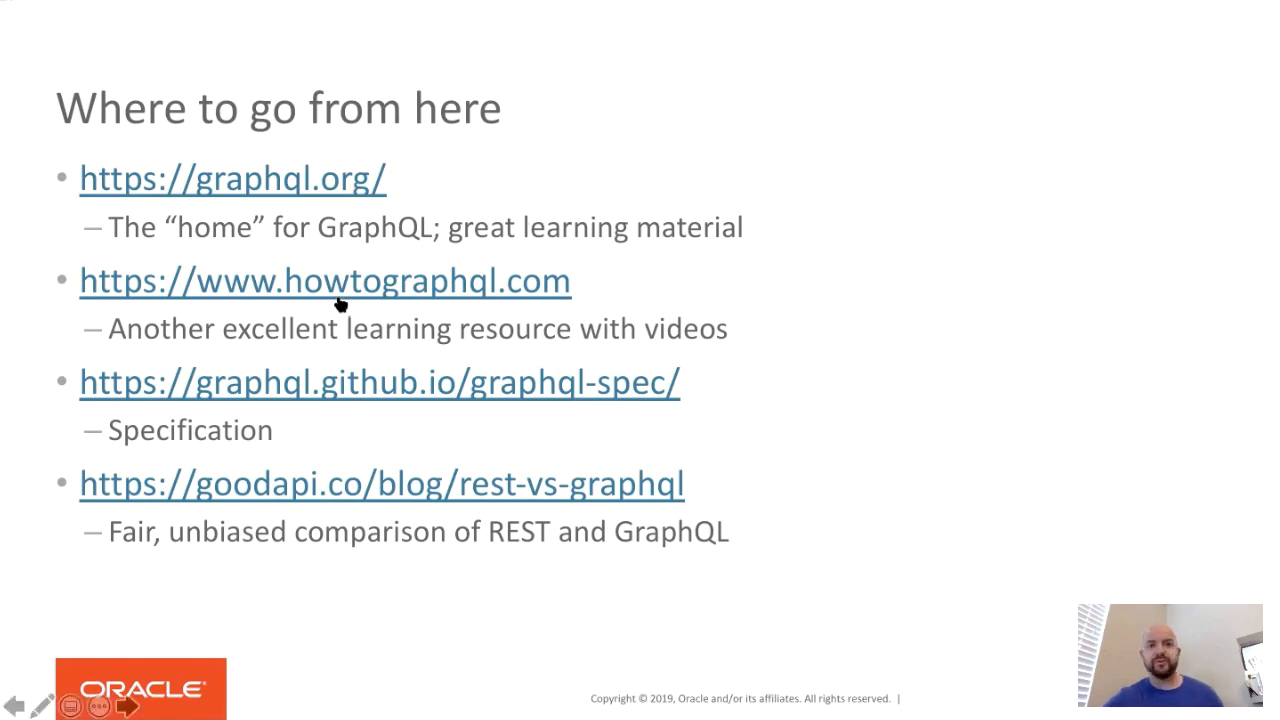
{"action": "mouse_move", "coordinate": [345, 300]}
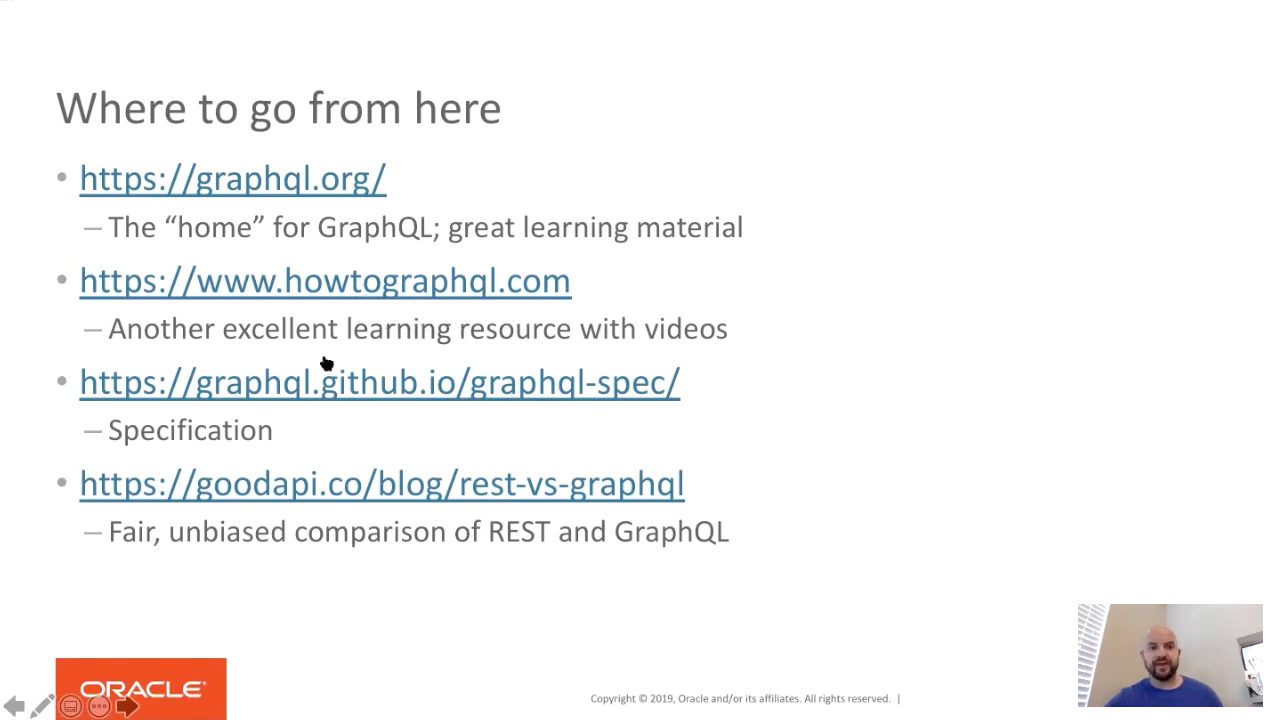
{"action": "mouse_move", "coordinate": [295, 398]}
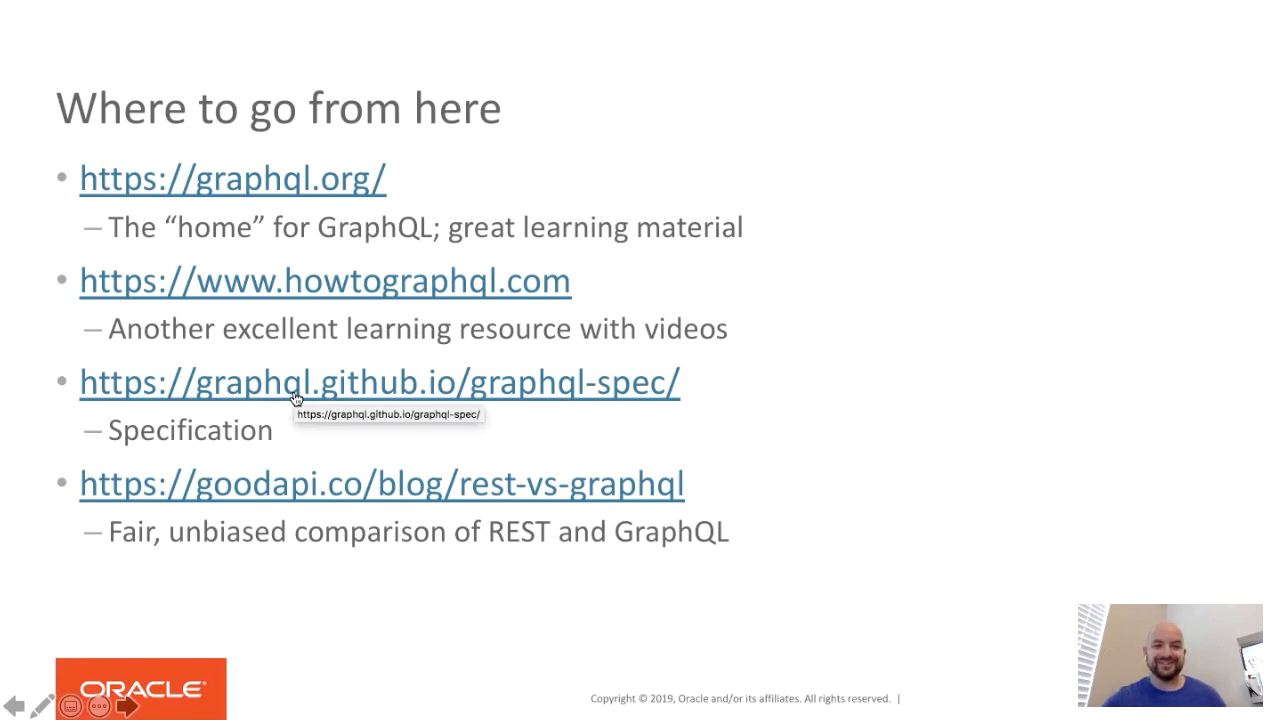
{"action": "mouse_move", "coordinate": [280, 472]}
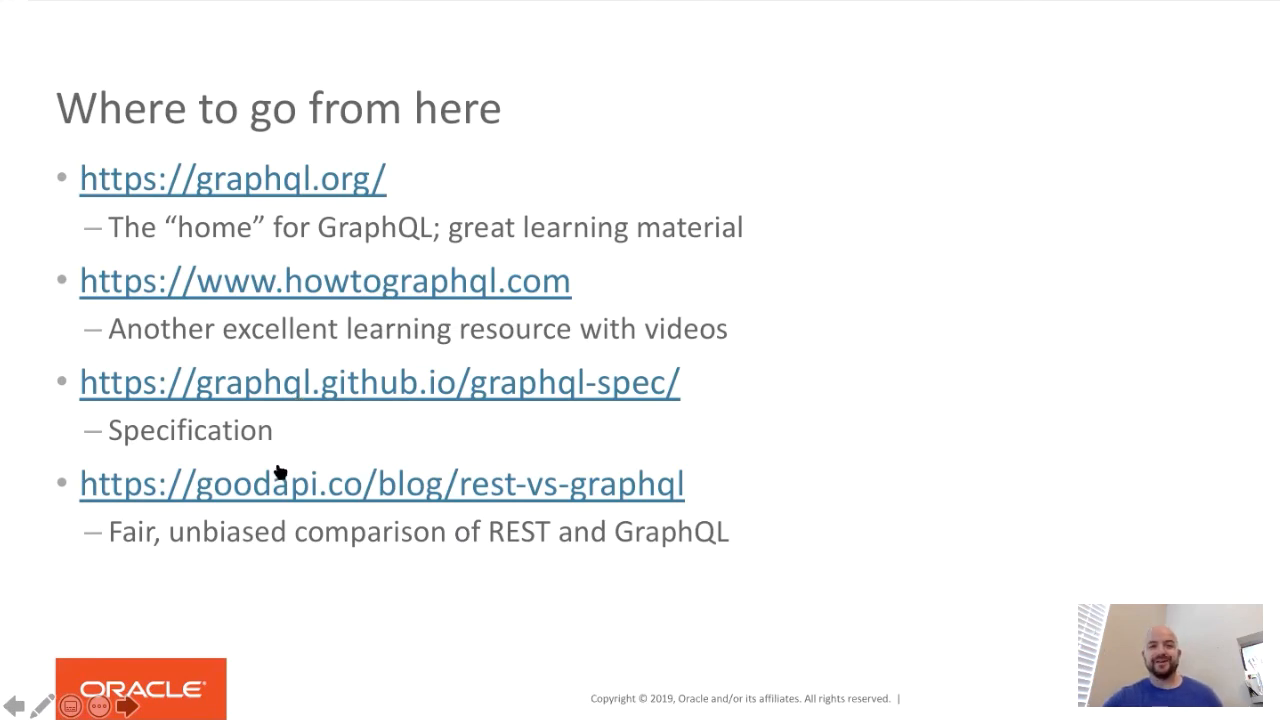
{"action": "mouse_move", "coordinate": [270, 490]}
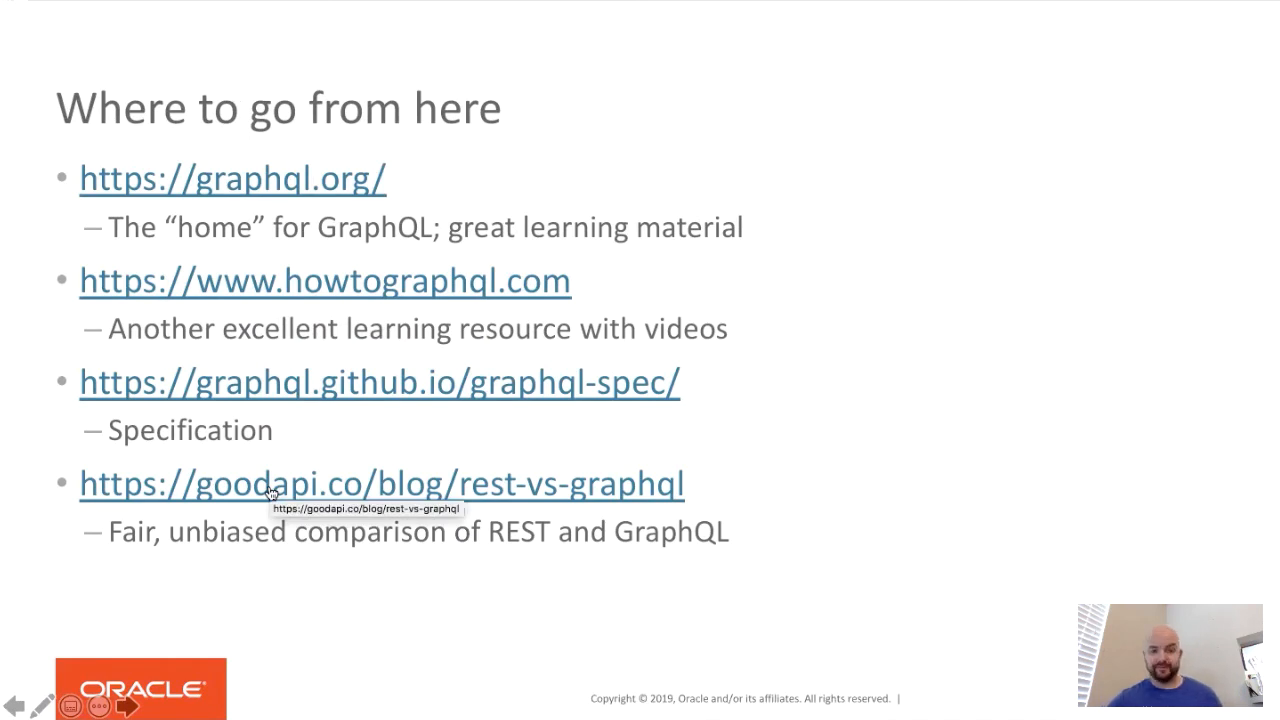
{"action": "mouse_move", "coordinate": [379, 456]}
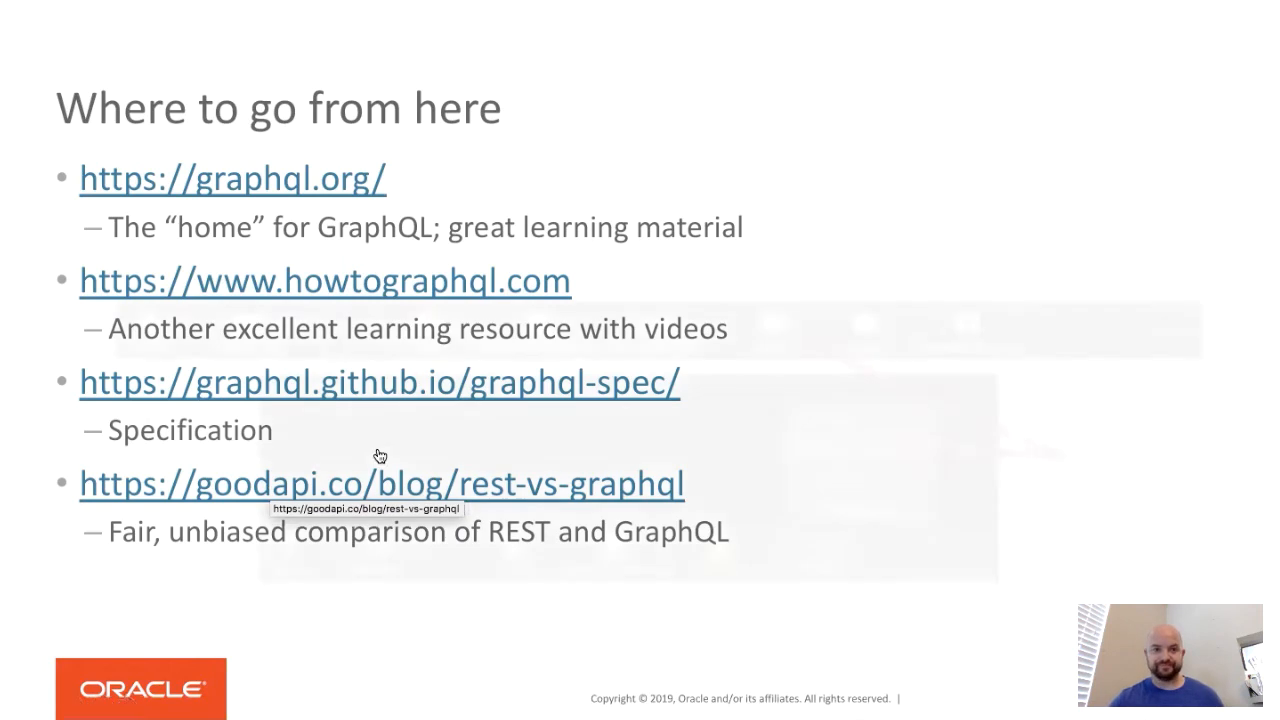
Step: Advance the slideshow to the 'Over to you: Ask Your Questions Now' slide
{"action": "key", "text": "Right"}
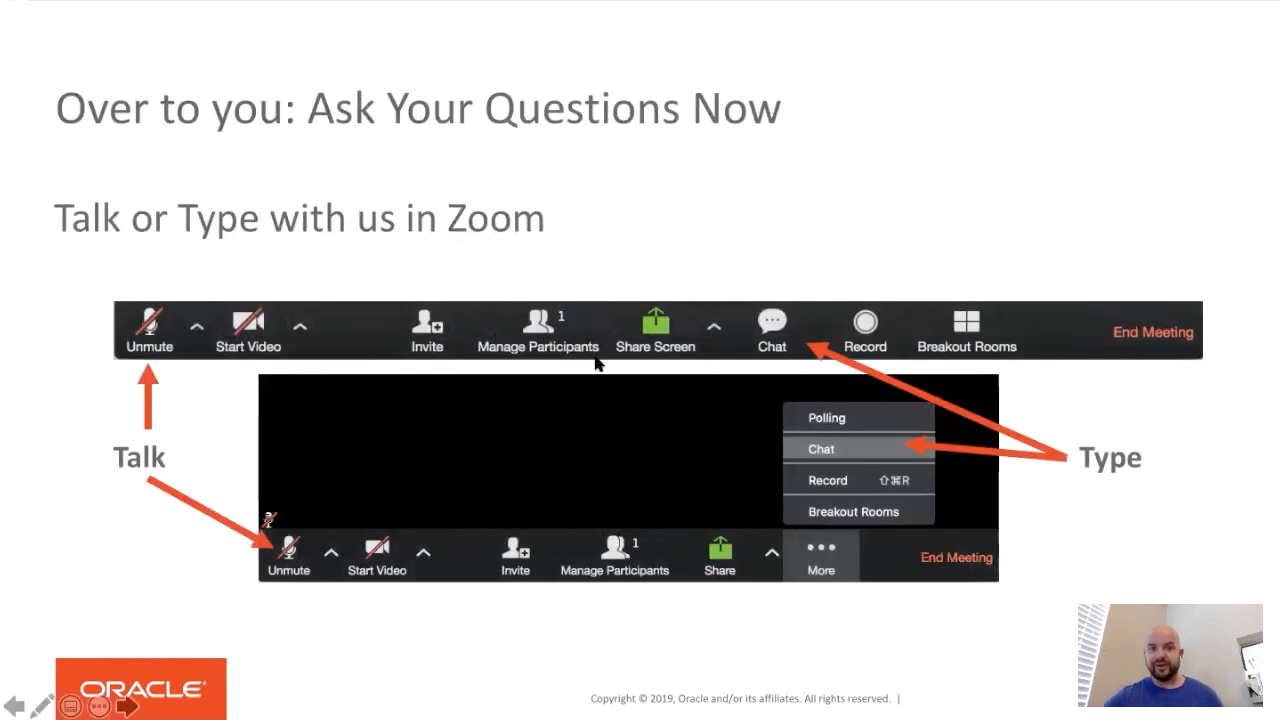
{"action": "mouse_move", "coordinate": [697, 263]}
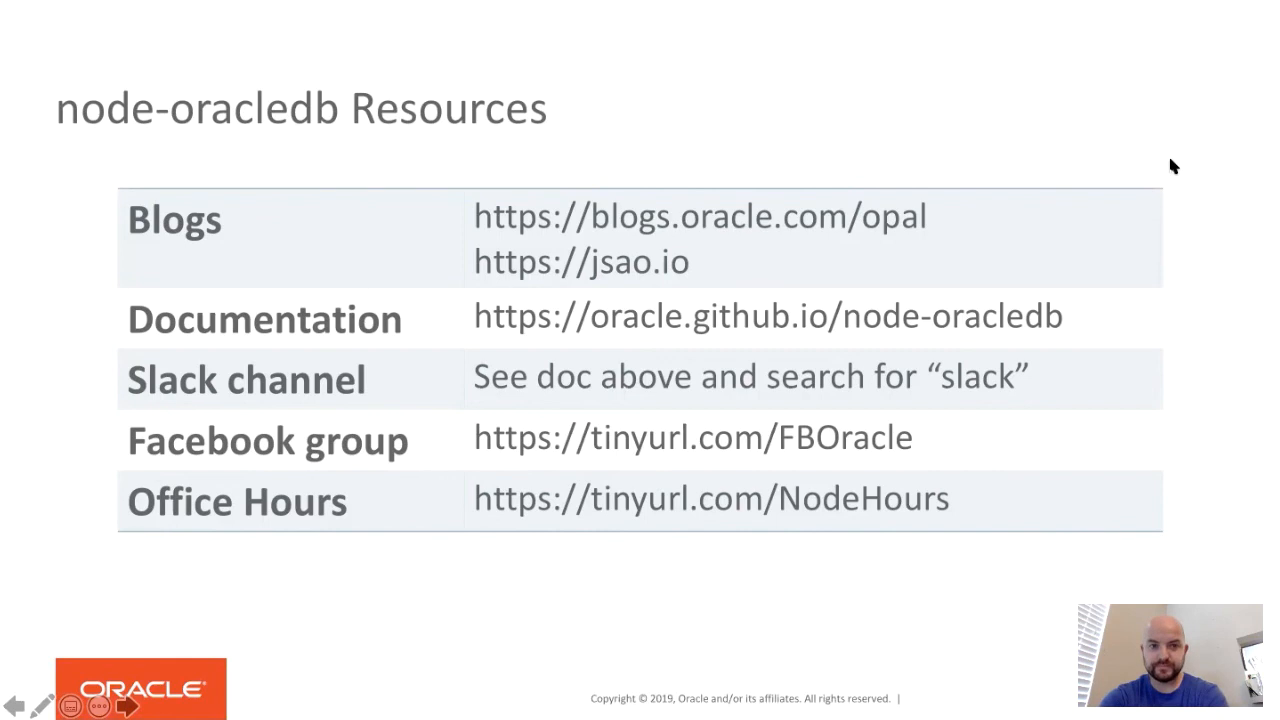
{"action": "mouse_move", "coordinate": [1064, 456]}
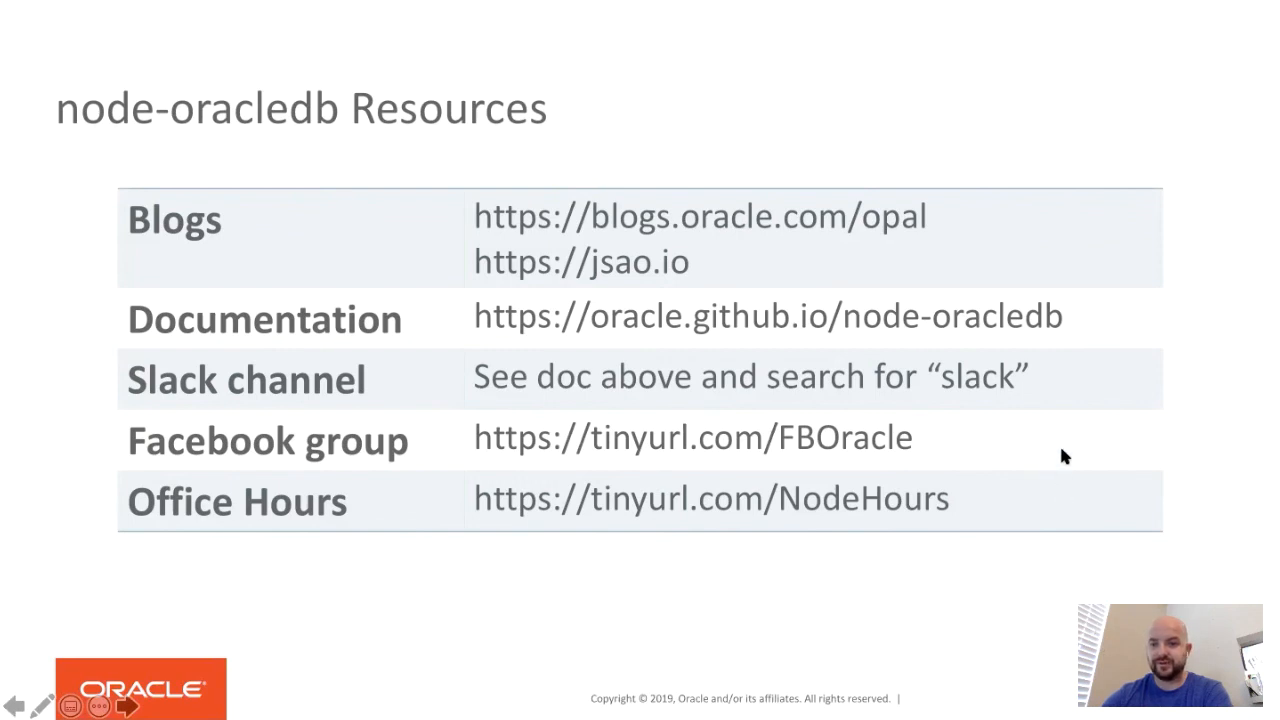